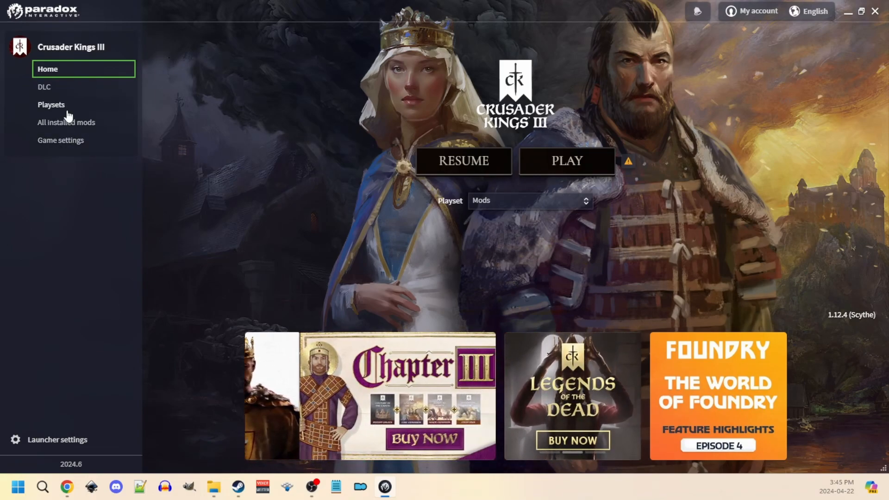
Step: Show the Playsets page listing the nine mods of the Mods playset in load order
{"action": "left_click", "coordinate": [51, 105]}
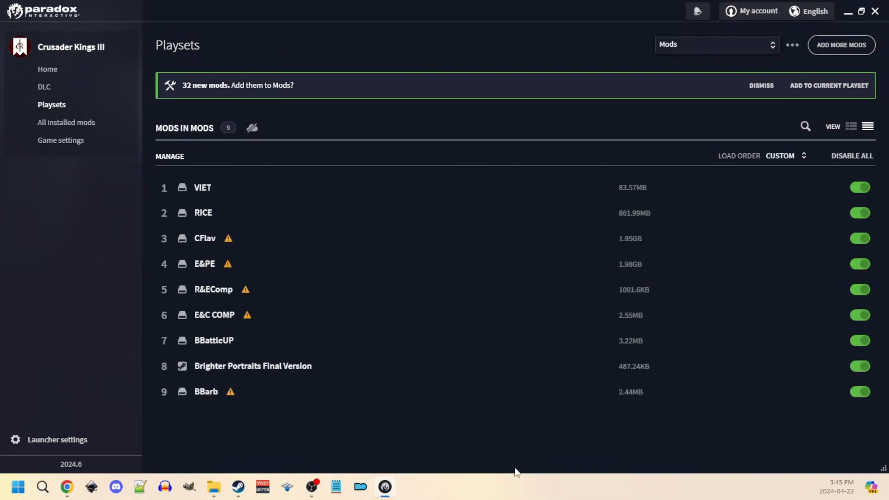
{"action": "mouse_move", "coordinate": [317, 465]}
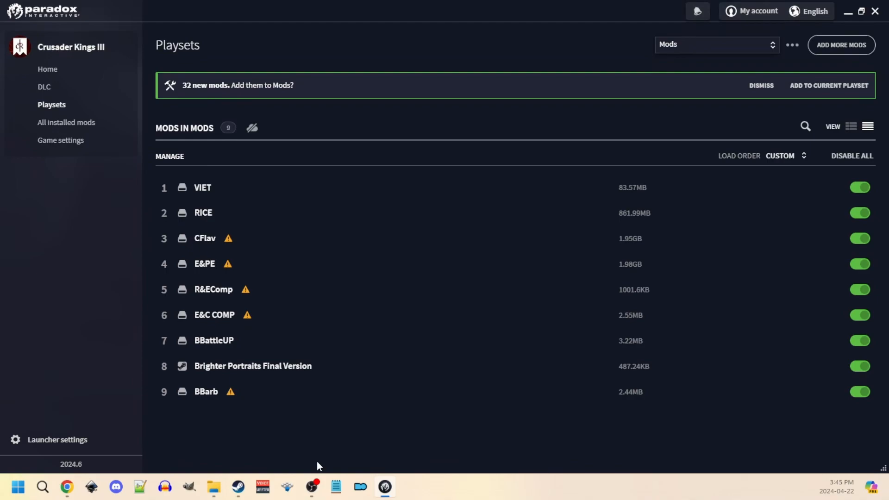
{"action": "mouse_move", "coordinate": [446, 268]}
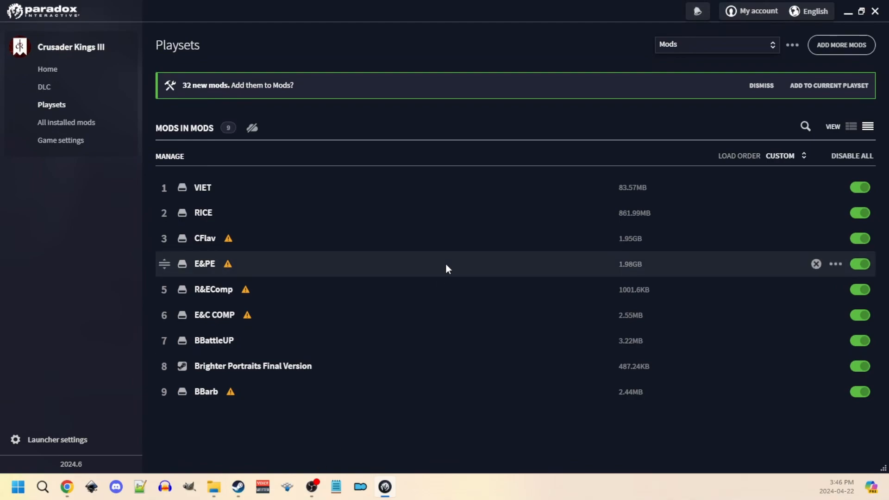
{"action": "mouse_move", "coordinate": [351, 238]}
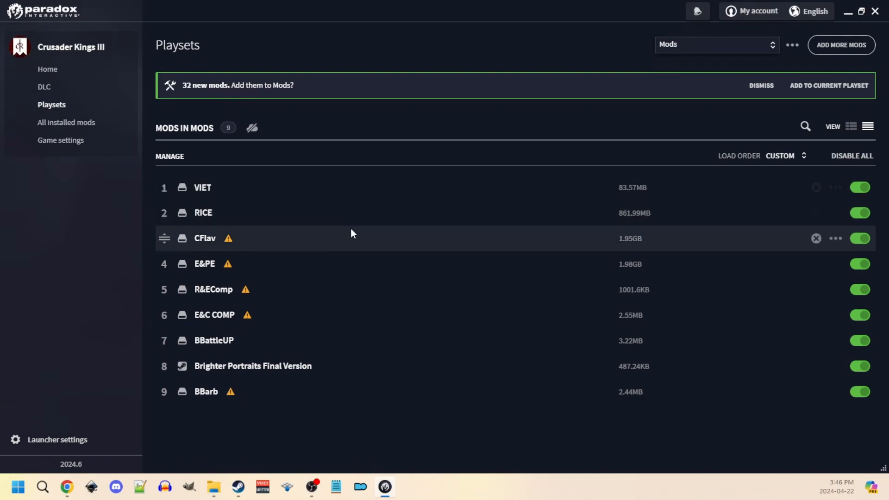
{"action": "mouse_move", "coordinate": [481, 239]}
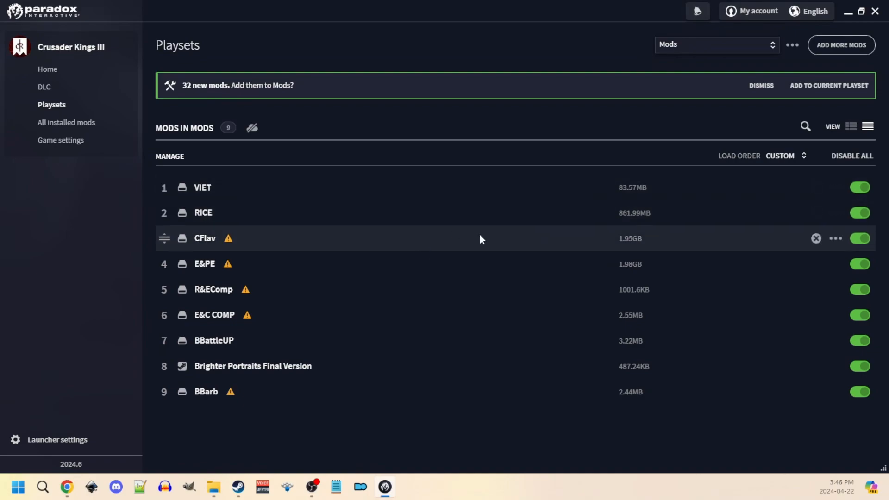
{"action": "mouse_move", "coordinate": [474, 213]}
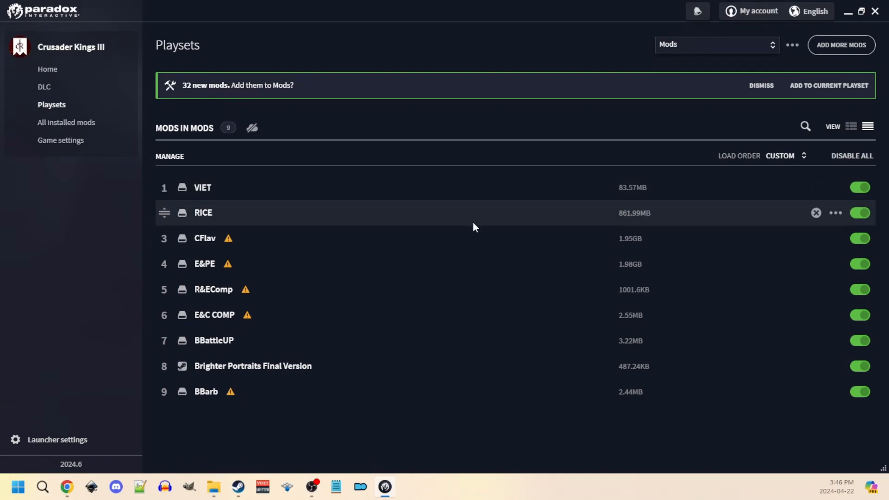
{"action": "mouse_move", "coordinate": [316, 348]}
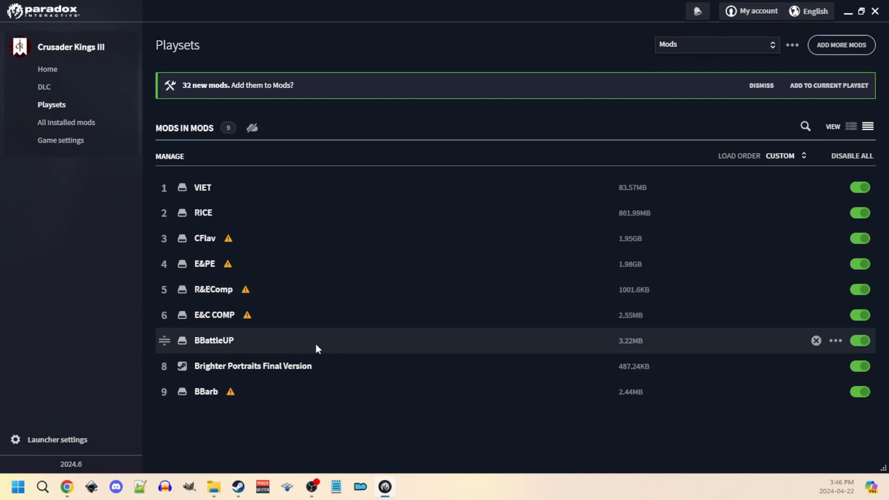
{"action": "mouse_move", "coordinate": [338, 347]}
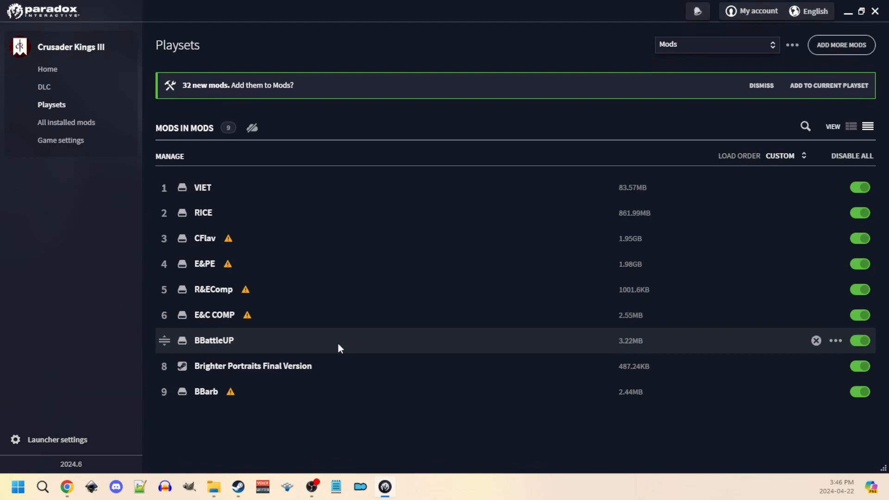
{"action": "mouse_move", "coordinate": [281, 407]}
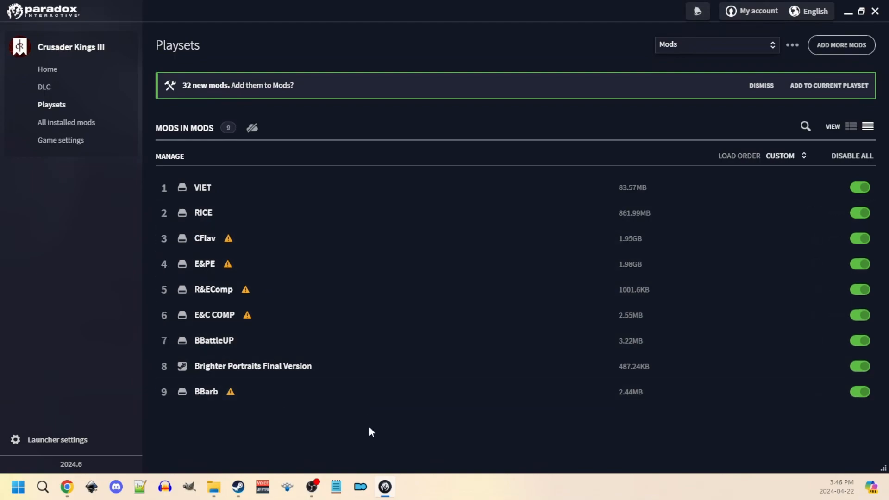
{"action": "mouse_move", "coordinate": [373, 425]}
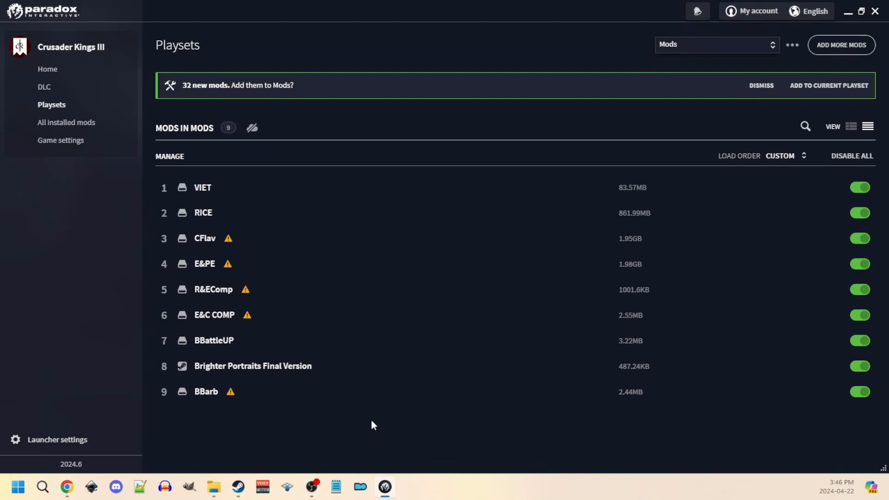
{"action": "mouse_move", "coordinate": [302, 238]}
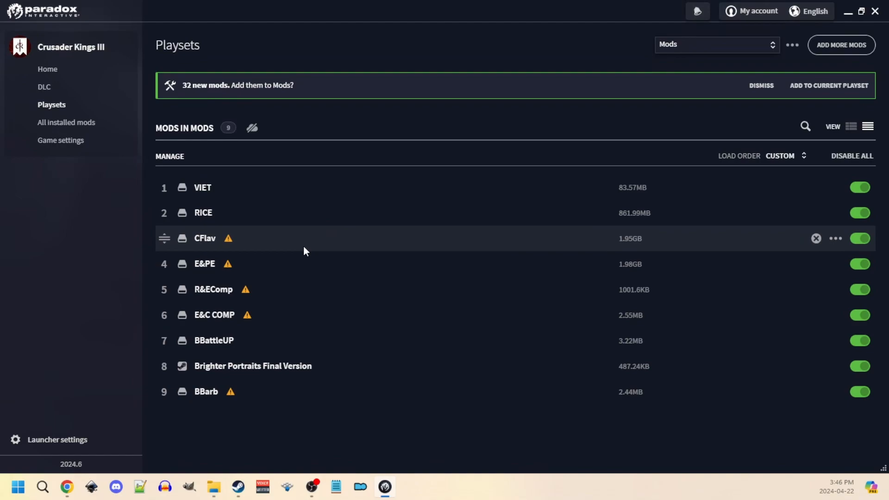
{"action": "mouse_move", "coordinate": [388, 243]}
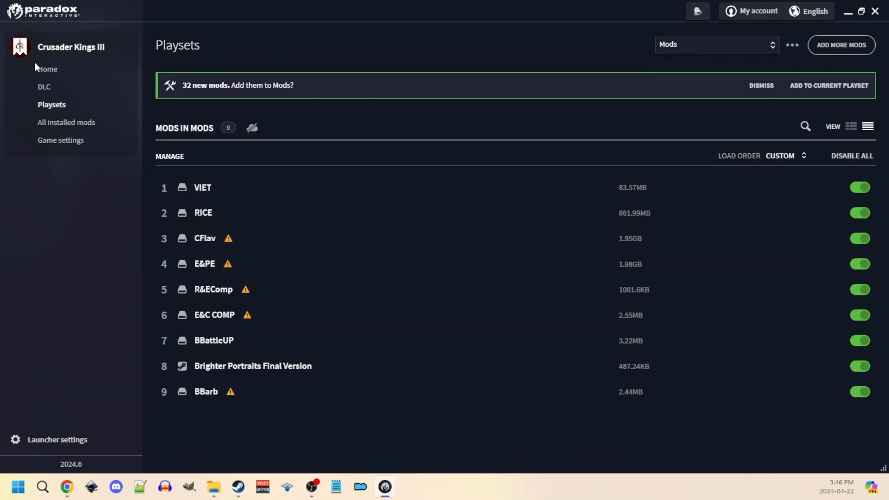
{"action": "mouse_move", "coordinate": [195, 318]}
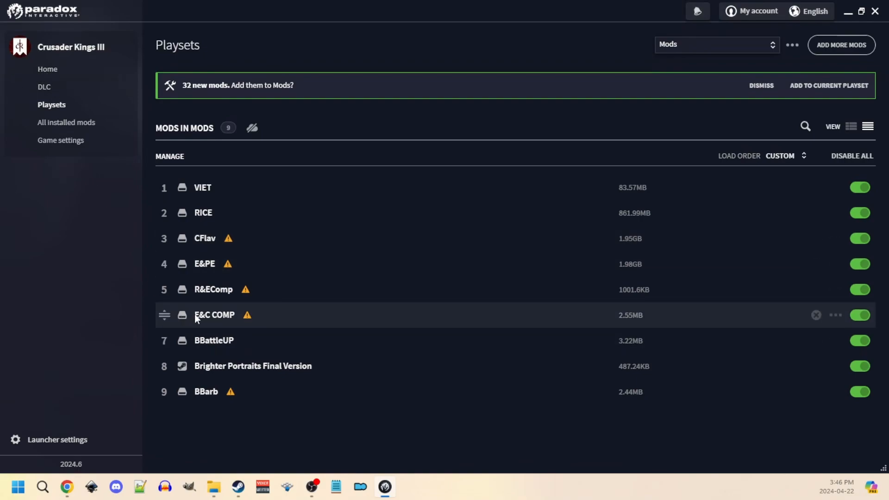
{"action": "mouse_move", "coordinate": [273, 238]}
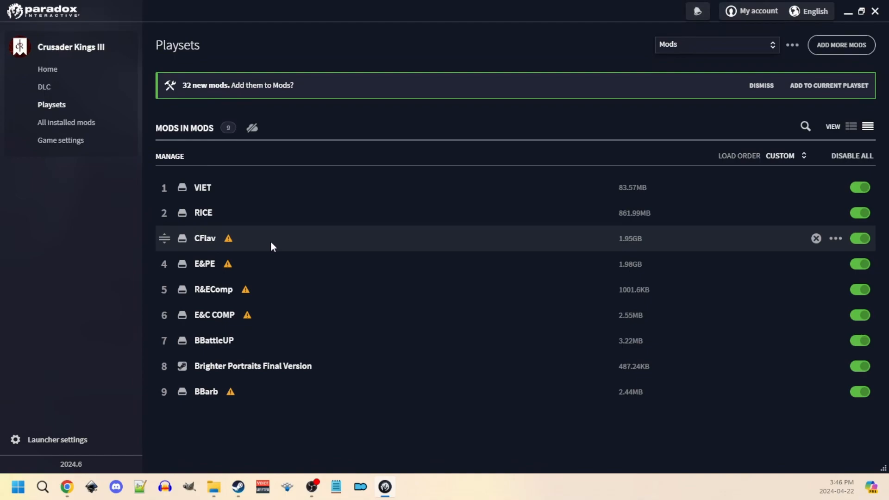
{"action": "mouse_move", "coordinate": [848, 246]}
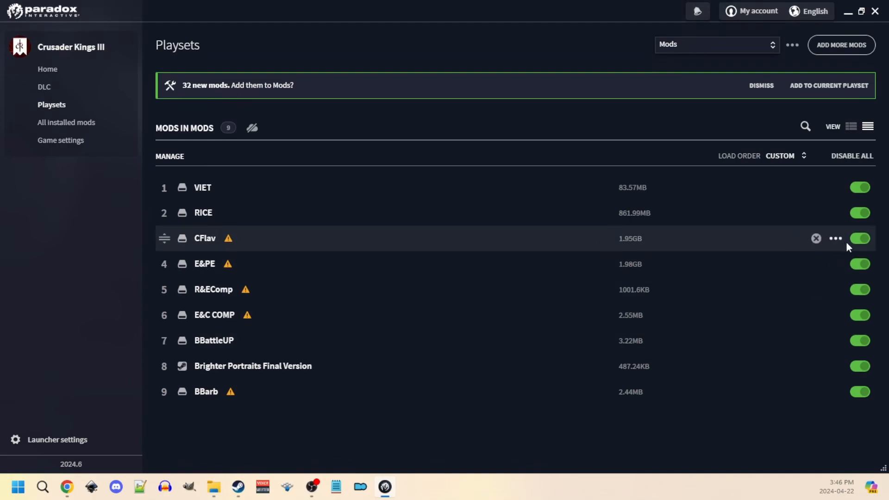
Step: Switch off CFlav and the next warning-flagged mod in the Mods playset
{"action": "left_click", "coordinate": [859, 238]}
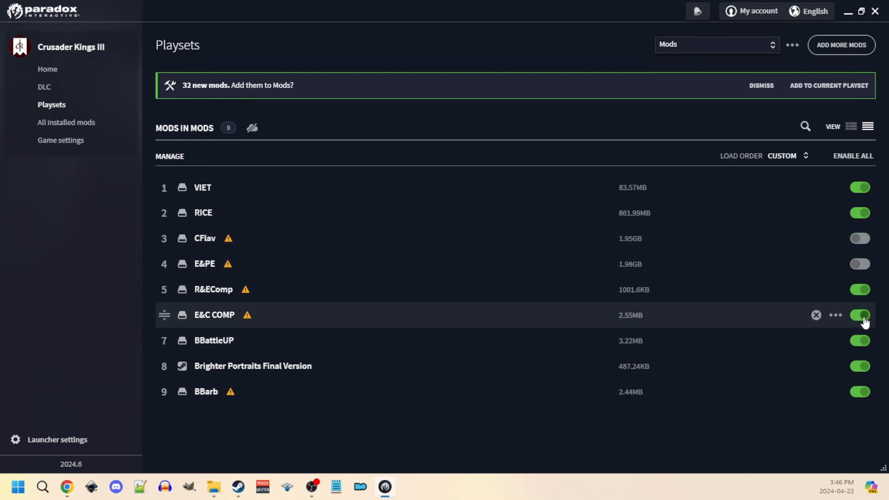
{"action": "left_click", "coordinate": [858, 315]}
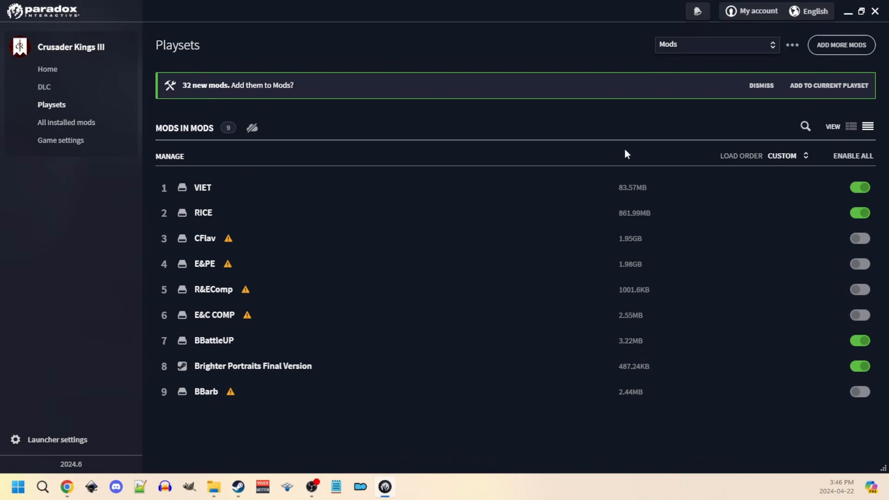
{"action": "mouse_move", "coordinate": [828, 85]}
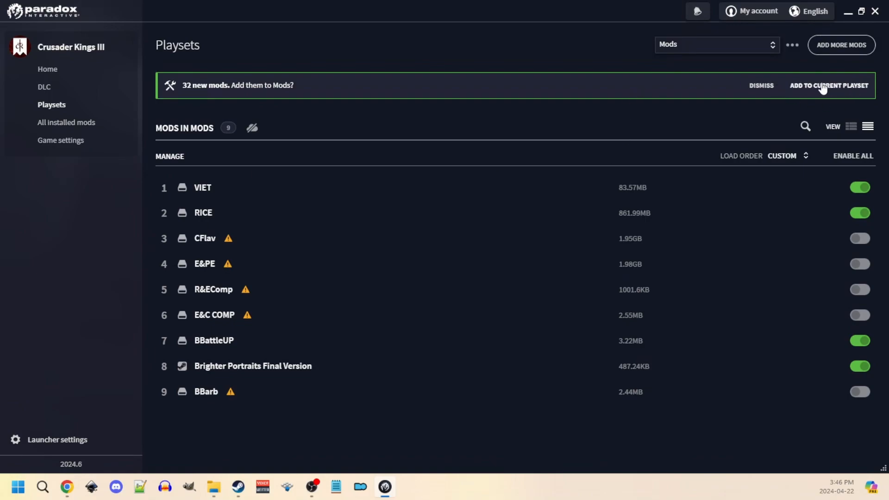
Step: Mark Community Flavor Pack (1.95GB), Ethnicities and Portraits Expanded and Better Barbershop for adding to the playset
{"action": "left_click", "coordinate": [828, 85]}
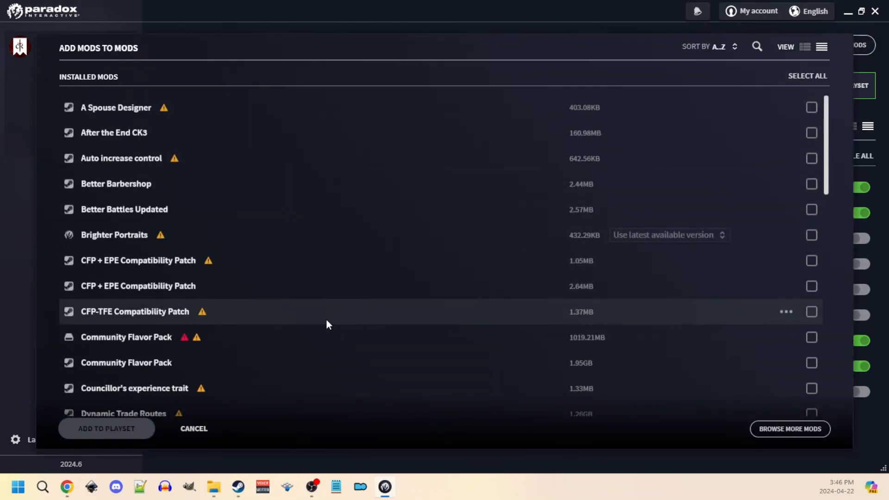
{"action": "left_click", "coordinate": [811, 363]}
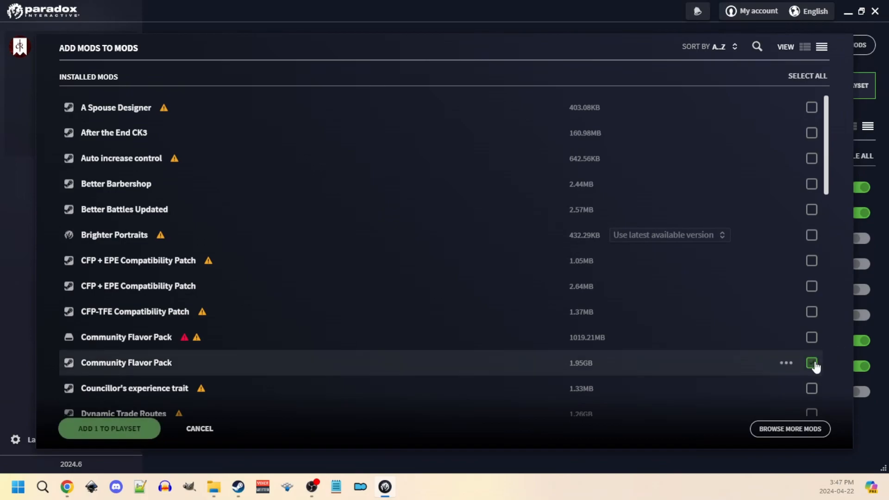
{"action": "left_click", "coordinate": [811, 362]}
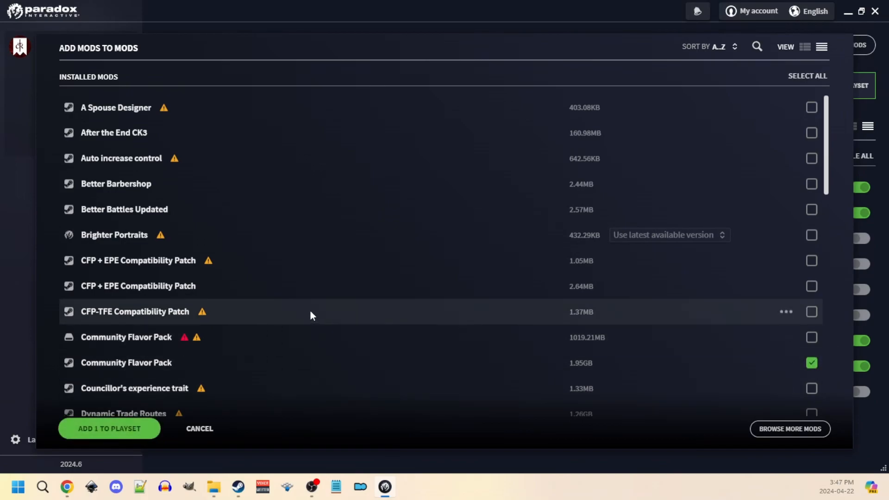
{"action": "scroll", "scroll_direction": "down", "scroll_amount": 3}
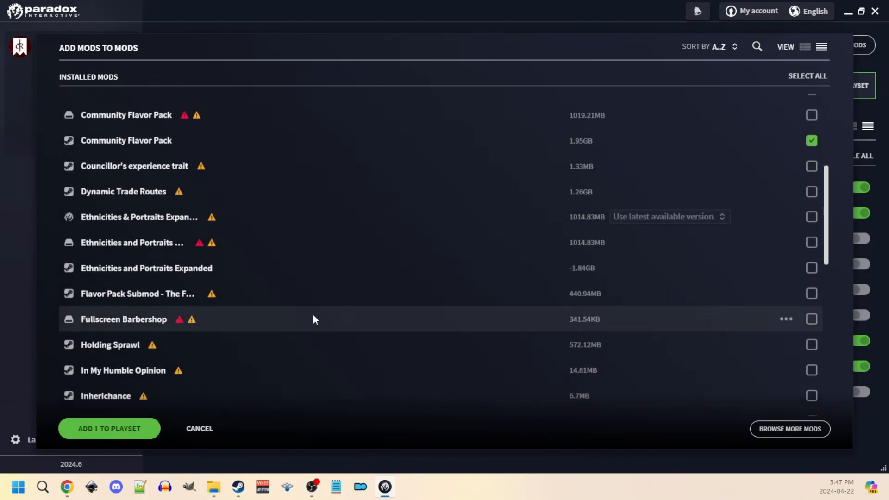
{"action": "mouse_move", "coordinate": [501, 268]}
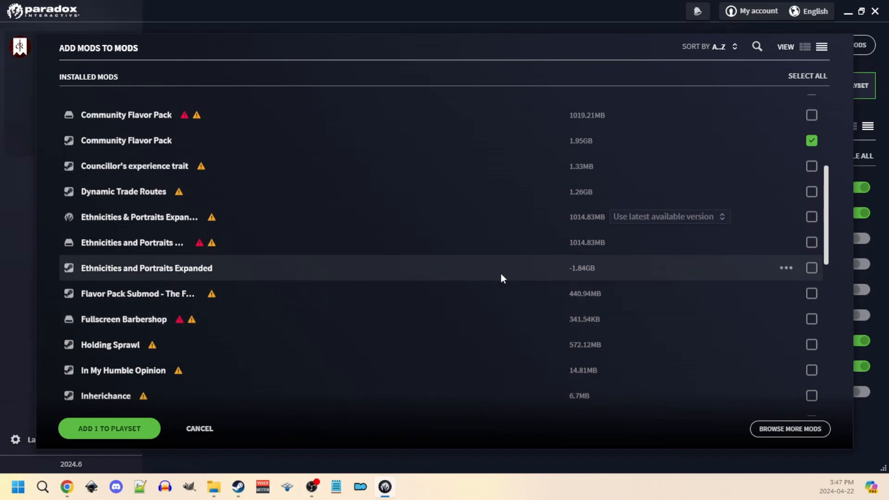
{"action": "mouse_move", "coordinate": [804, 278]}
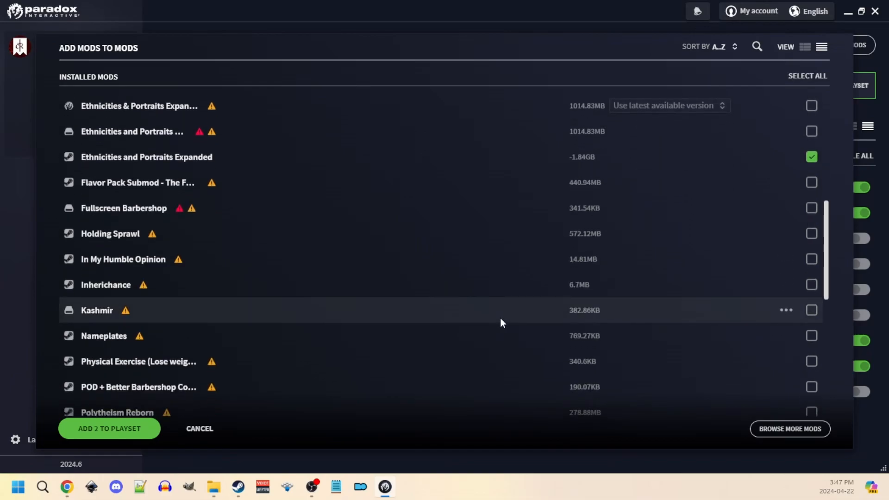
{"action": "scroll", "scroll_direction": "down", "scroll_amount": 3}
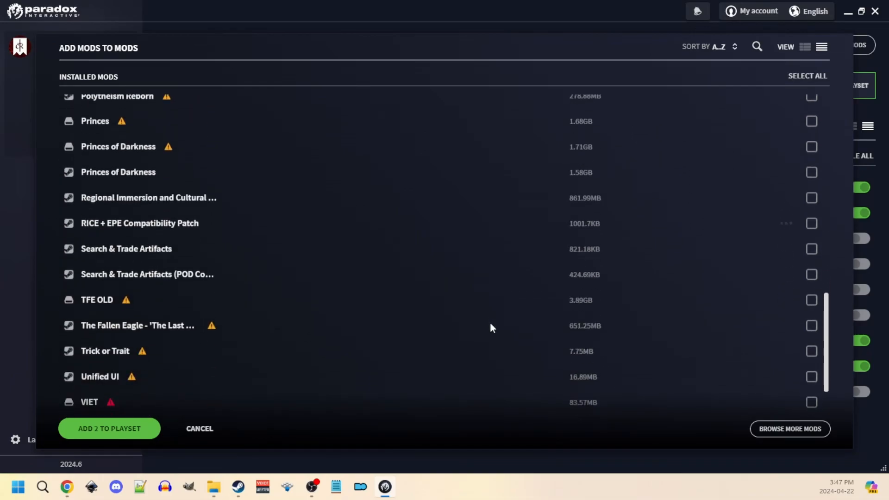
{"action": "scroll", "scroll_direction": "down", "scroll_amount": 3}
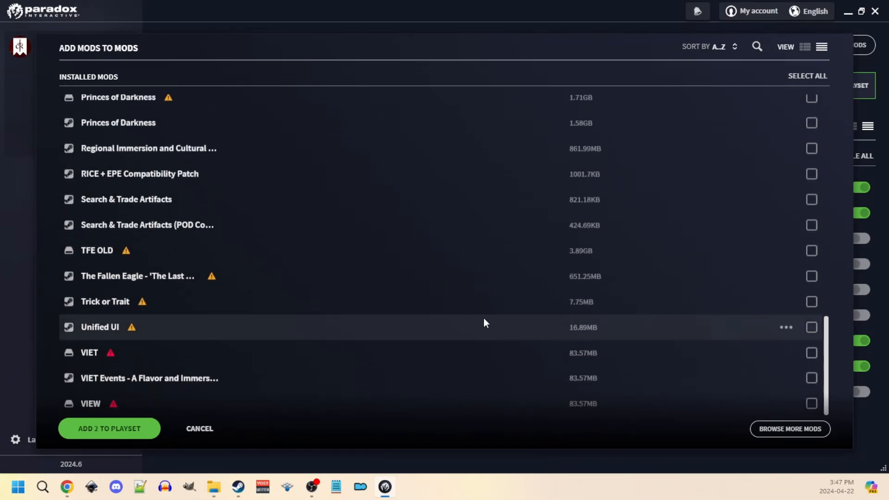
{"action": "scroll", "scroll_direction": "up", "scroll_amount": 3}
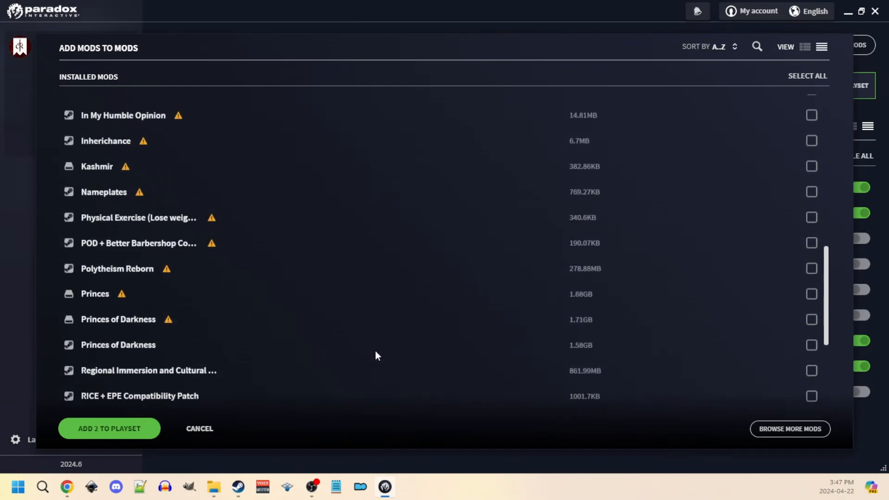
{"action": "scroll", "scroll_direction": "down", "scroll_amount": 3}
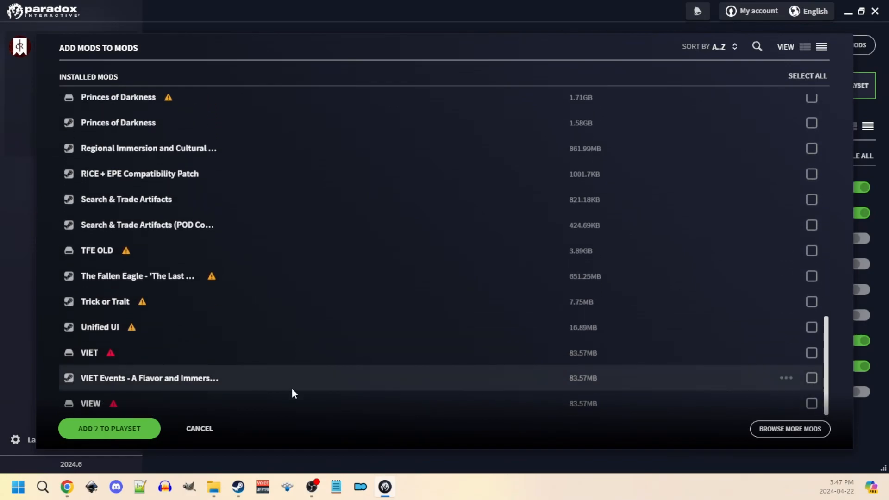
{"action": "scroll", "scroll_direction": "up", "scroll_amount": 3}
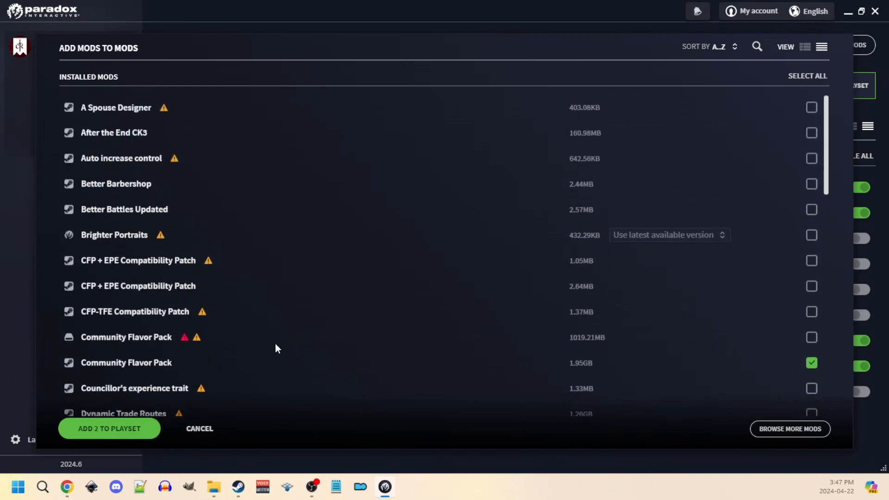
{"action": "mouse_move", "coordinate": [681, 196]}
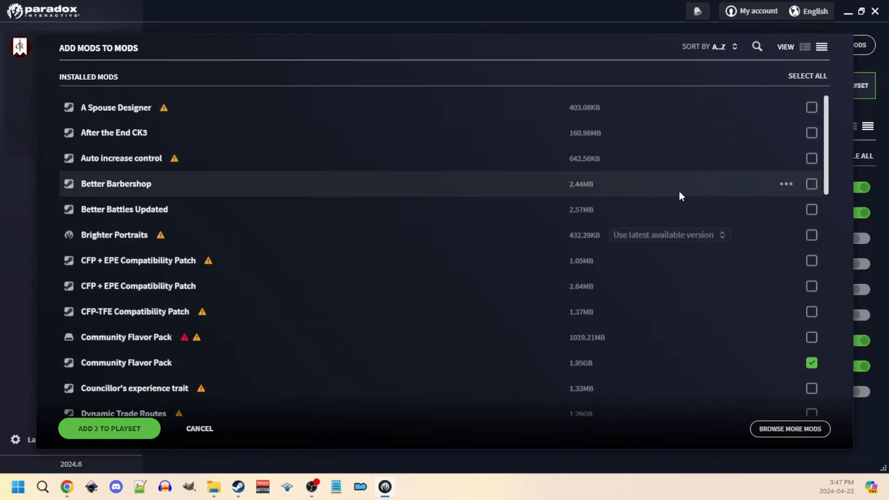
{"action": "left_click", "coordinate": [811, 183]}
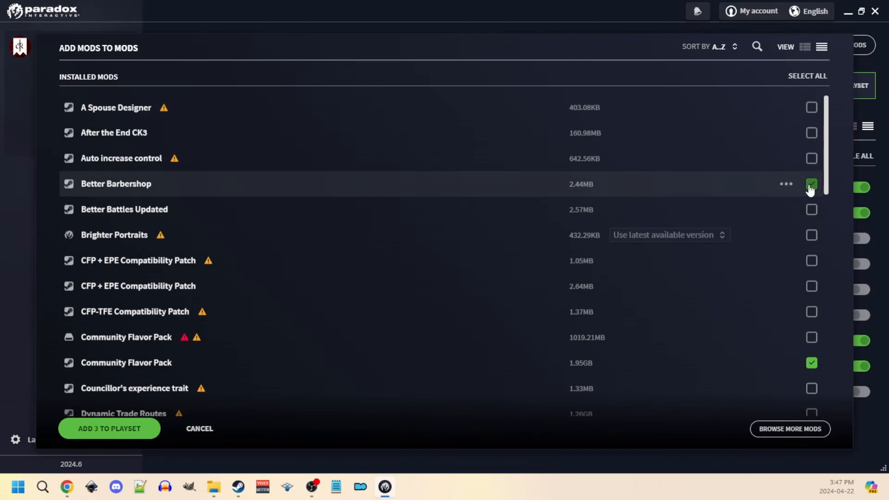
{"action": "mouse_move", "coordinate": [538, 36]}
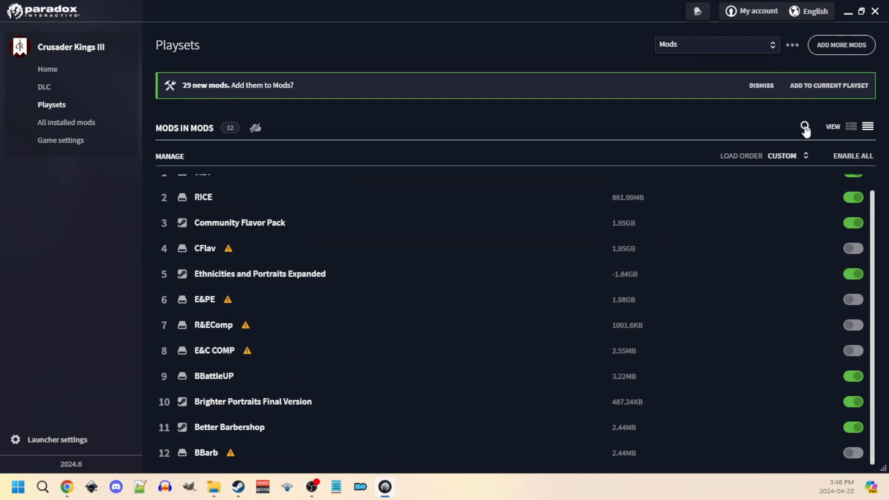
{"action": "mouse_move", "coordinate": [272, 350]}
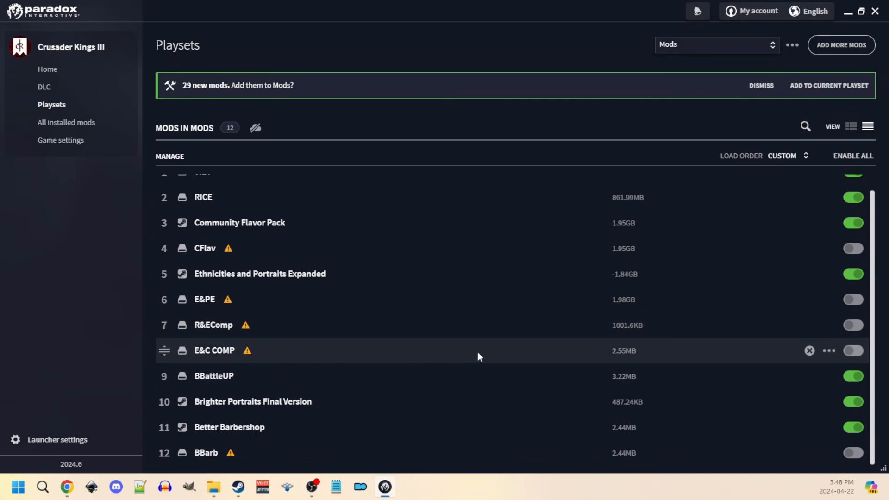
{"action": "mouse_move", "coordinate": [842, 45]}
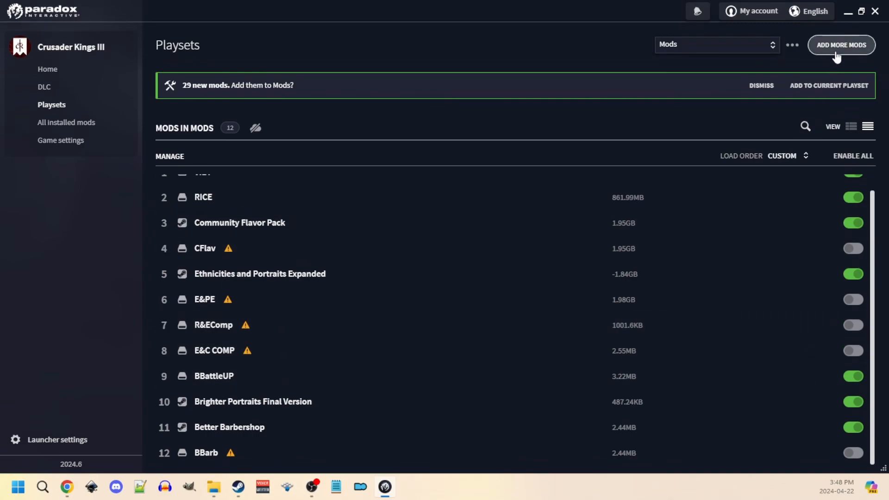
Step: Select the CFP + EPE (2.64MB) and RICE + EPE Compatibility Patches and add both, bringing the playset to 14 mods
{"action": "left_click", "coordinate": [841, 44]}
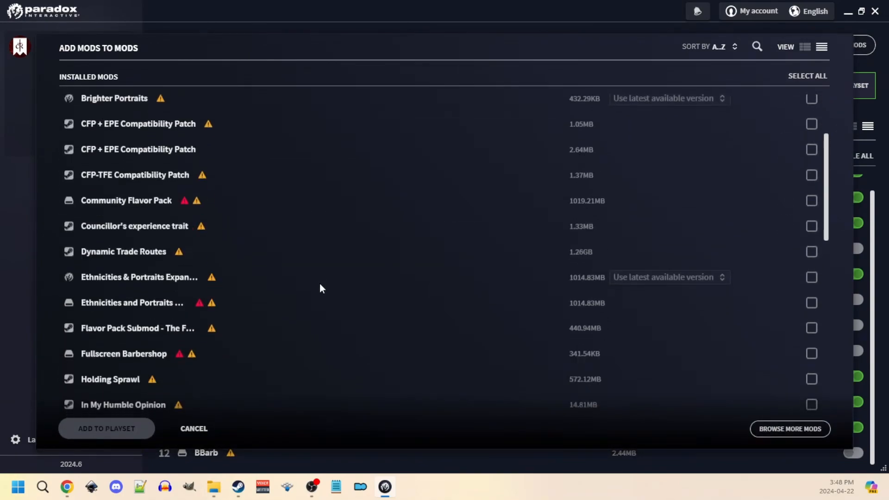
{"action": "scroll", "scroll_direction": "up", "scroll_amount": 3}
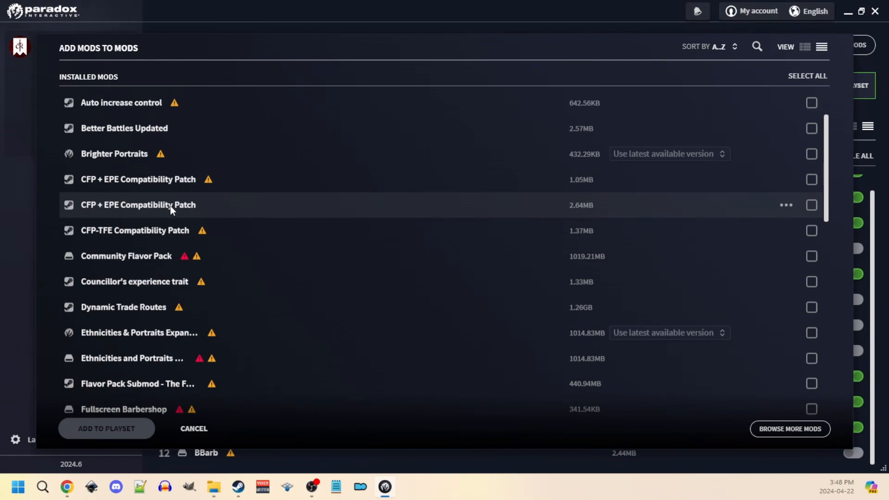
{"action": "mouse_move", "coordinate": [812, 204]}
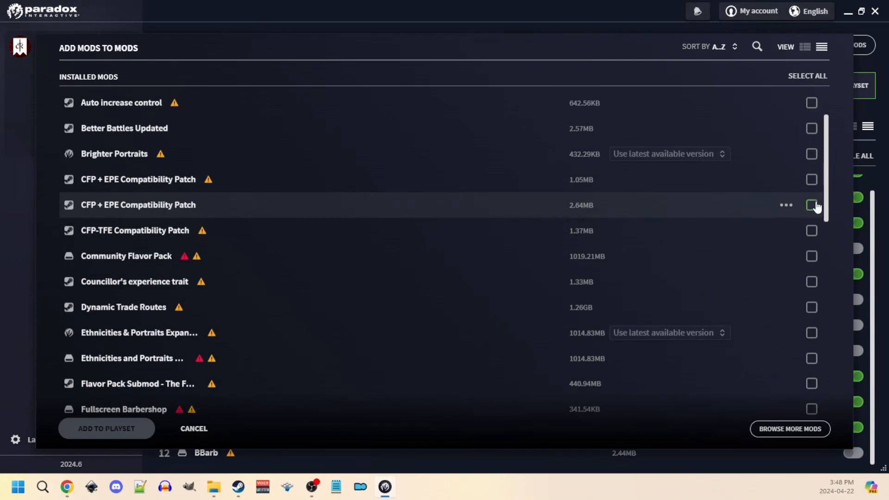
{"action": "left_click", "coordinate": [811, 205]}
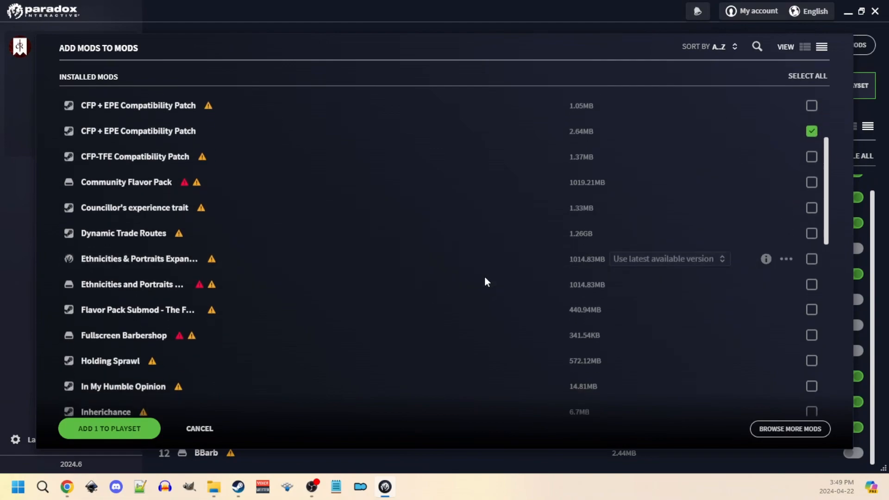
{"action": "scroll", "scroll_direction": "down", "scroll_amount": 3}
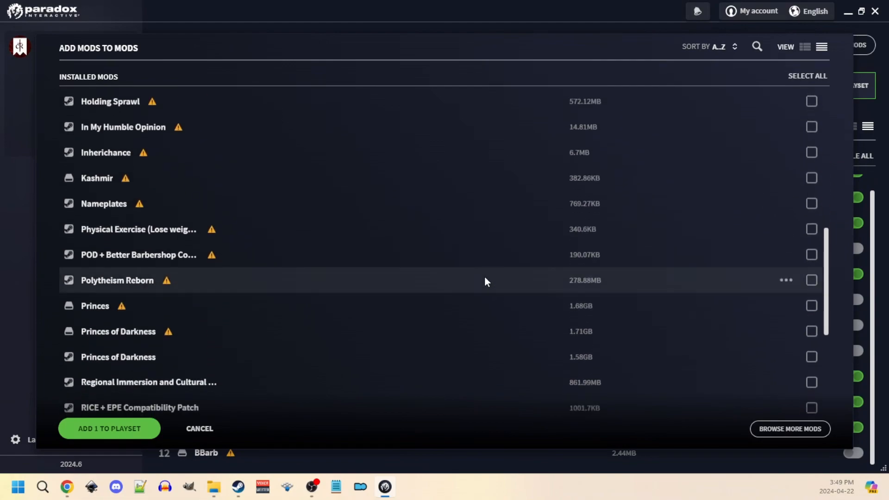
{"action": "scroll", "scroll_direction": "down", "scroll_amount": 3}
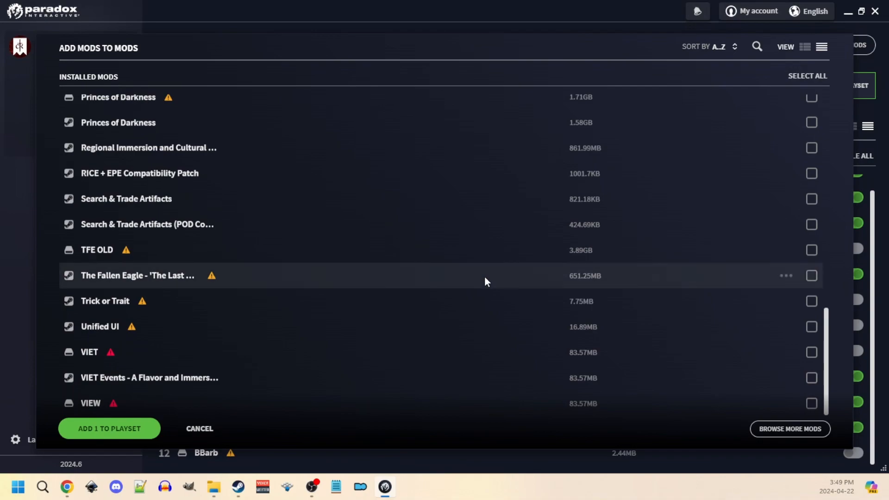
{"action": "scroll", "scroll_direction": "up", "scroll_amount": 3}
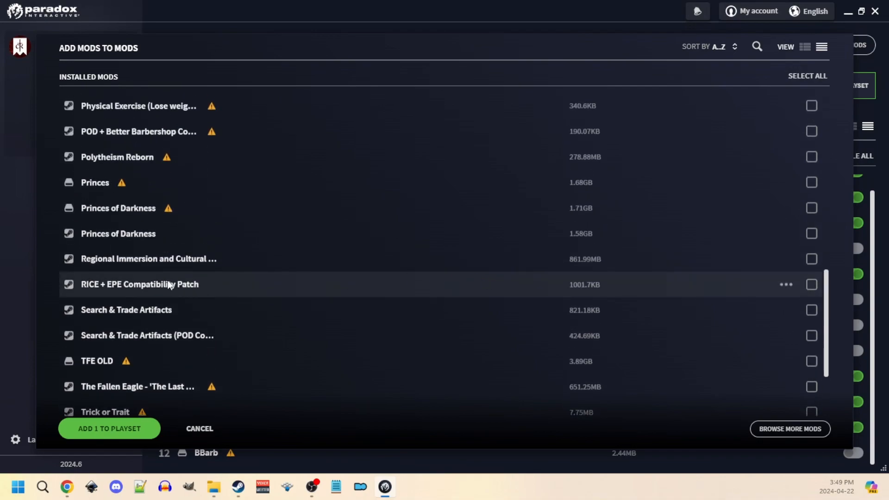
{"action": "mouse_move", "coordinate": [486, 285]}
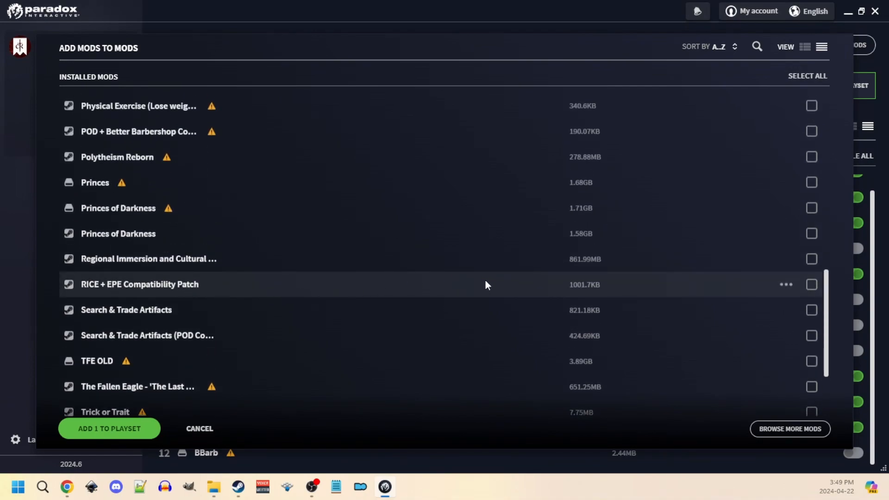
{"action": "mouse_move", "coordinate": [683, 287]}
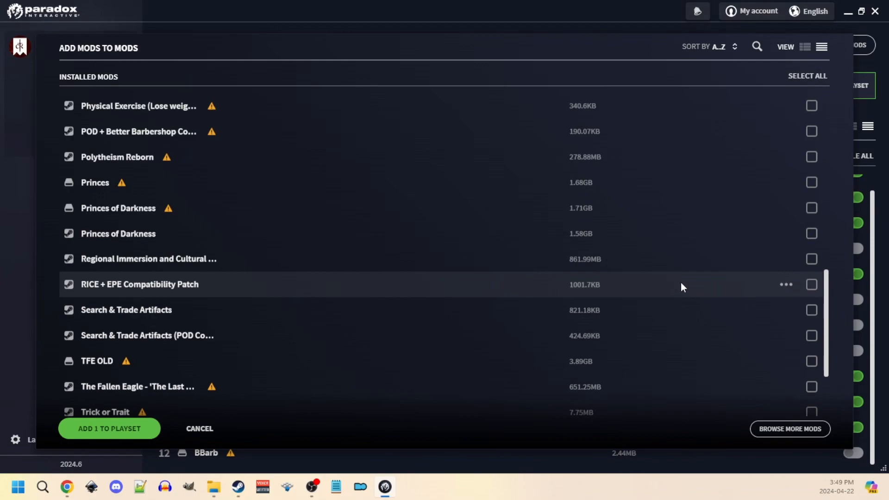
{"action": "left_click", "coordinate": [810, 285]}
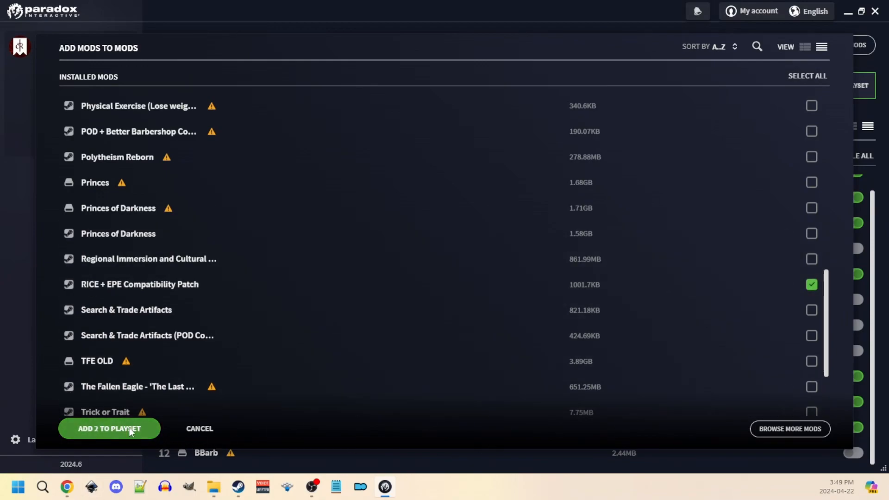
{"action": "left_click", "coordinate": [109, 428]}
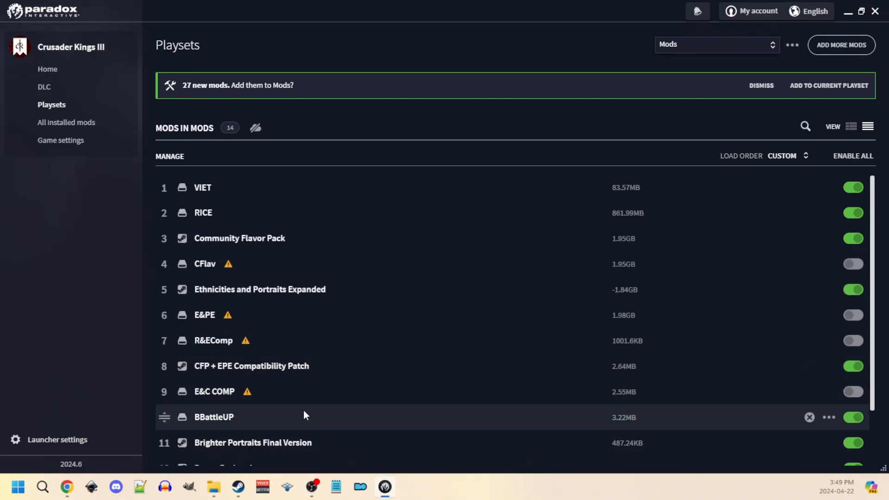
Step: Review the load order with the RICE + EPE patch seventh, then go to the launcher Home page
{"action": "scroll", "scroll_direction": "down", "scroll_amount": 3}
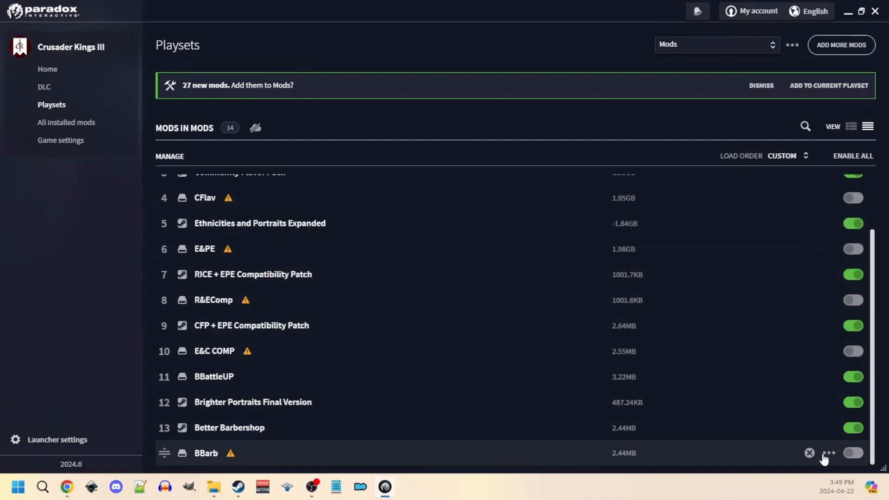
{"action": "scroll", "scroll_direction": "up", "scroll_amount": 3}
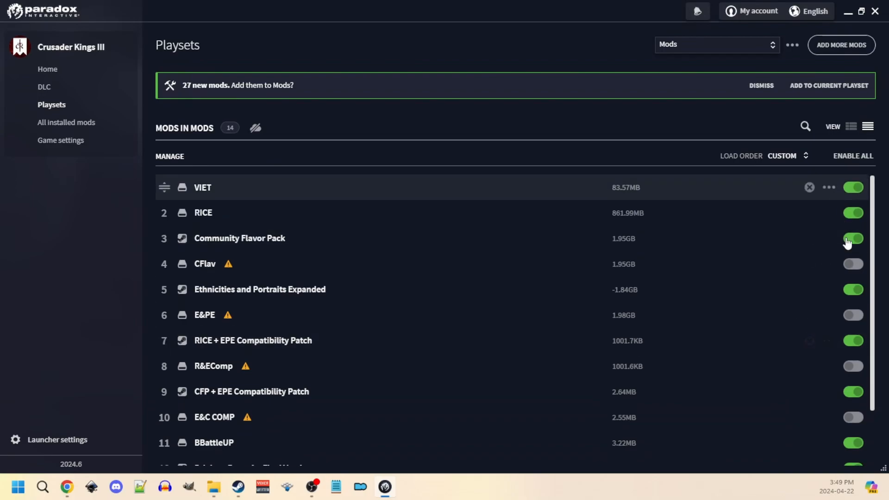
{"action": "left_click", "coordinate": [47, 68]}
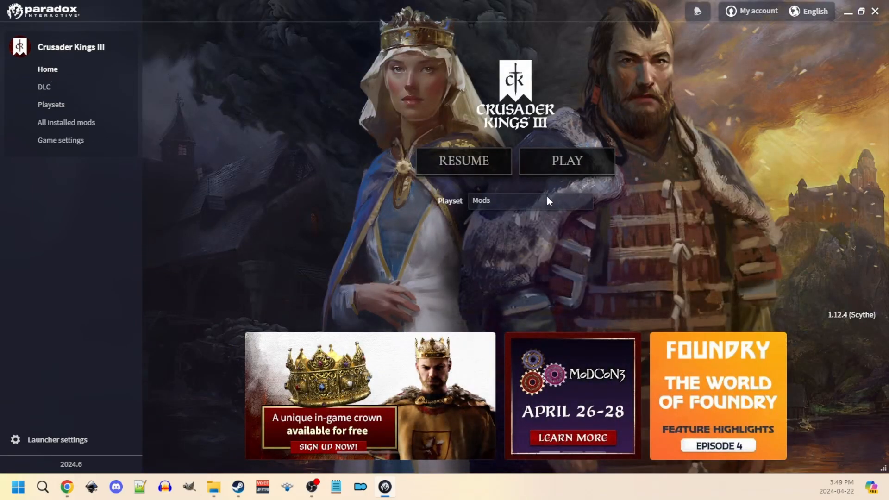
Step: Launch Crusader Kings III with the Mods playset and wait for its main menu
{"action": "left_click", "coordinate": [565, 161]}
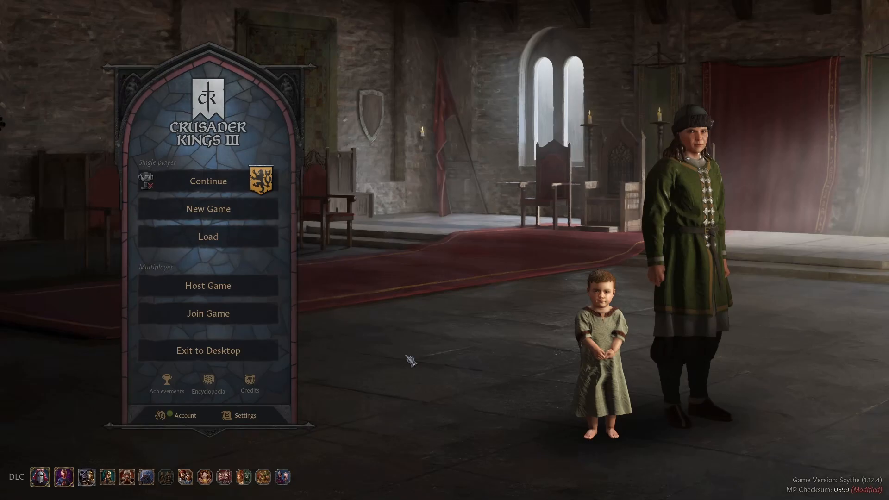
Step: From the saved games list, check the Duchy of Cornwall save, then load Prince_Offa_Working (Duchy of Jülich, 24 June 1035)
{"action": "left_click", "coordinate": [207, 236]}
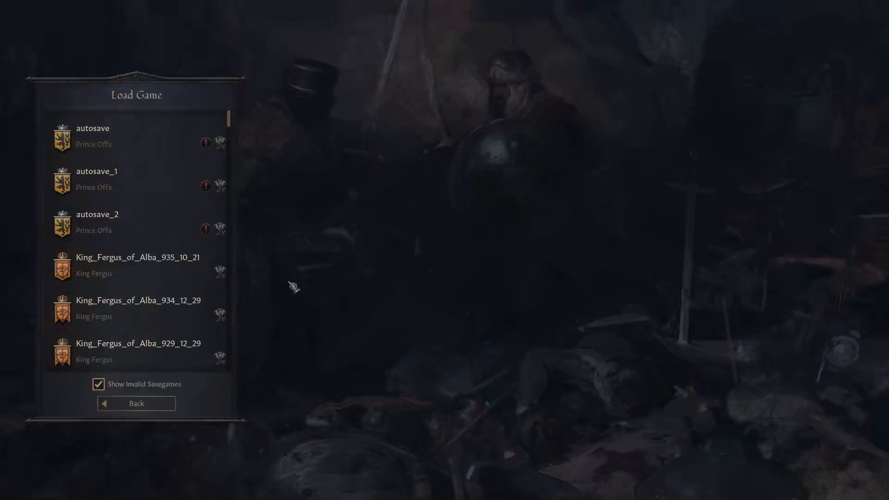
{"action": "scroll", "scroll_direction": "down", "scroll_amount": 3}
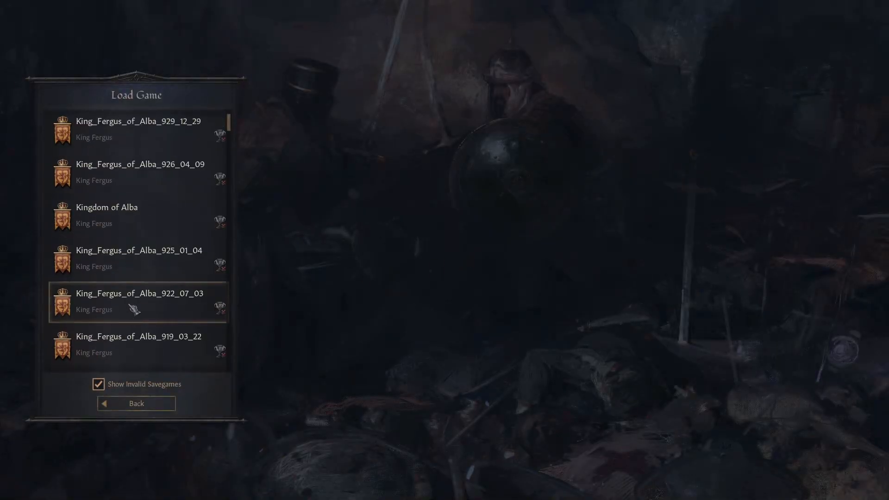
{"action": "scroll", "scroll_direction": "down", "scroll_amount": 3}
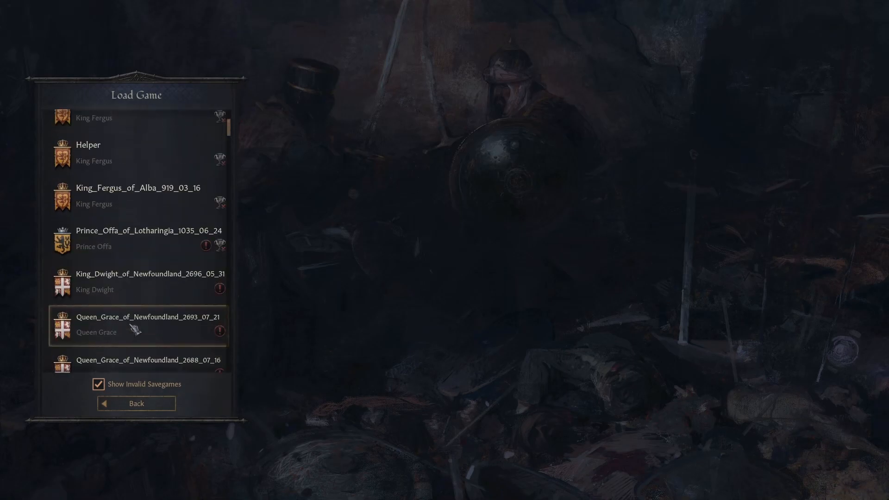
{"action": "left_click", "coordinate": [136, 262]}
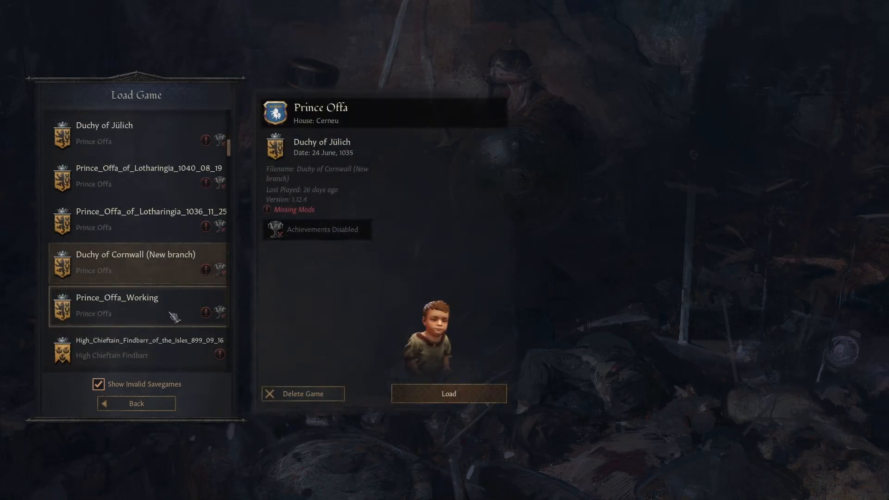
{"action": "left_click", "coordinate": [136, 306]}
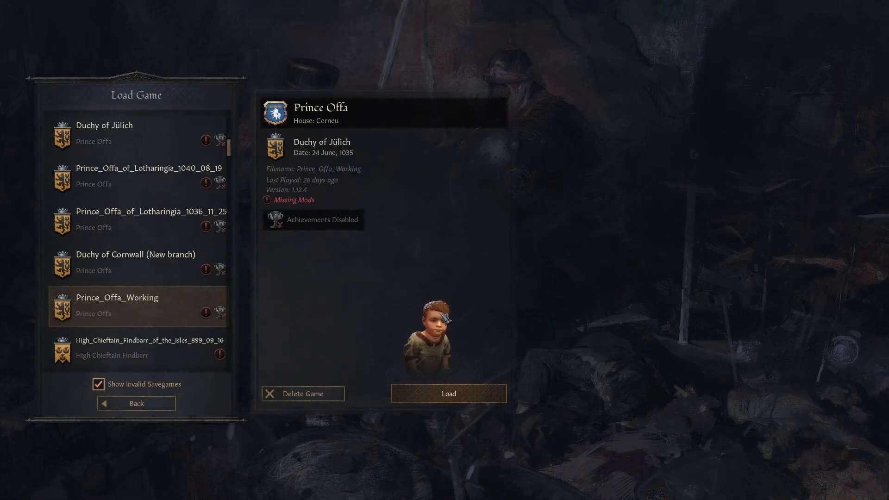
{"action": "left_click", "coordinate": [448, 394]}
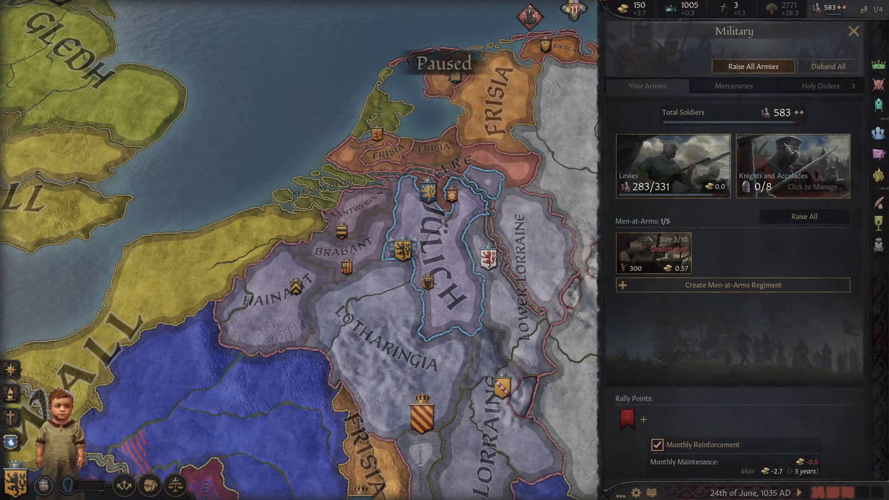
Step: Close the council overview and zoom the map out toward Queen Walpurga of Lotharingia
{"action": "left_click", "coordinate": [880, 132]}
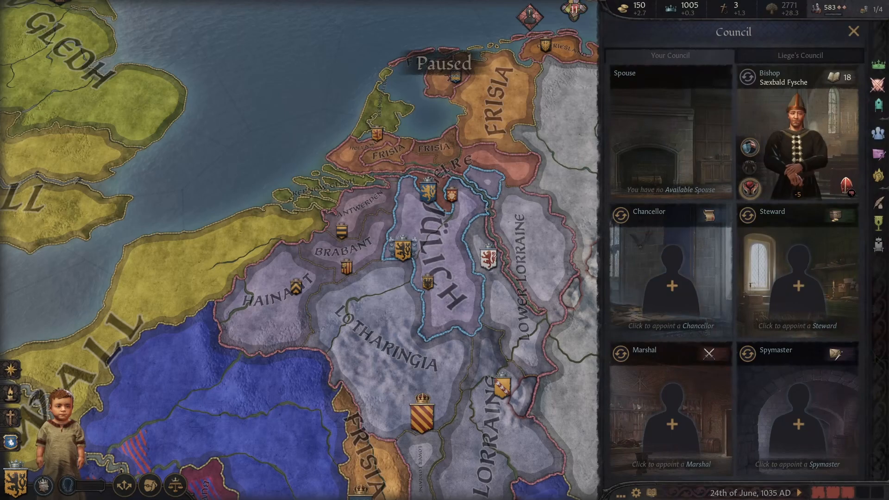
{"action": "left_click", "coordinate": [854, 31]}
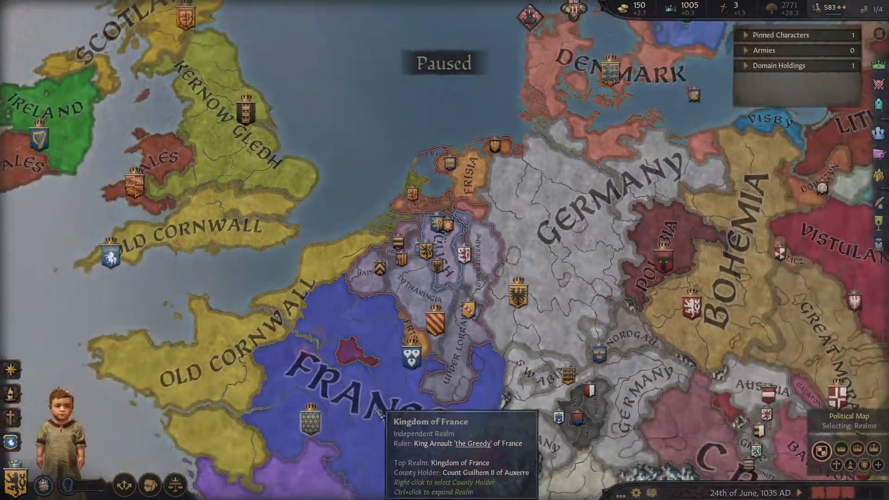
{"action": "scroll", "scroll_direction": "down", "scroll_amount": 3}
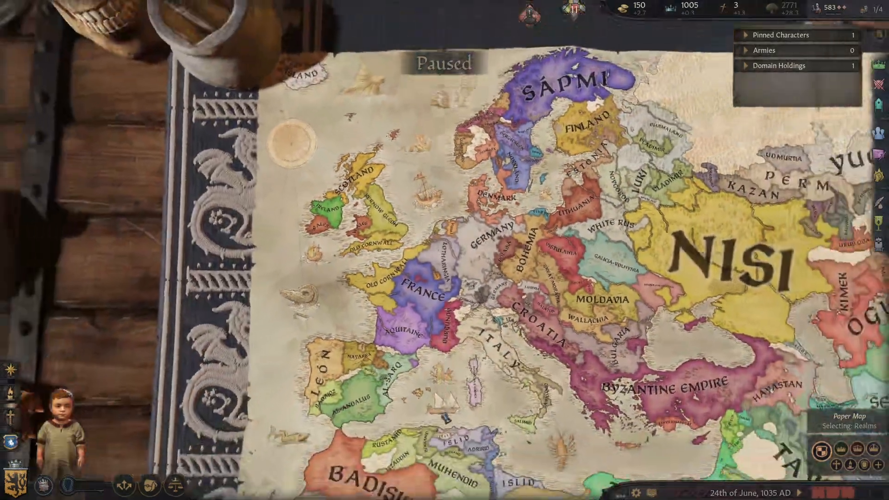
{"action": "scroll", "scroll_direction": "down", "scroll_amount": 3}
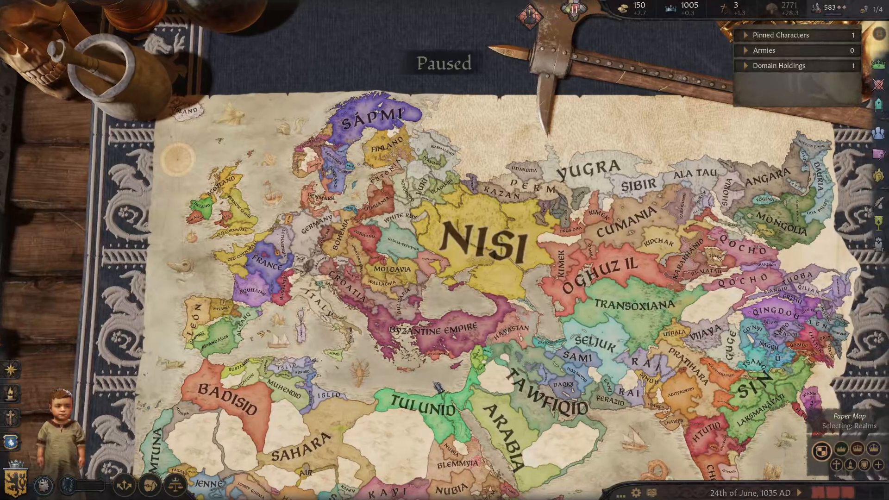
{"action": "scroll", "scroll_direction": "up", "scroll_amount": 3}
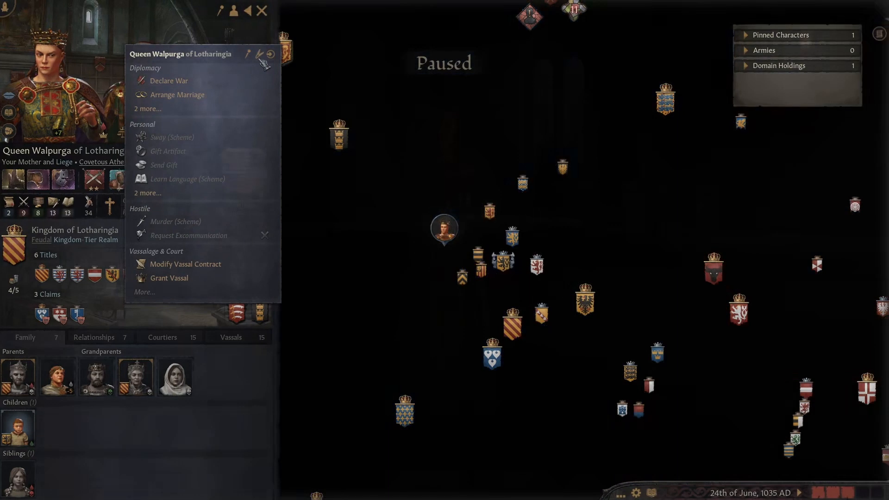
Step: Rotate Queen Walpurga in the appearance editor, then exit it discarding all changes
{"action": "left_click", "coordinate": [248, 54]}
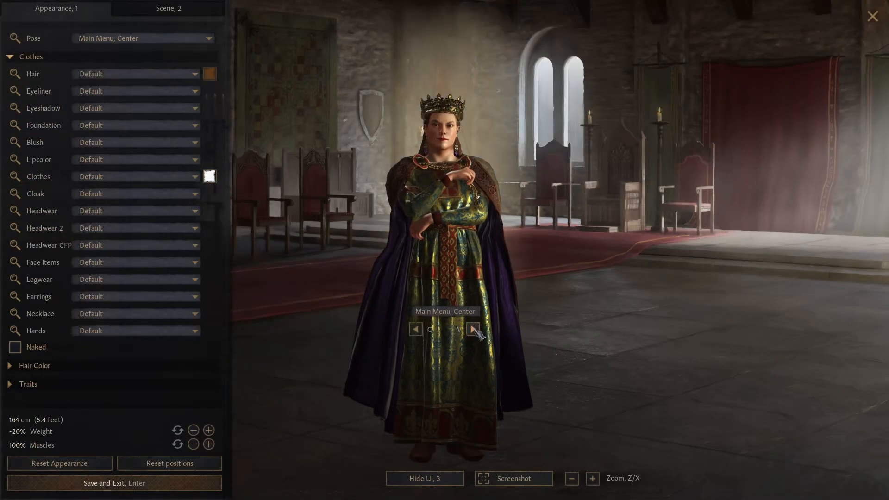
{"action": "left_click", "coordinate": [474, 329]}
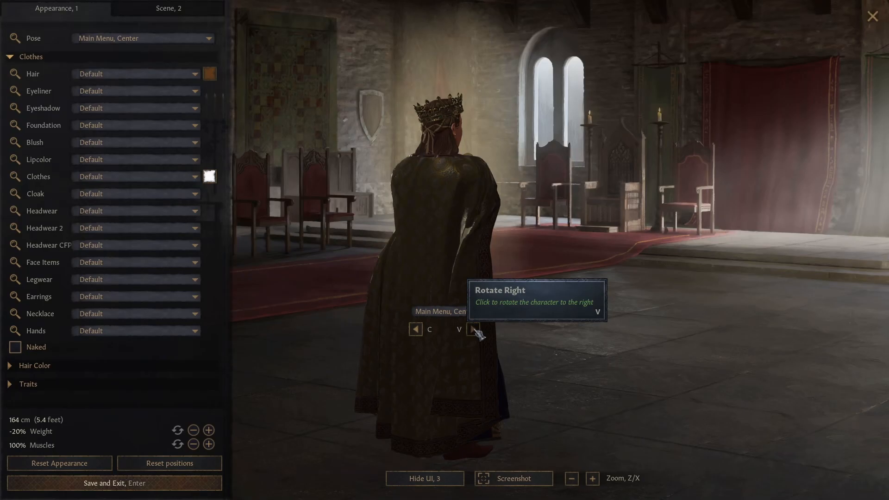
{"action": "left_click", "coordinate": [475, 329]}
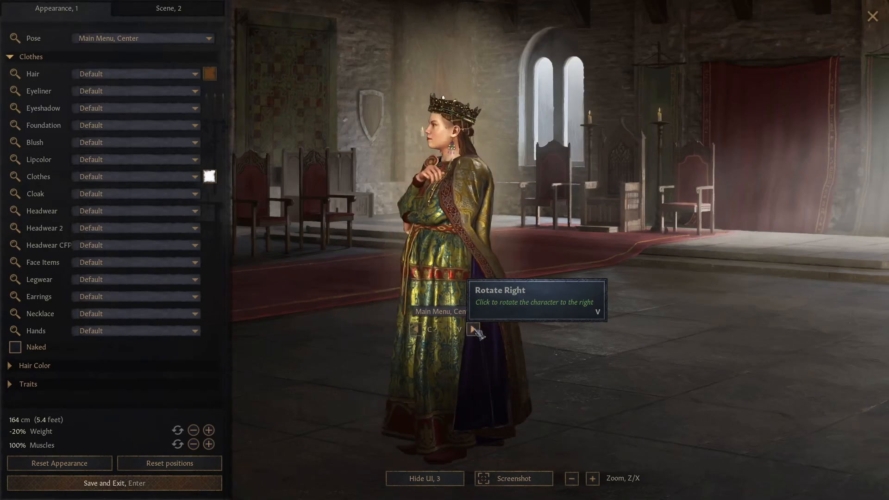
{"action": "left_click", "coordinate": [475, 328]}
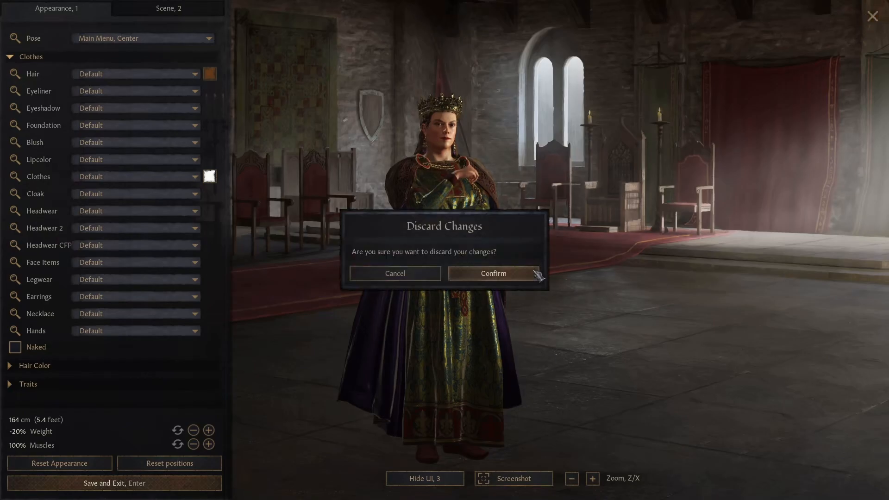
{"action": "left_click", "coordinate": [493, 273]}
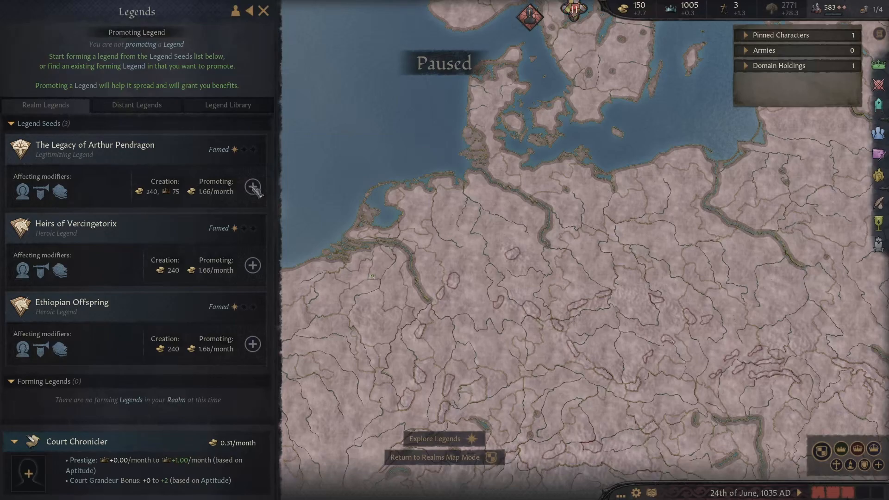
Step: Check Distant and Realm Legends, dismiss the Court Chronicler list and close Legends to the realm map
{"action": "left_click", "coordinate": [135, 105]}
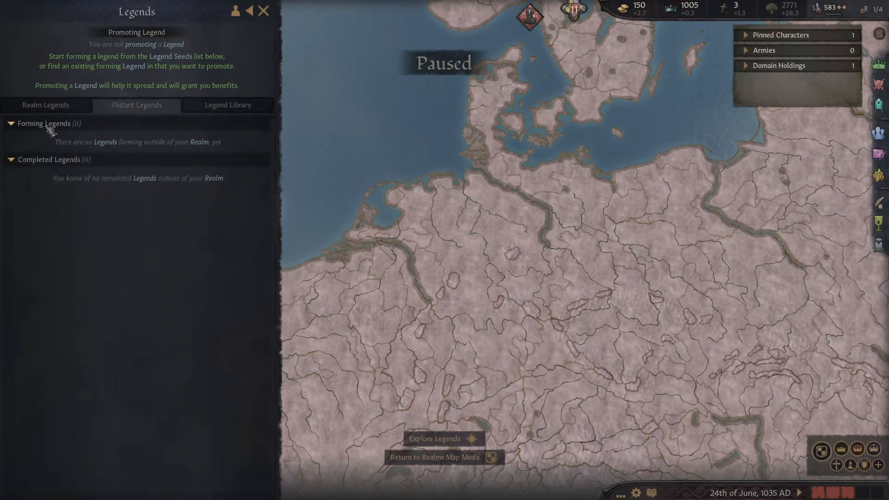
{"action": "left_click", "coordinate": [45, 104]}
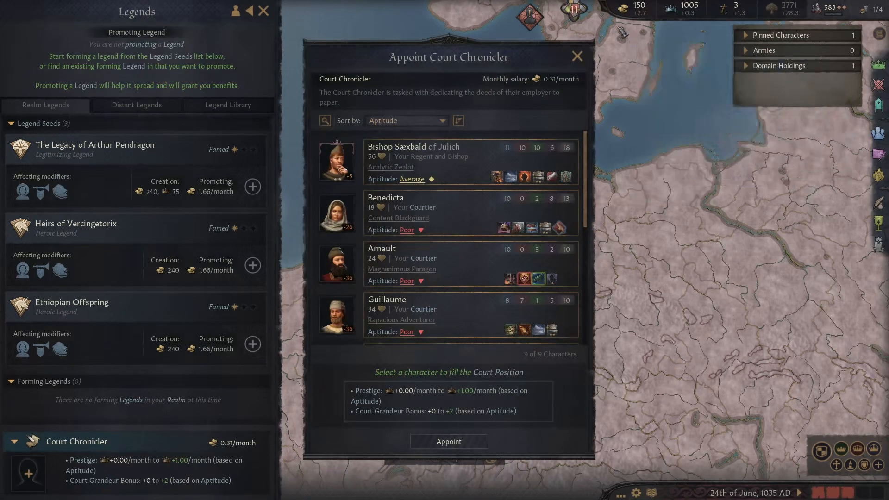
{"action": "left_click", "coordinate": [577, 56]}
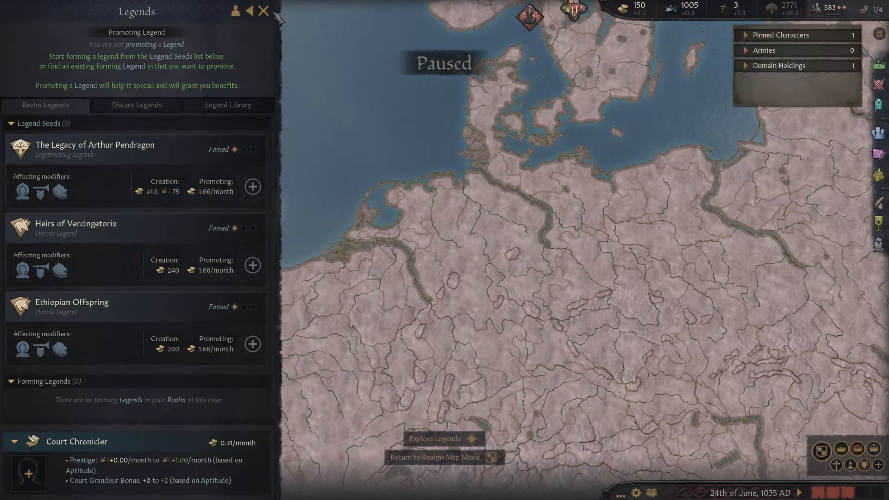
{"action": "left_click", "coordinate": [263, 11]}
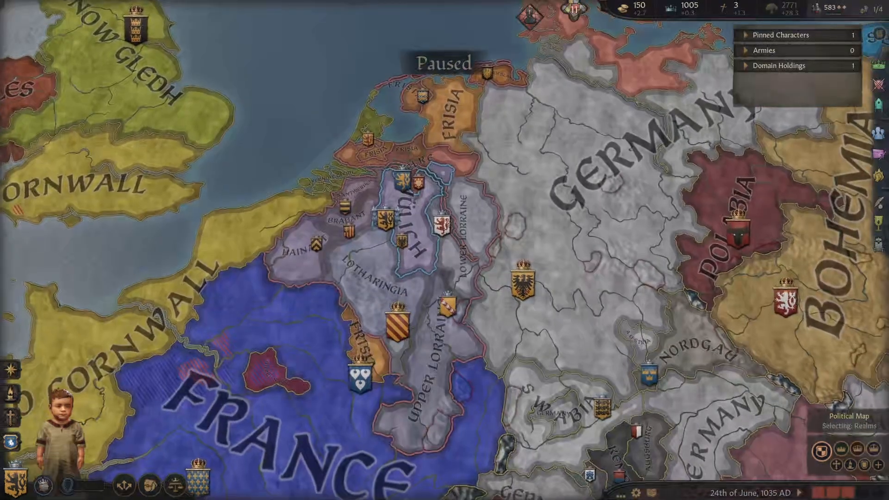
{"action": "mouse_move", "coordinate": [788, 293]}
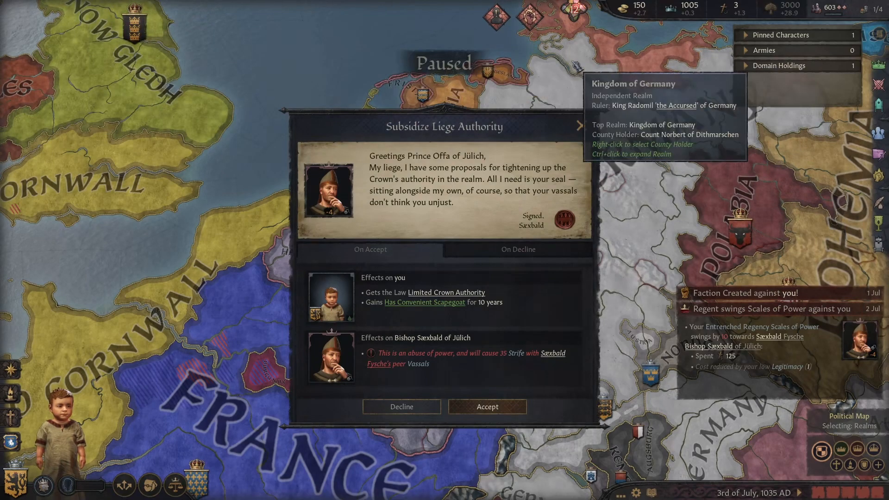
{"action": "mouse_move", "coordinate": [486, 407]}
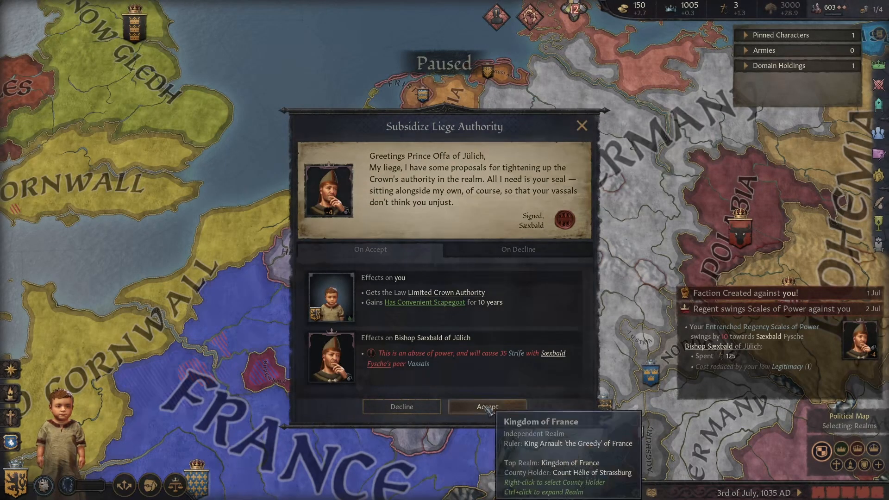
Step: Accept the Subsidize Liege Authority proposal and let time run into February 1036
{"action": "left_click", "coordinate": [487, 406]}
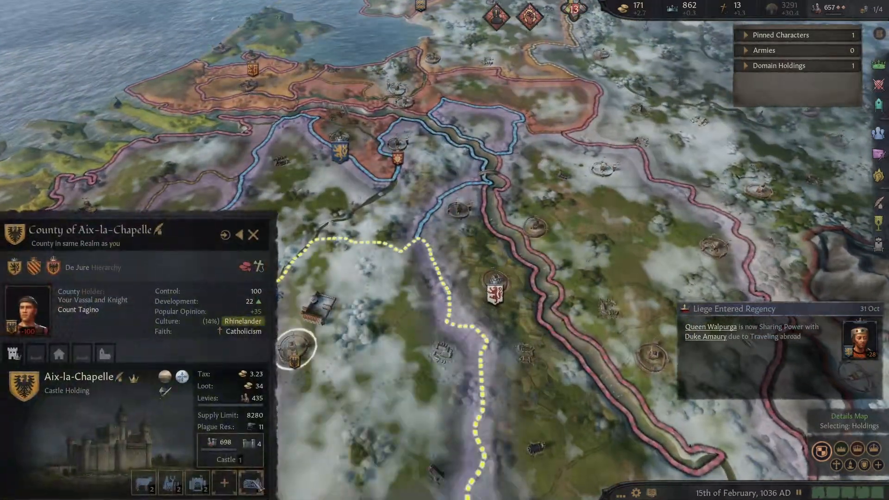
Step: Dismiss the duchy building options and refuse the Liberty Faction's demand ('I will not be threatened!')
{"action": "left_click", "coordinate": [251, 482]}
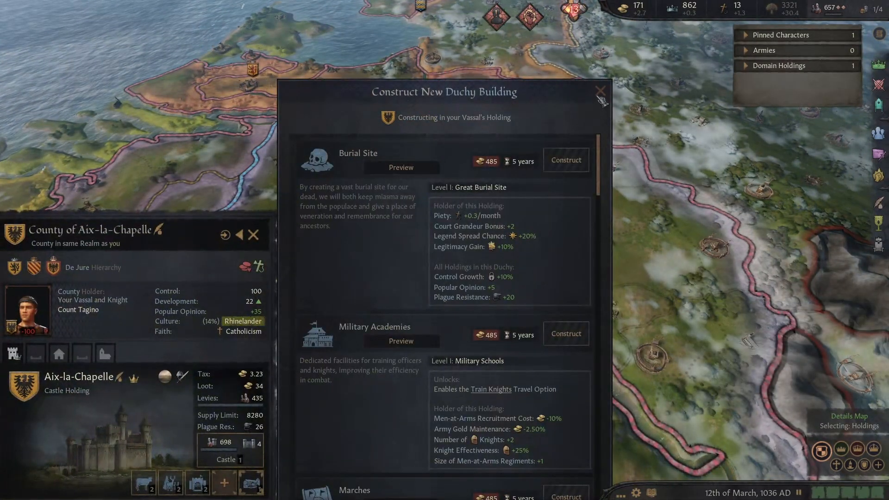
{"action": "left_click", "coordinate": [600, 92]}
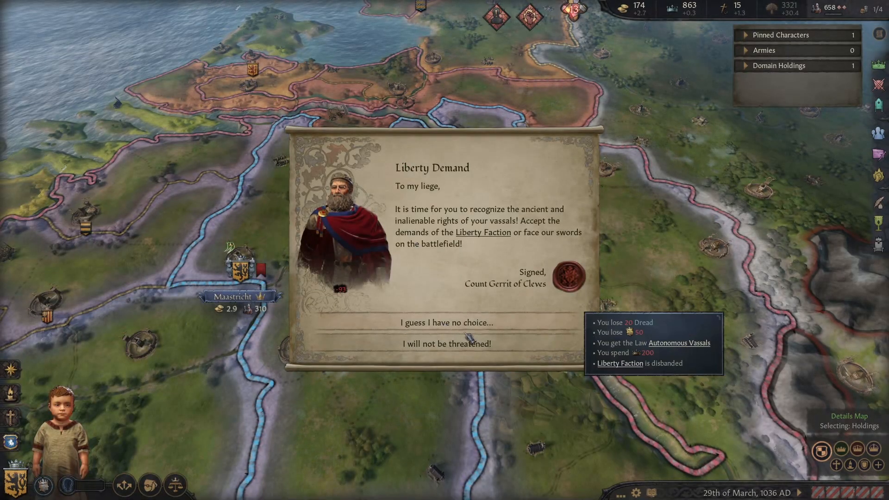
{"action": "mouse_move", "coordinate": [468, 352]}
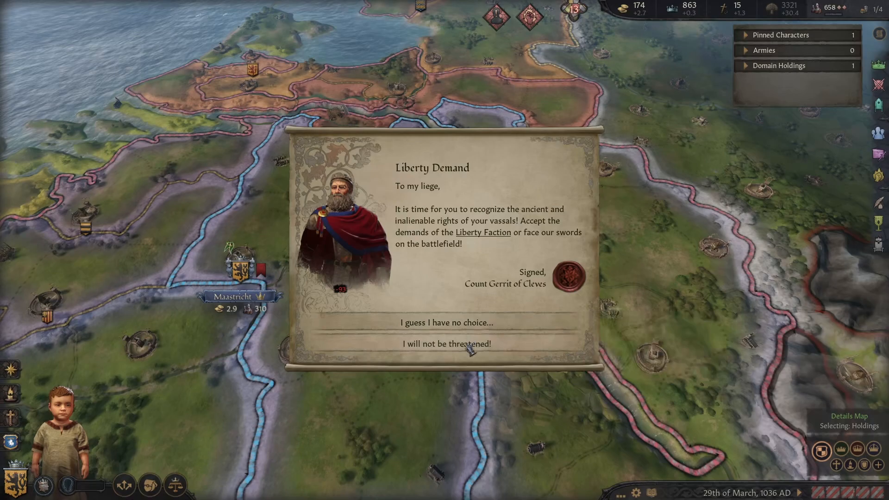
{"action": "left_click", "coordinate": [446, 343]}
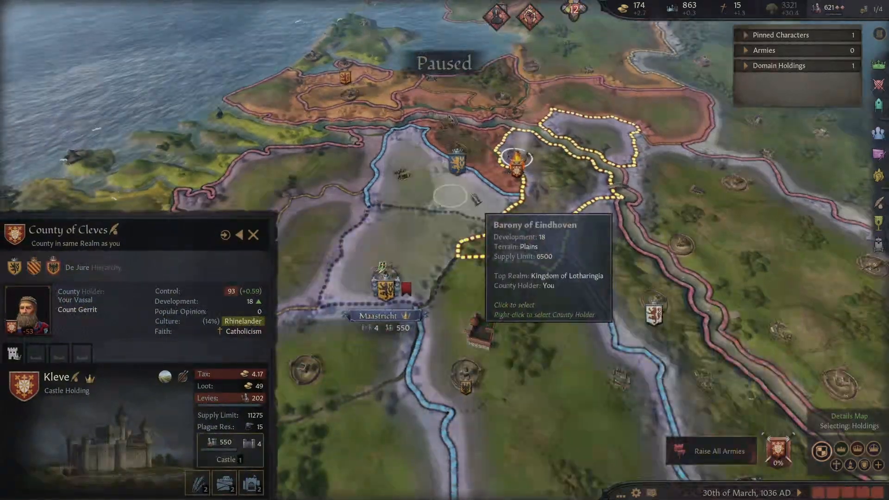
Step: Inspect Maastricht county, resume the clock to late April 1036, then bring up the game menu
{"action": "left_click", "coordinate": [381, 289]}
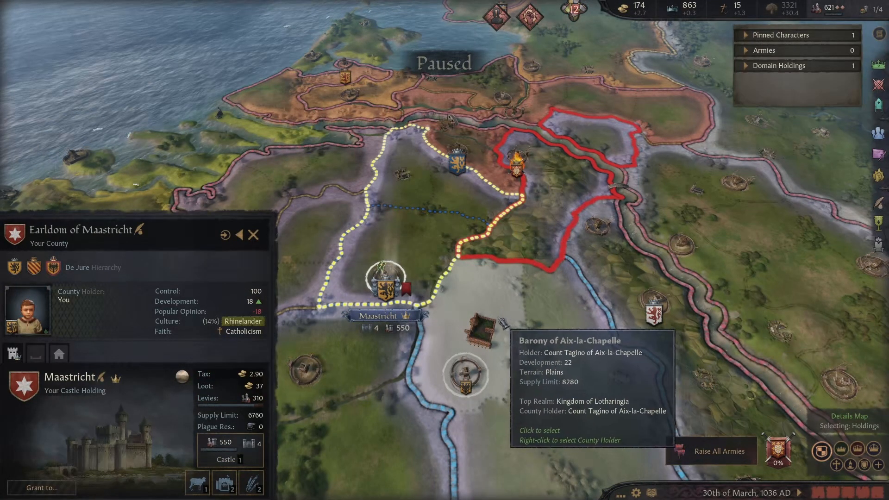
{"action": "left_click", "coordinate": [465, 374]}
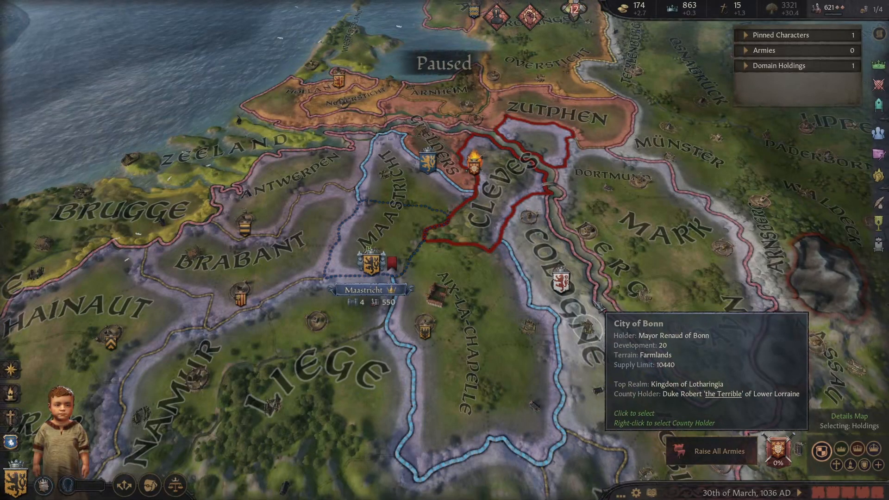
{"action": "key", "text": "space"}
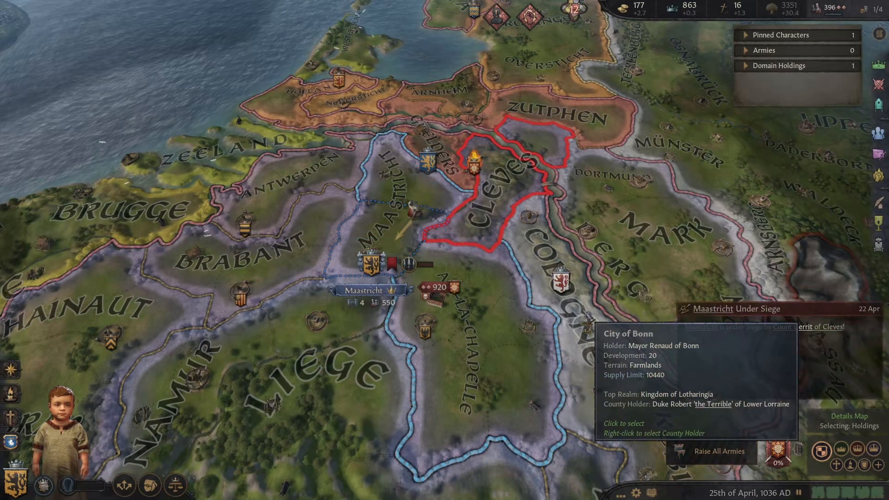
{"action": "key", "text": "Escape"}
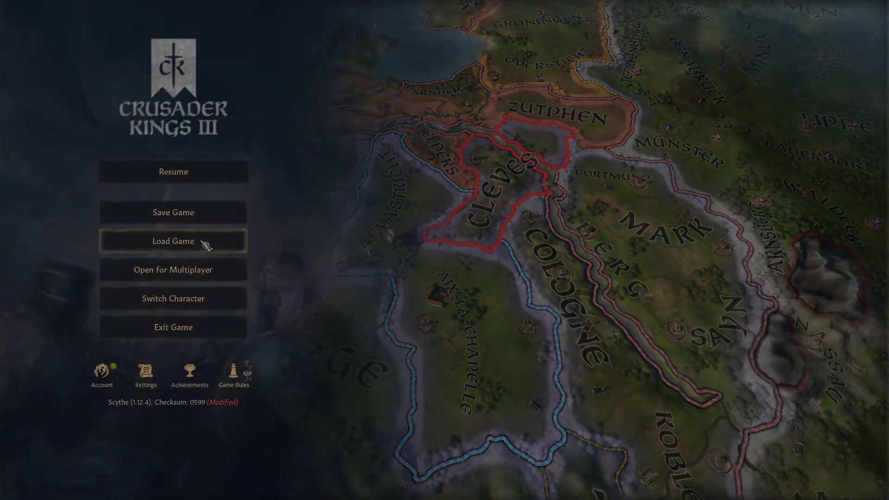
{"action": "mouse_move", "coordinate": [293, 244]}
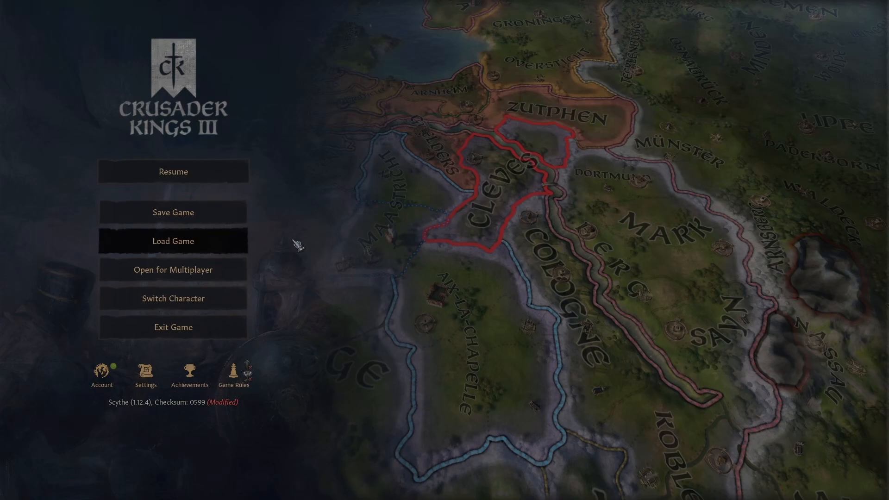
Step: Load the Prince_Offa_Working save from 24 June 1035 and return to the game menu
{"action": "left_click", "coordinate": [174, 241]}
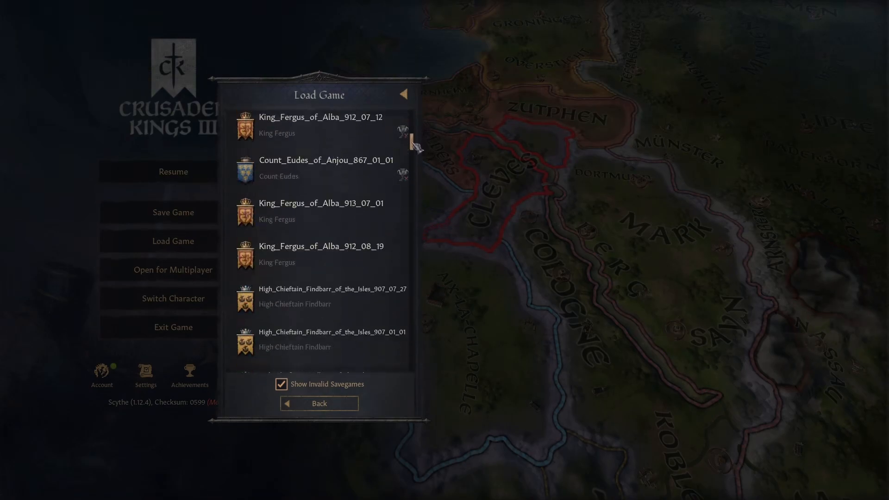
{"action": "left_click", "coordinate": [299, 198]}
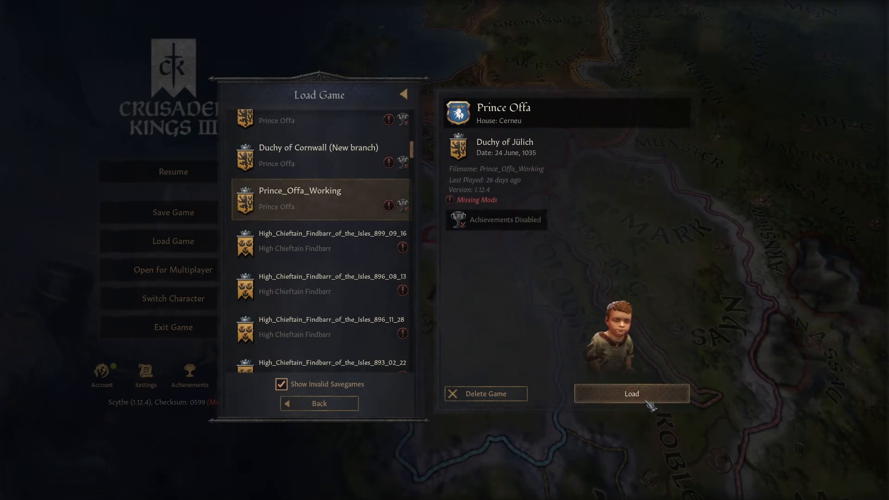
{"action": "mouse_move", "coordinate": [414, 208]}
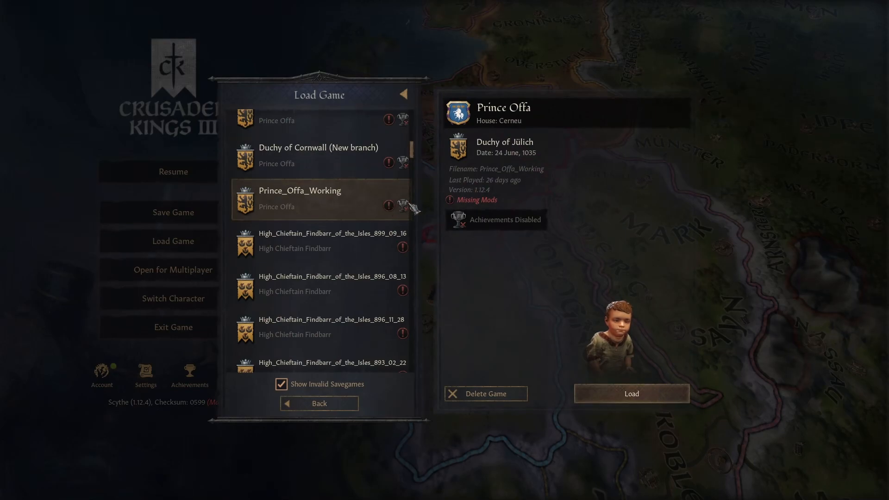
{"action": "left_click", "coordinate": [631, 393]}
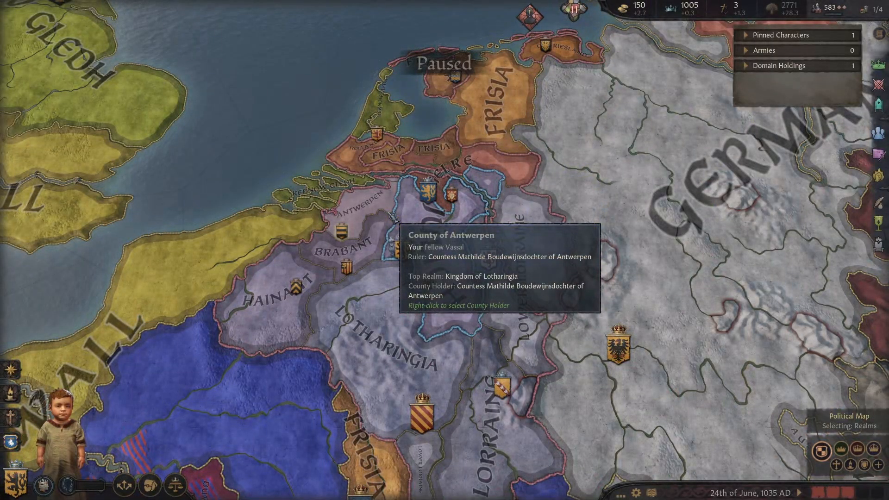
{"action": "key", "text": "Escape"}
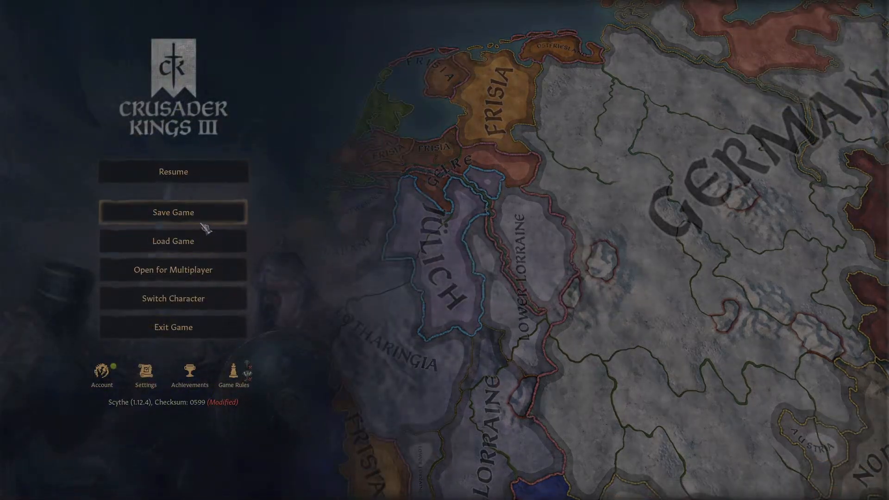
{"action": "mouse_move", "coordinate": [374, 398]}
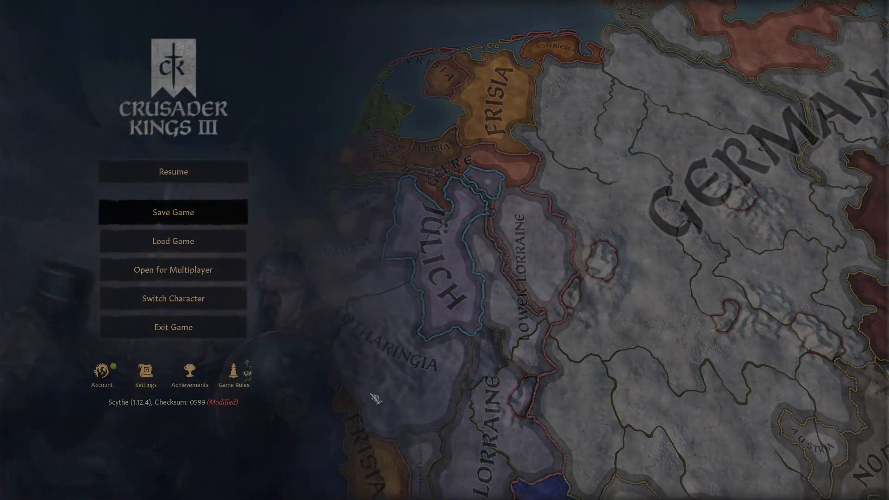
Step: Save the game under the name Prince_Offa_of_Lotharingia_ready_to_edit
{"action": "left_click", "coordinate": [173, 212]}
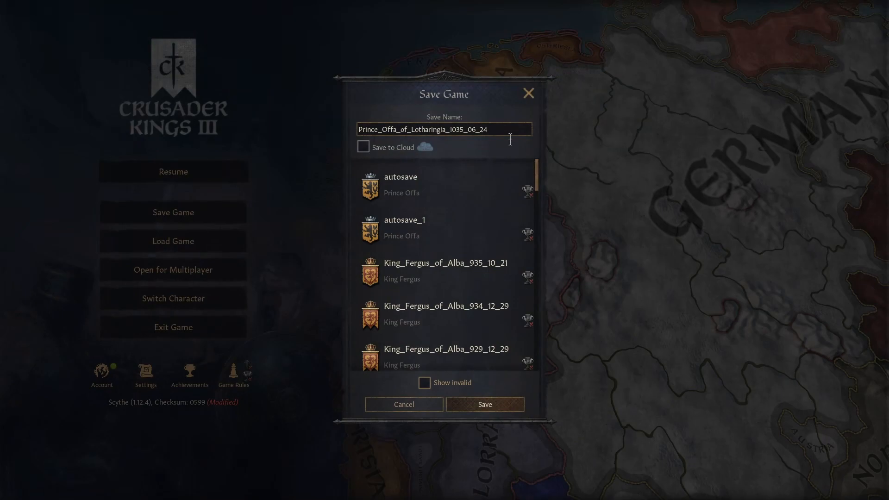
{"action": "left_click", "coordinate": [448, 129]}
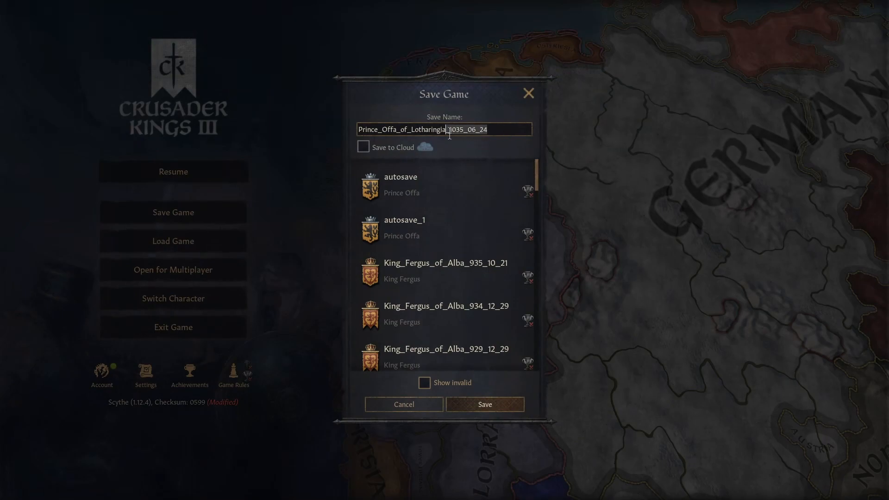
{"action": "mouse_move", "coordinate": [452, 148]}
{"action": "type", "text": "-"}
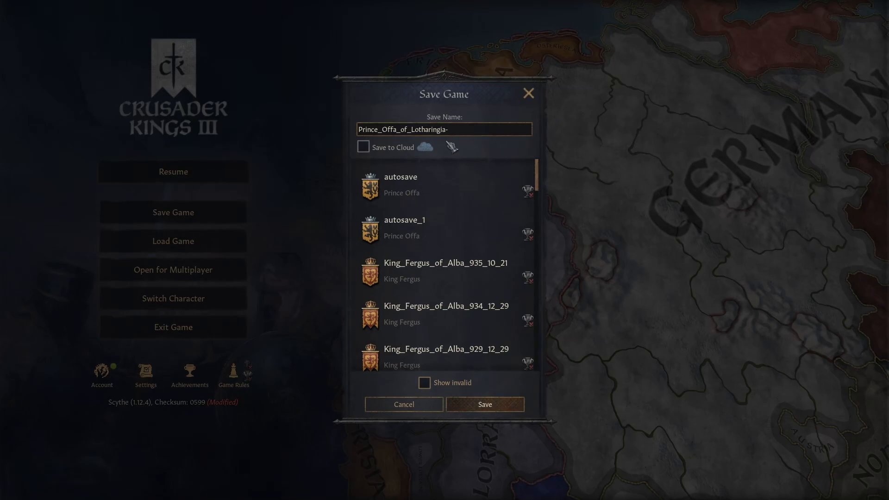
{"action": "type", "text": "ready"}
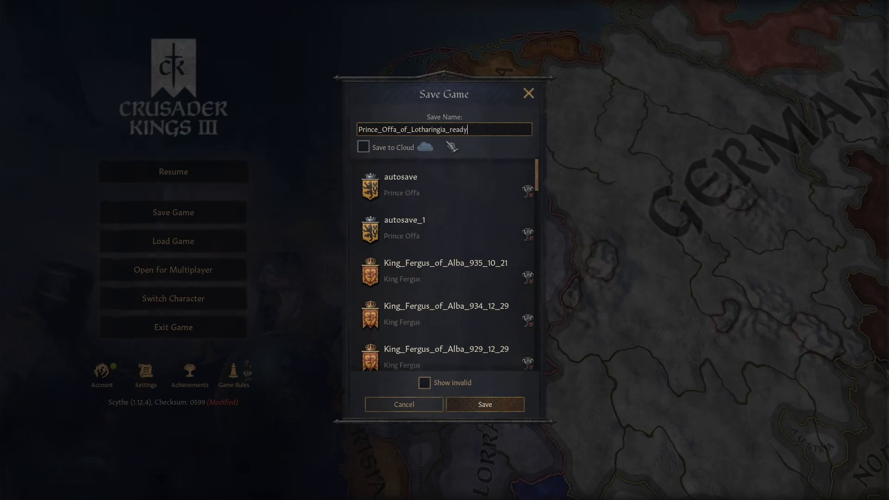
{"action": "type", "text": "to ed"}
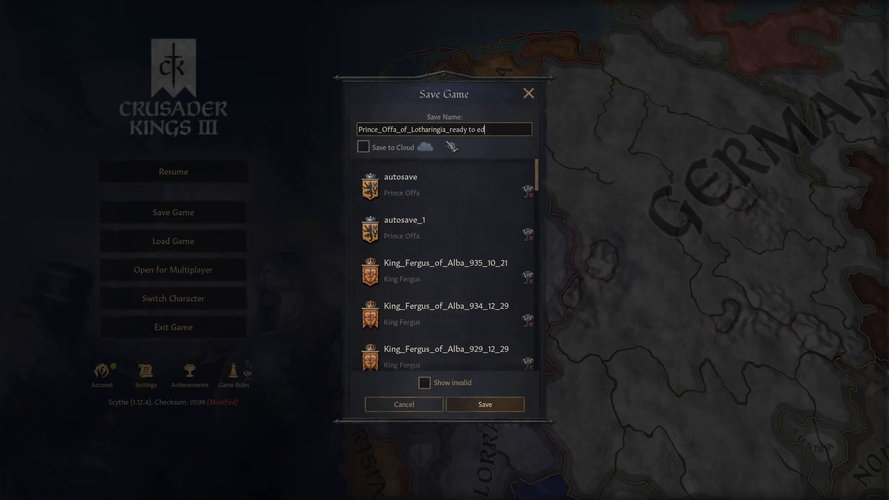
{"action": "type", "text": "it"}
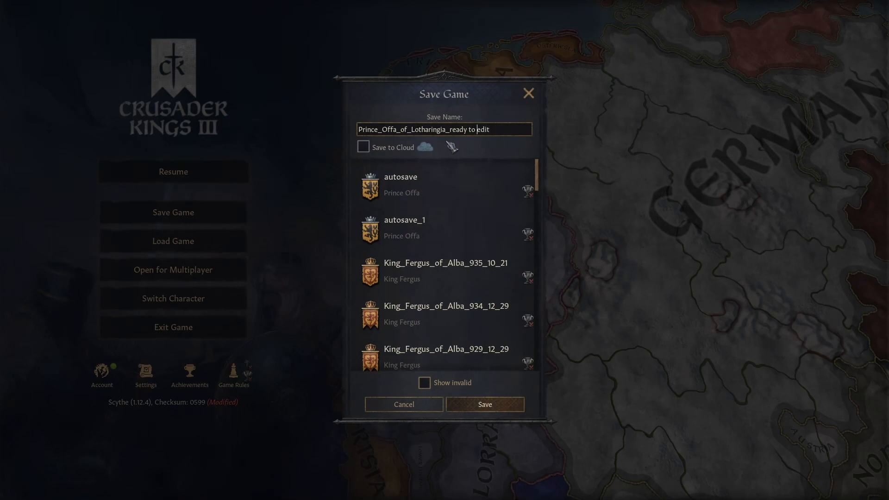
{"action": "key", "text": "Backspace"}
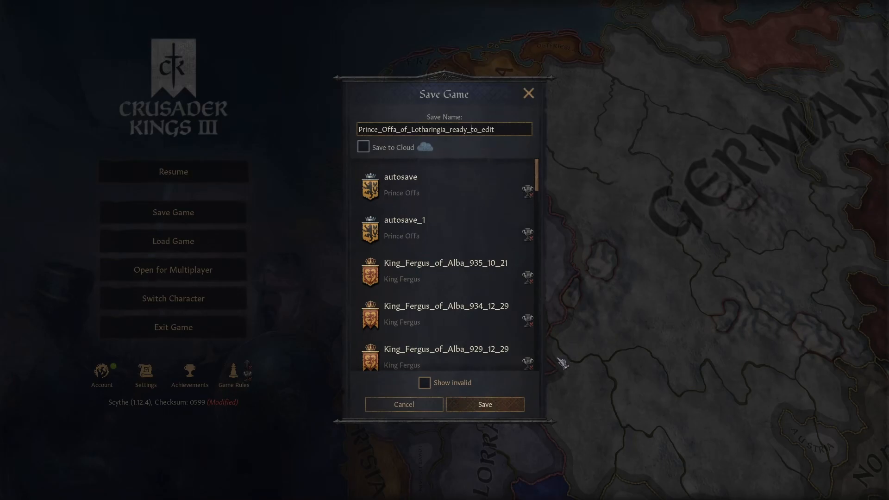
{"action": "left_click", "coordinate": [484, 405]}
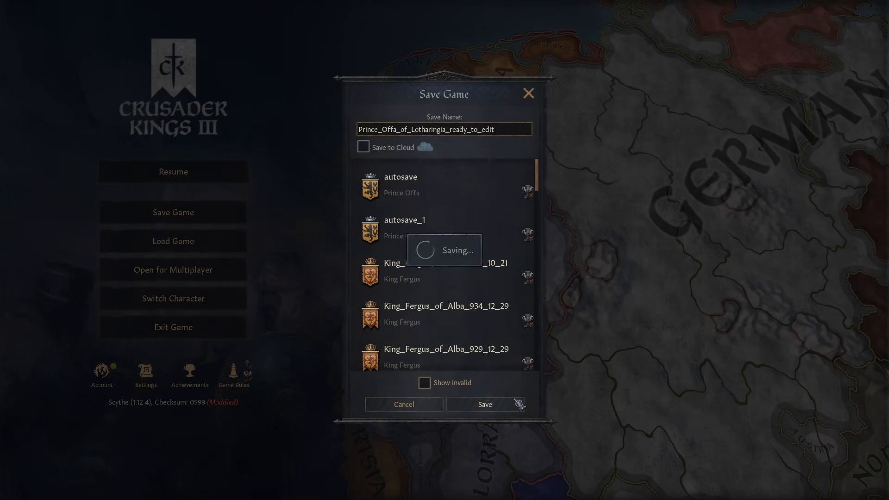
{"action": "left_click", "coordinate": [484, 405]}
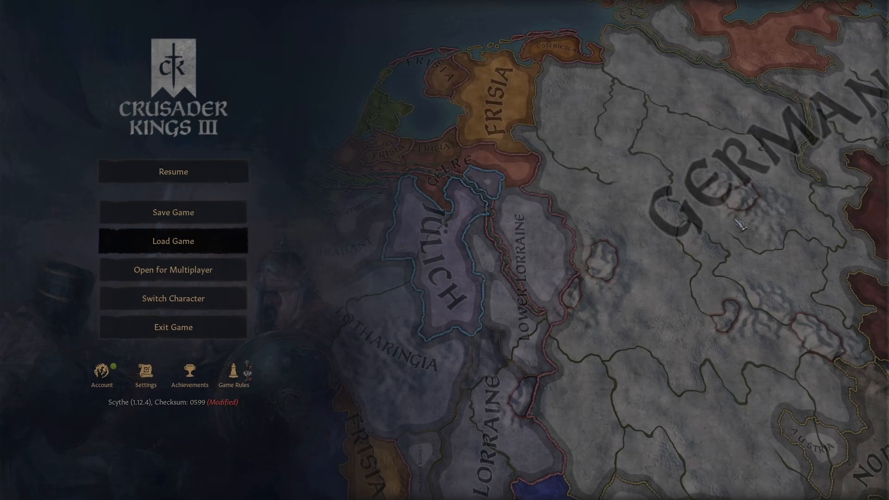
Step: Confirm the new Prince Offa save appears in the load list, then exit to the launcher
{"action": "left_click", "coordinate": [173, 241]}
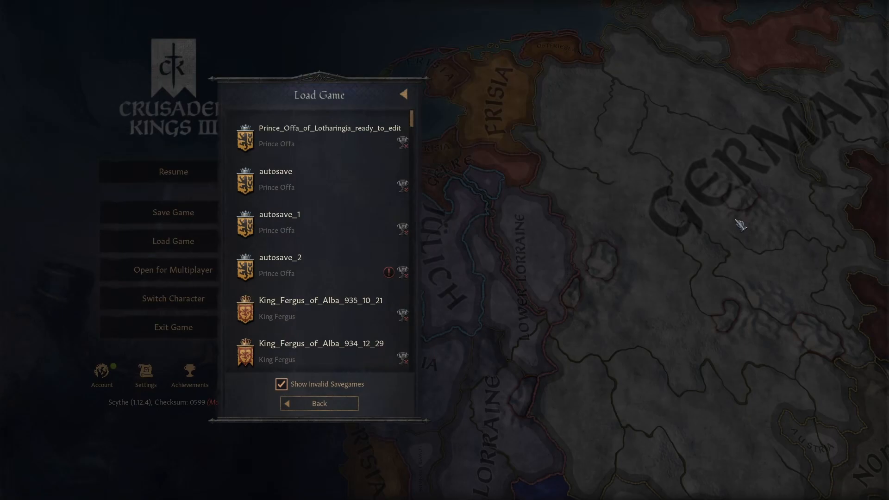
{"action": "left_click", "coordinate": [318, 136]}
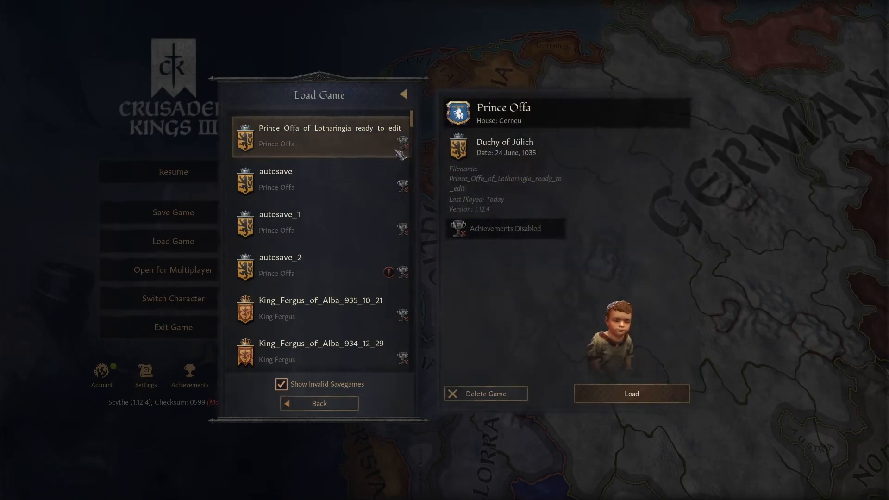
{"action": "mouse_move", "coordinate": [318, 402]}
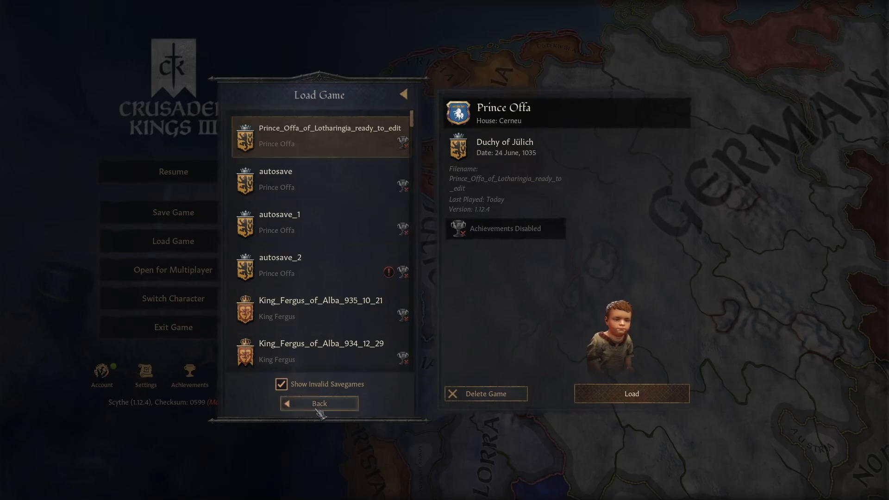
{"action": "left_click", "coordinate": [318, 403]}
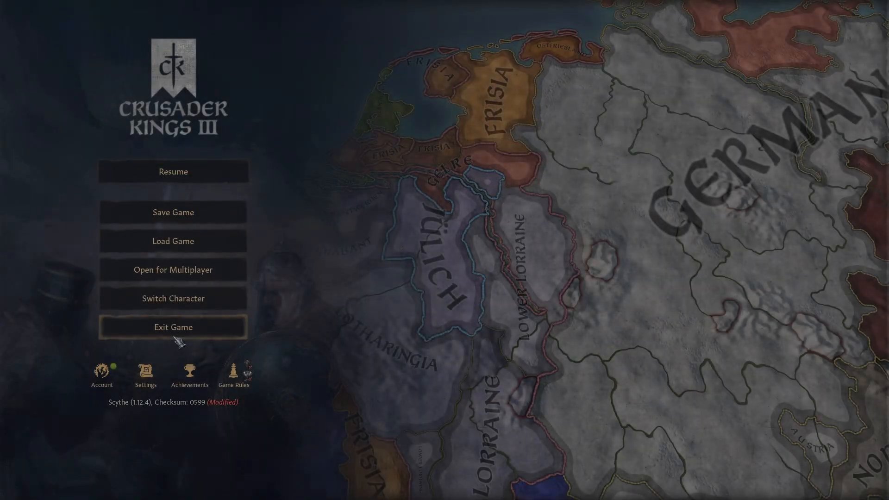
{"action": "left_click", "coordinate": [173, 327]}
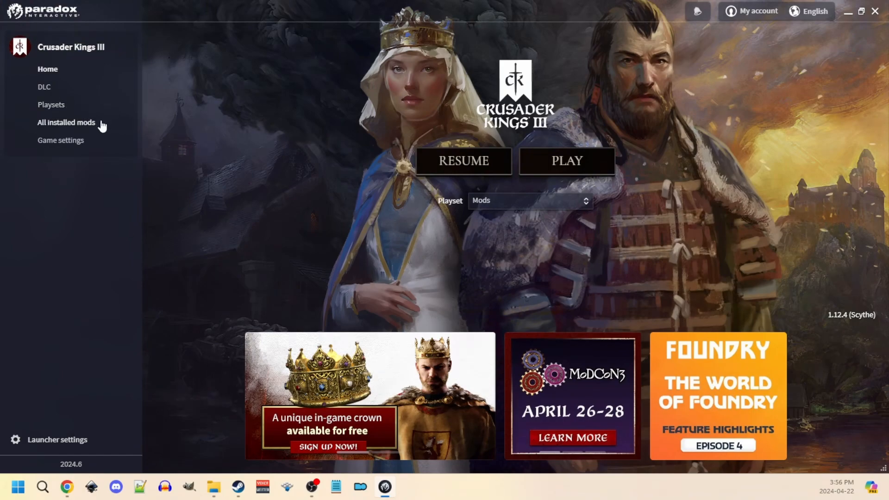
Step: Review the Mods playset's mod list and show extra options for Community Flavor Pack
{"action": "left_click", "coordinate": [61, 140]}
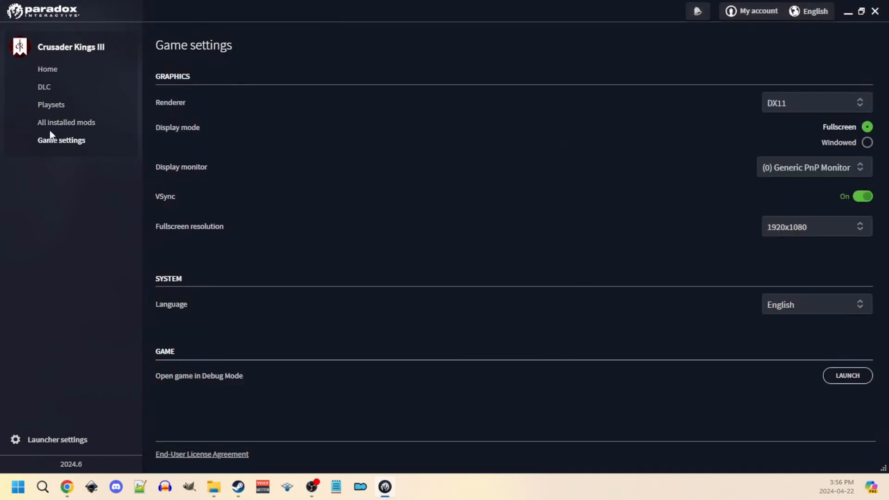
{"action": "left_click", "coordinate": [51, 105]}
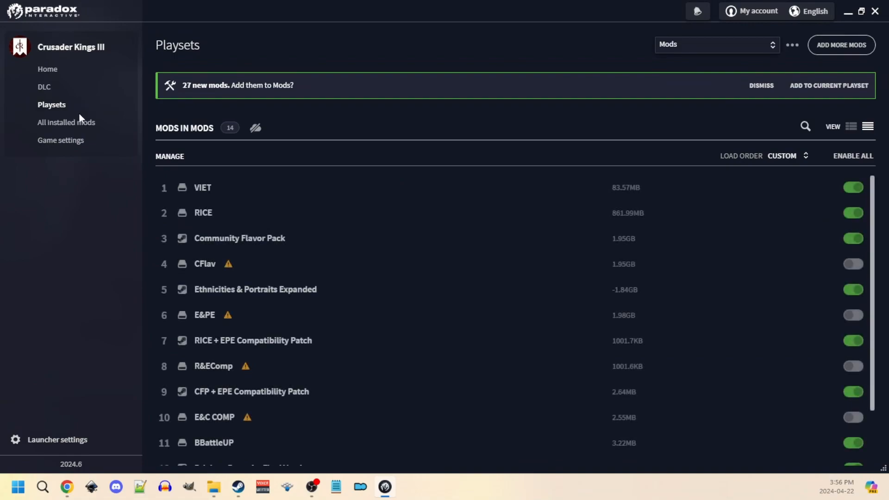
{"action": "scroll", "scroll_direction": "down", "scroll_amount": 3}
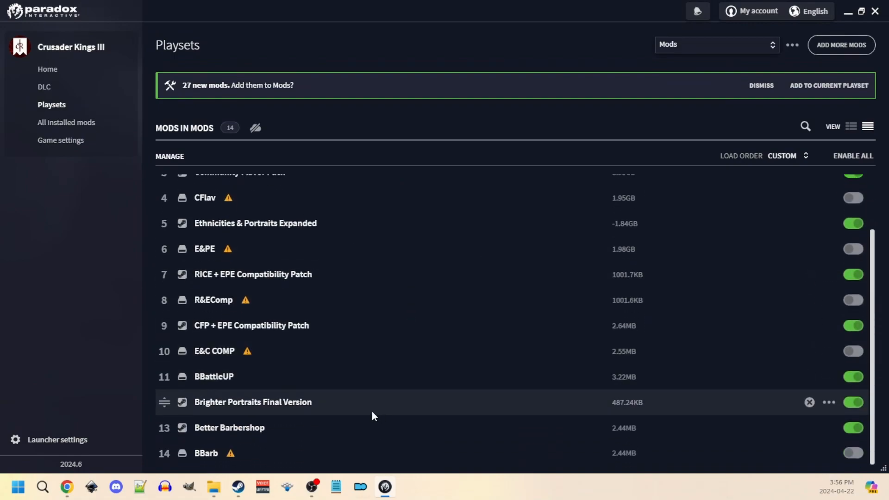
{"action": "scroll", "scroll_direction": "up", "scroll_amount": 3}
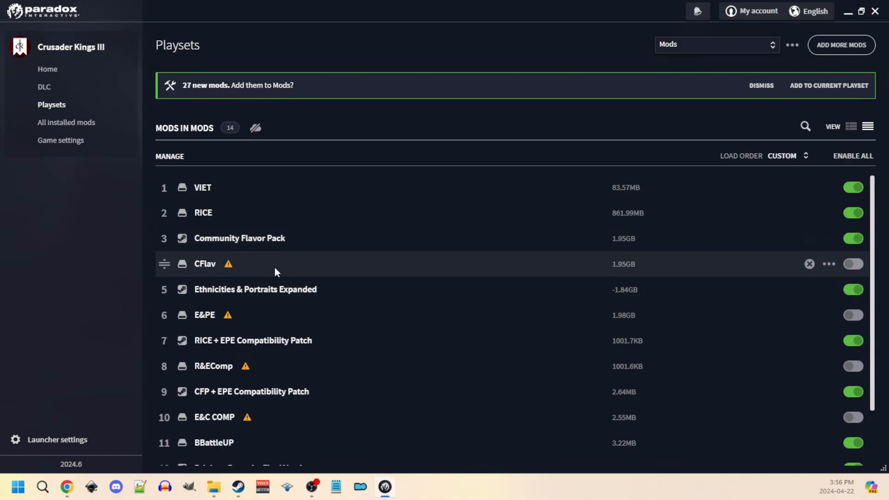
{"action": "mouse_move", "coordinate": [235, 255]}
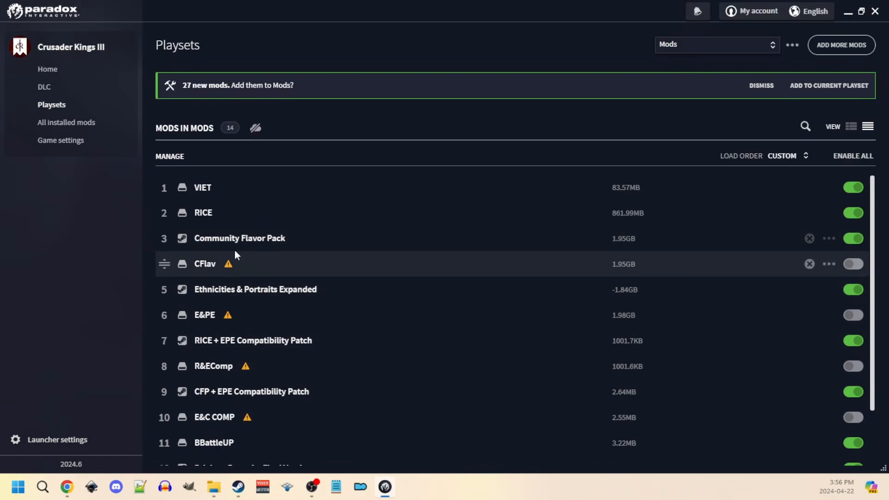
{"action": "mouse_move", "coordinate": [219, 268]}
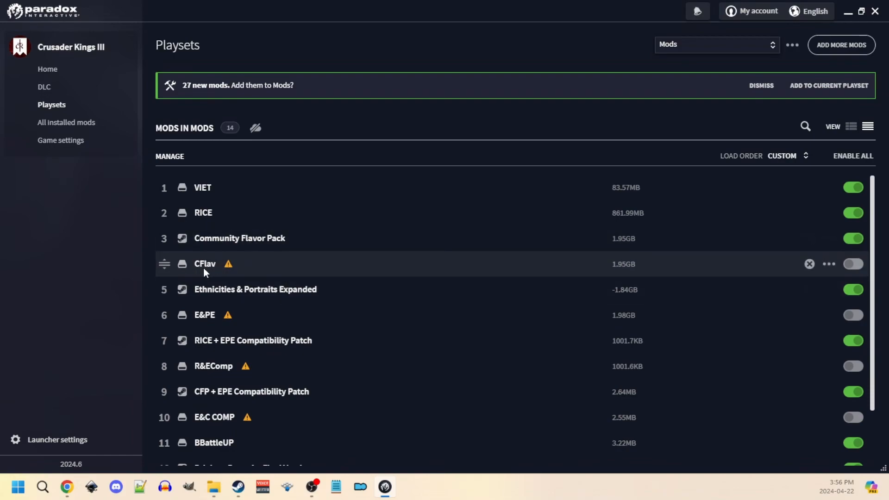
{"action": "mouse_move", "coordinate": [230, 271]}
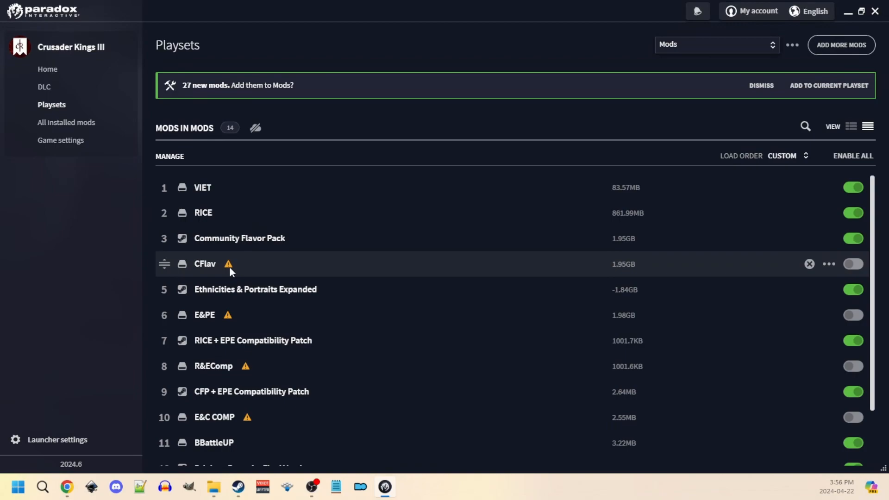
{"action": "mouse_move", "coordinate": [491, 274]}
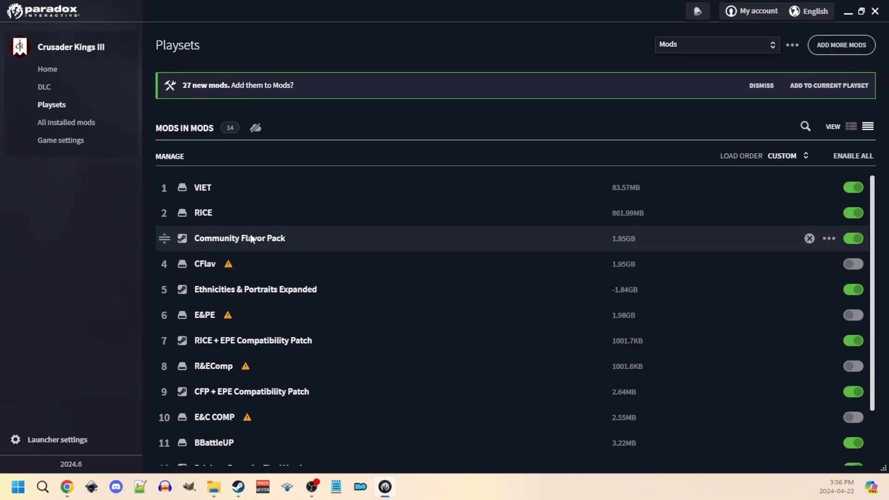
{"action": "left_click", "coordinate": [828, 238]}
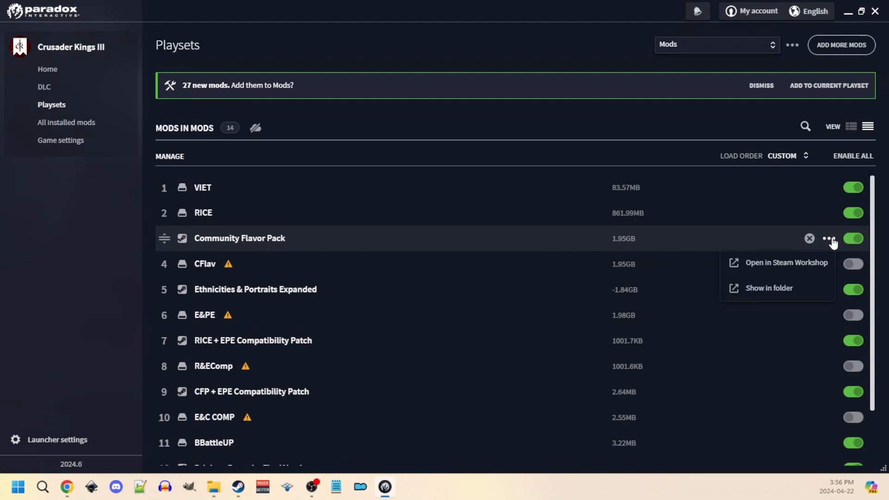
{"action": "mouse_move", "coordinate": [769, 288]}
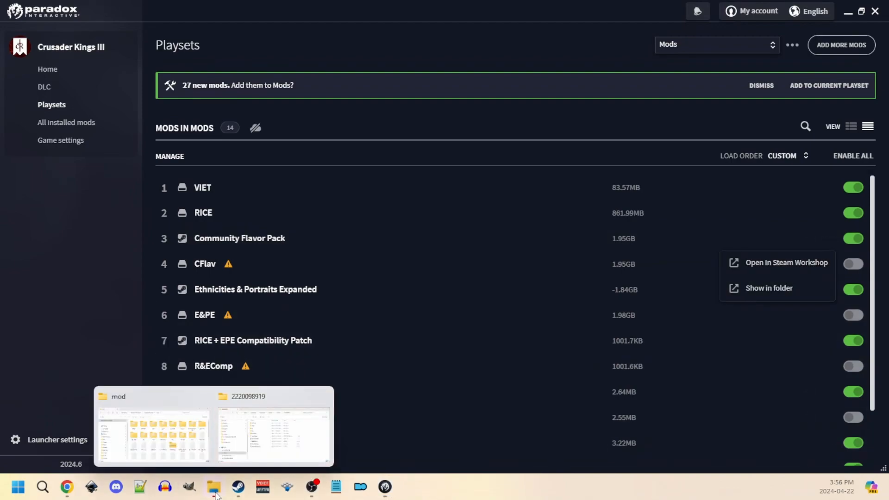
{"action": "left_click", "coordinate": [272, 428]}
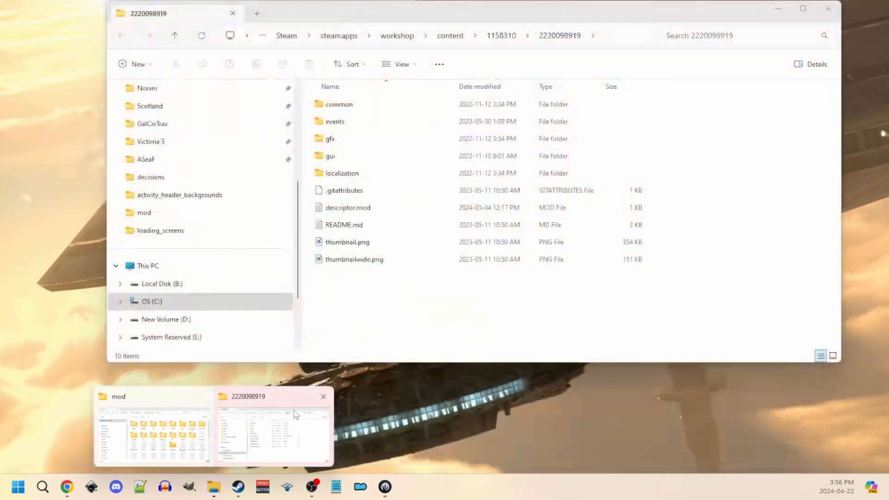
{"action": "mouse_move", "coordinate": [279, 403]}
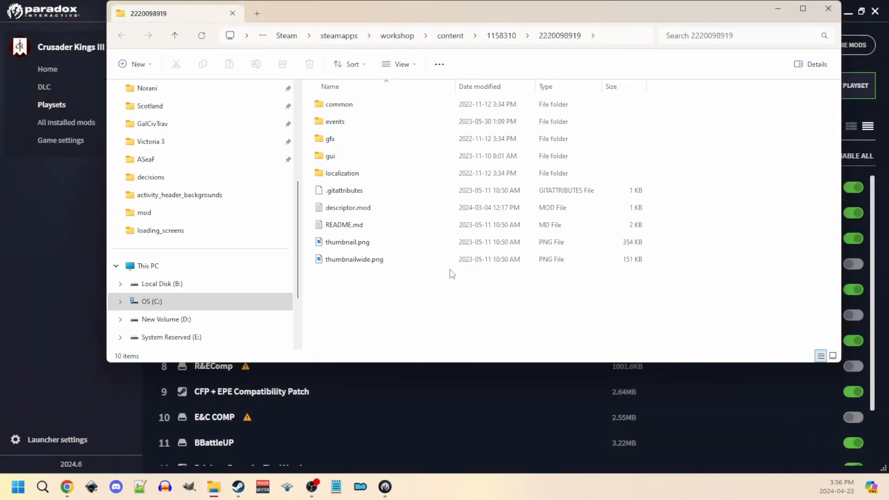
{"action": "mouse_move", "coordinate": [560, 226]}
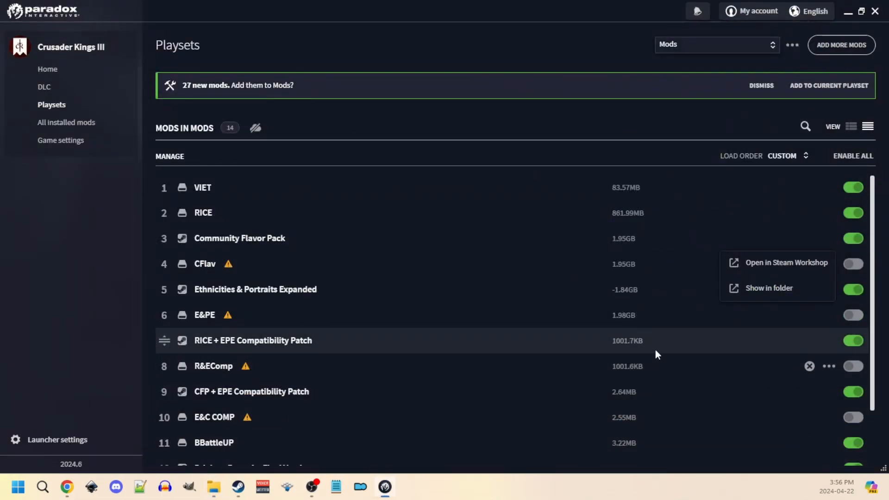
{"action": "mouse_move", "coordinate": [96, 131]}
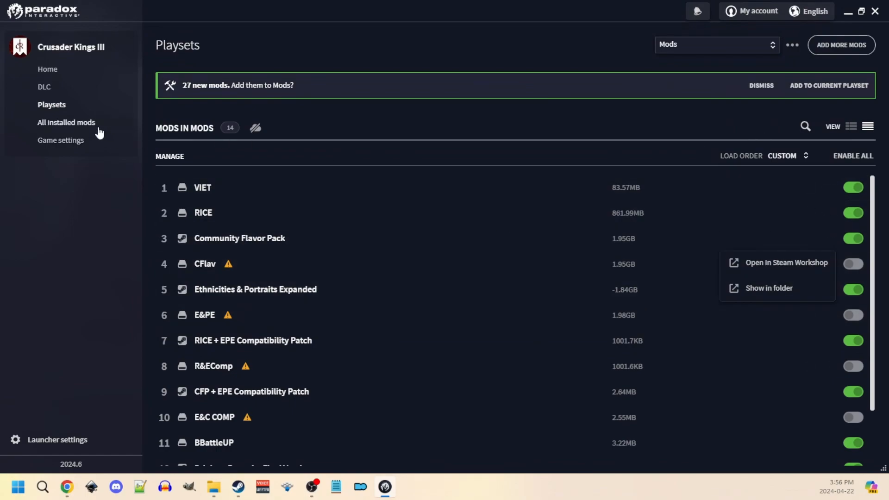
Step: Show all 49 installed mods with playset usage and Community Flavor Pack's options menu
{"action": "left_click", "coordinate": [66, 122]}
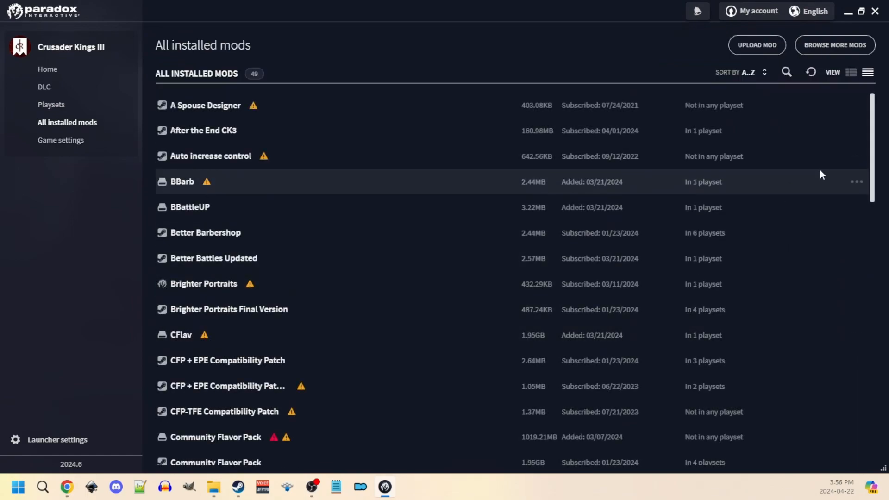
{"action": "mouse_move", "coordinate": [211, 123]}
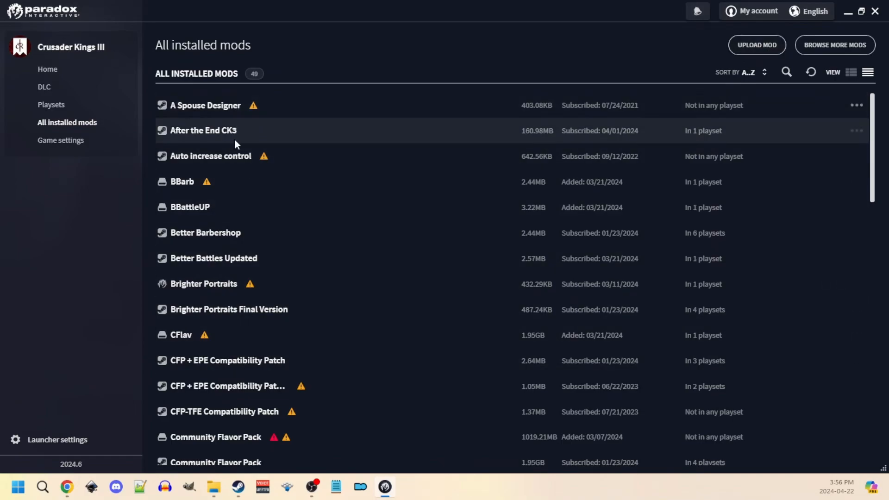
{"action": "scroll", "scroll_direction": "down", "scroll_amount": 3}
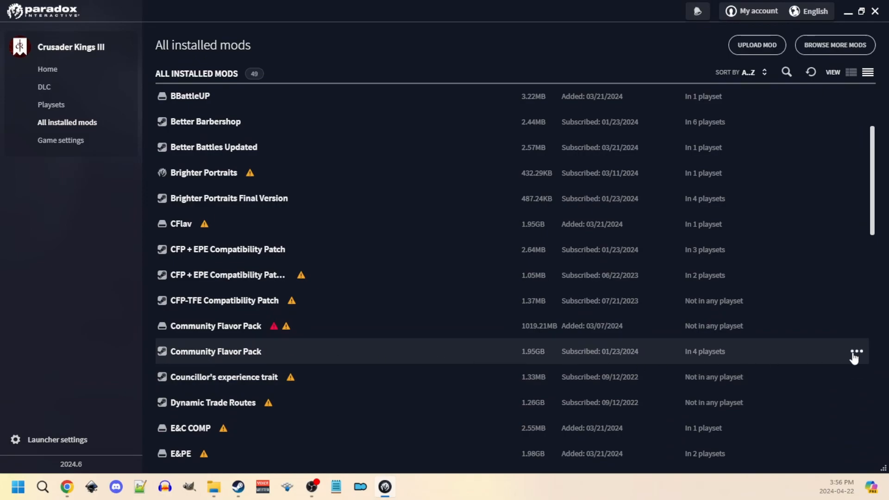
{"action": "left_click", "coordinate": [855, 352]}
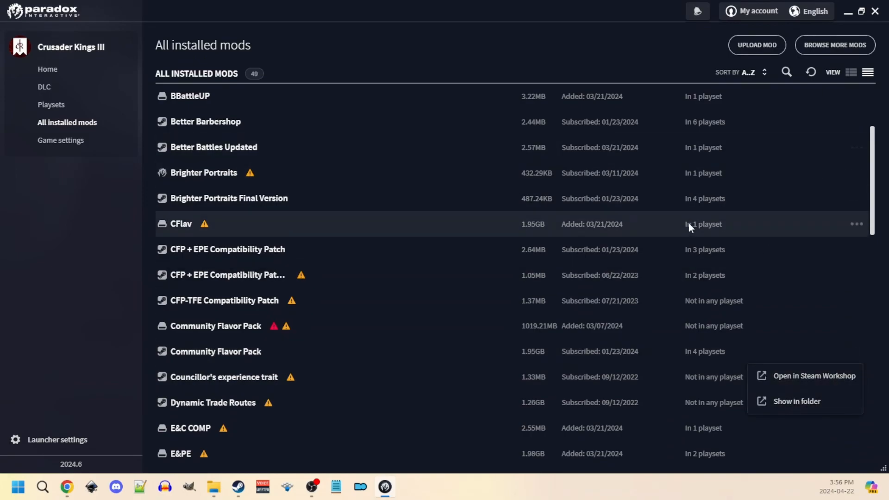
{"action": "scroll", "scroll_direction": "up", "scroll_amount": 3}
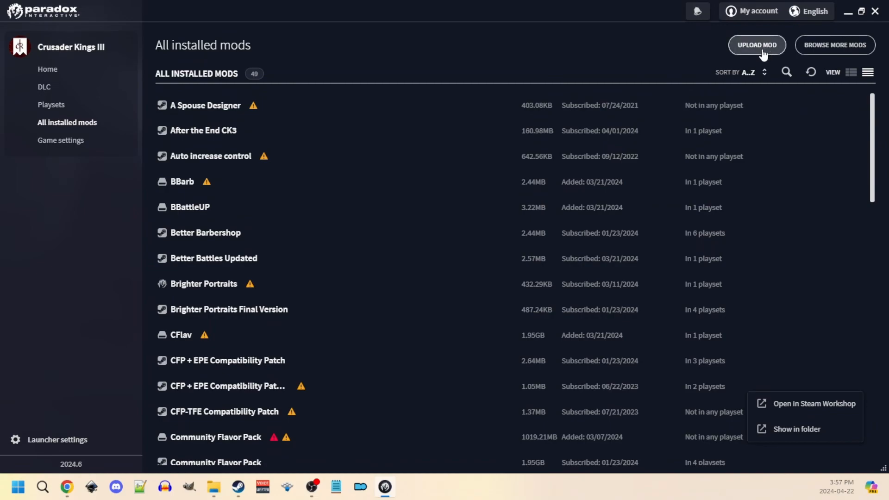
Step: Start a new local mod named CFLav2 with version 1.12.4
{"action": "left_click", "coordinate": [756, 45]}
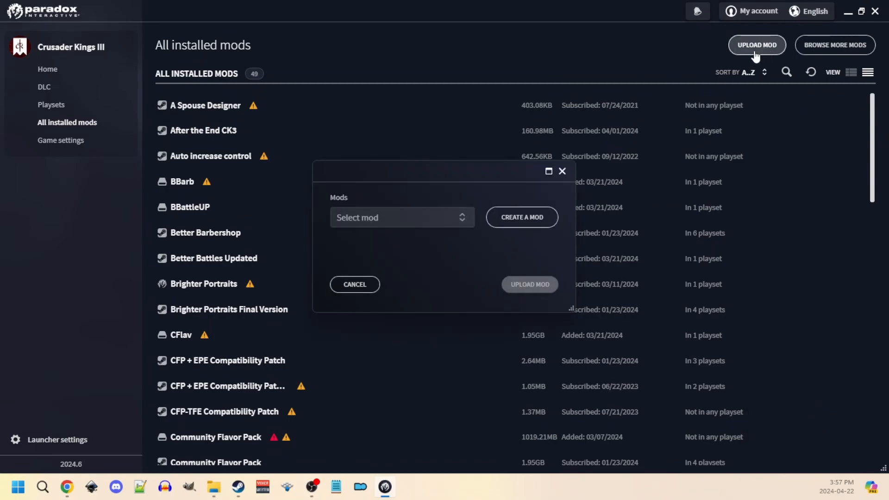
{"action": "mouse_move", "coordinate": [577, 237]}
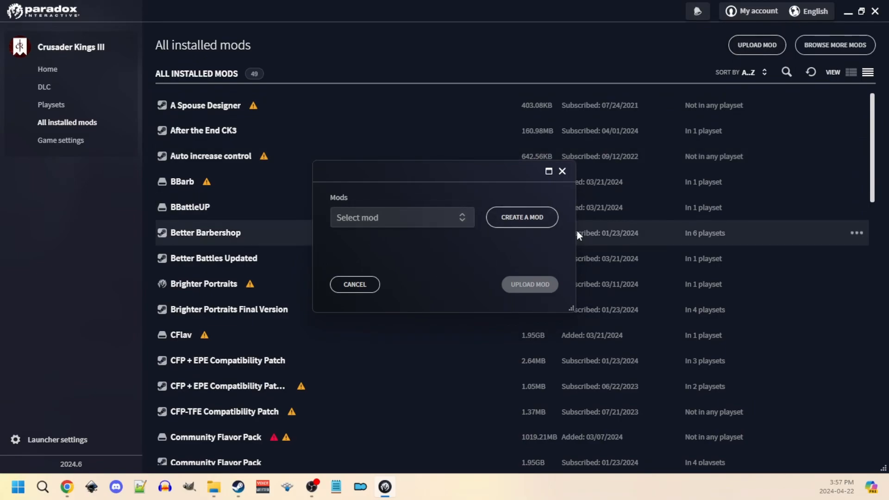
{"action": "left_click", "coordinate": [521, 216]}
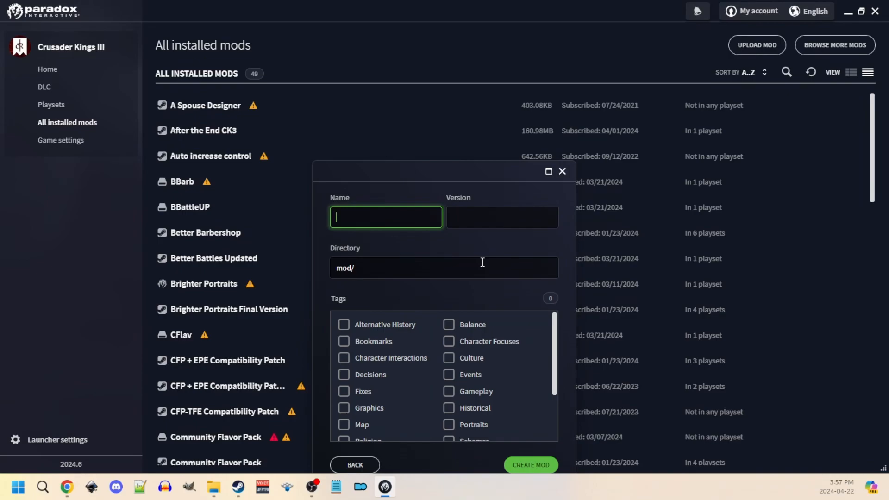
{"action": "type", "text": "CF"}
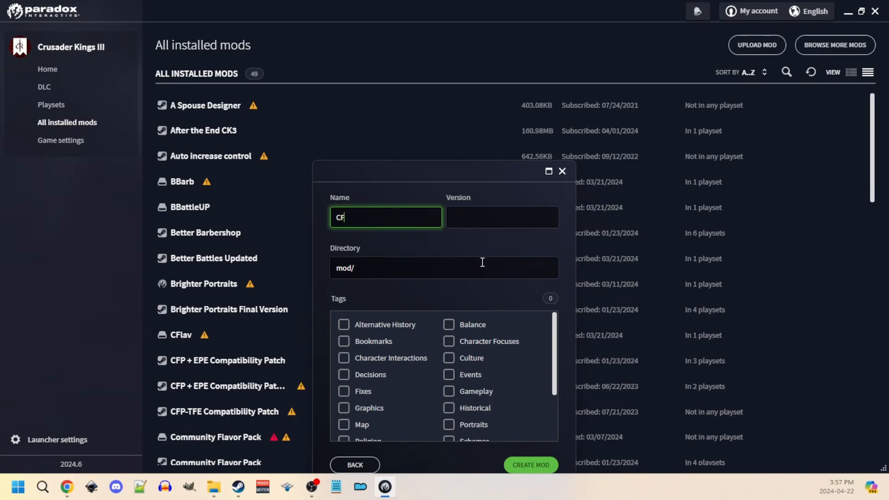
{"action": "type", "text": "Lav"}
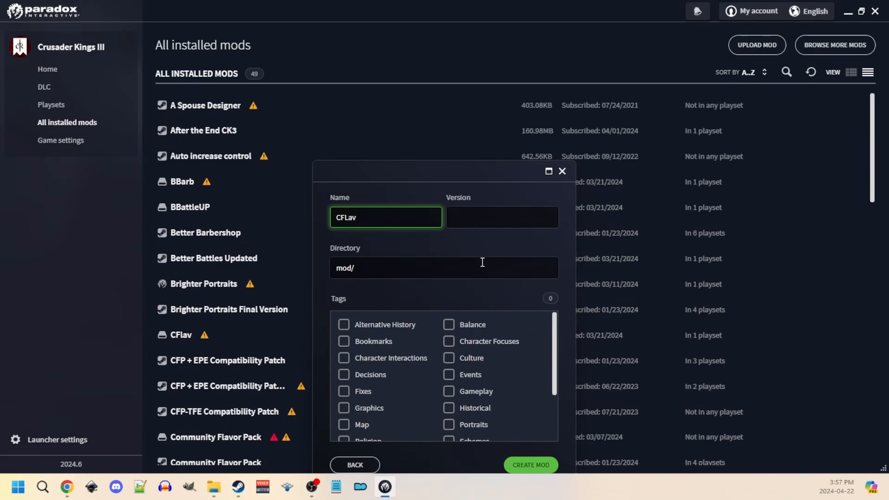
{"action": "type", "text": "2"}
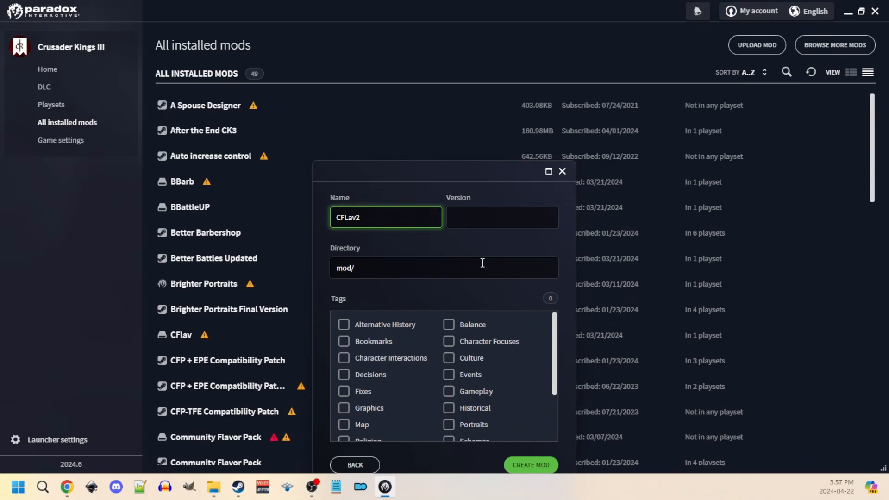
{"action": "left_click", "coordinate": [501, 217]}
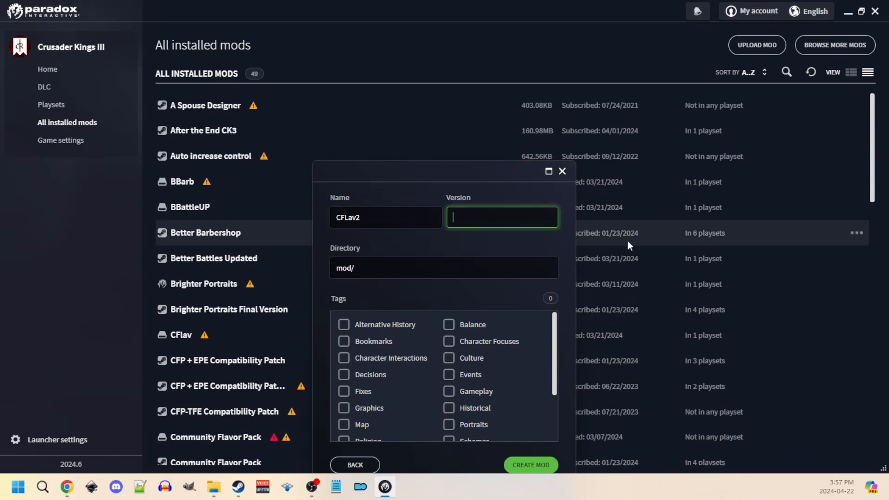
{"action": "type", "text": "1.12.4"}
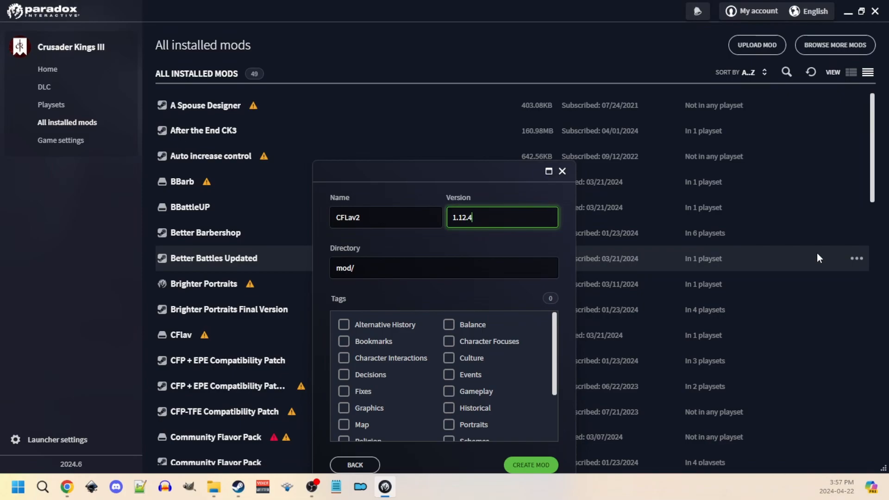
{"action": "mouse_move", "coordinate": [394, 269]}
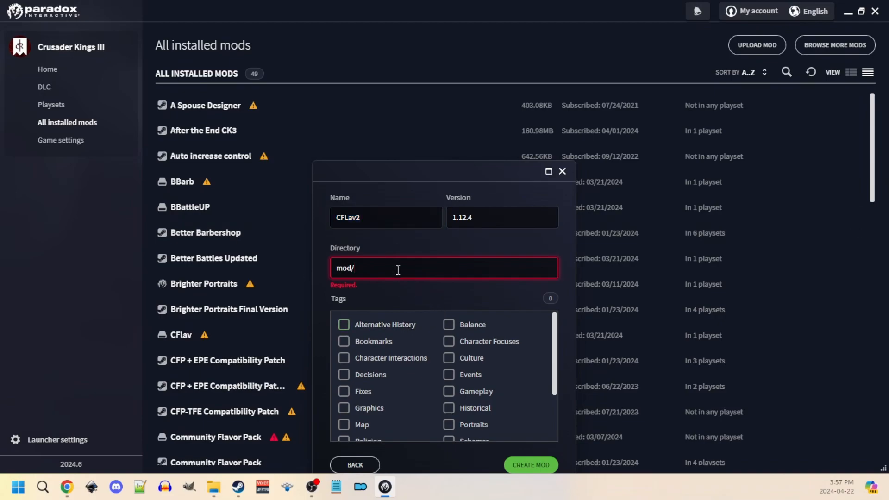
Step: Set directory mod/CFLav2, tag it Utilities, and create the CFLav2 mod
{"action": "type", "text": "CFLav2"}
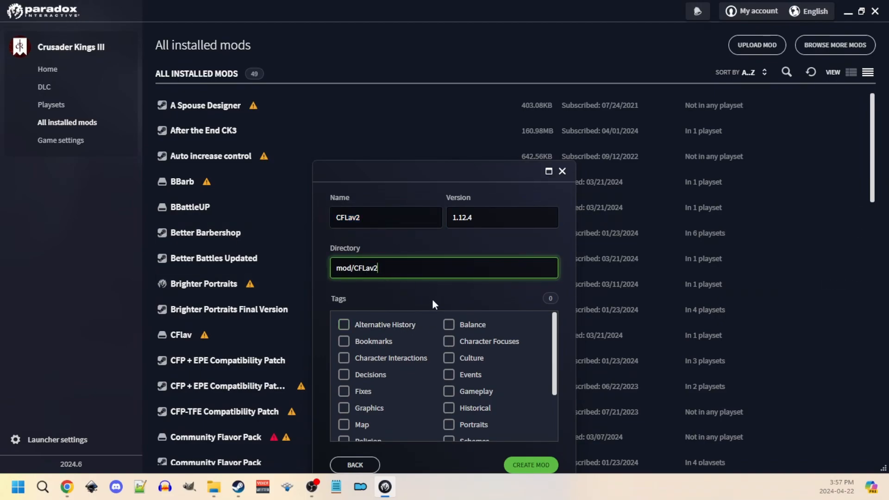
{"action": "scroll", "scroll_direction": "down", "scroll_amount": 3}
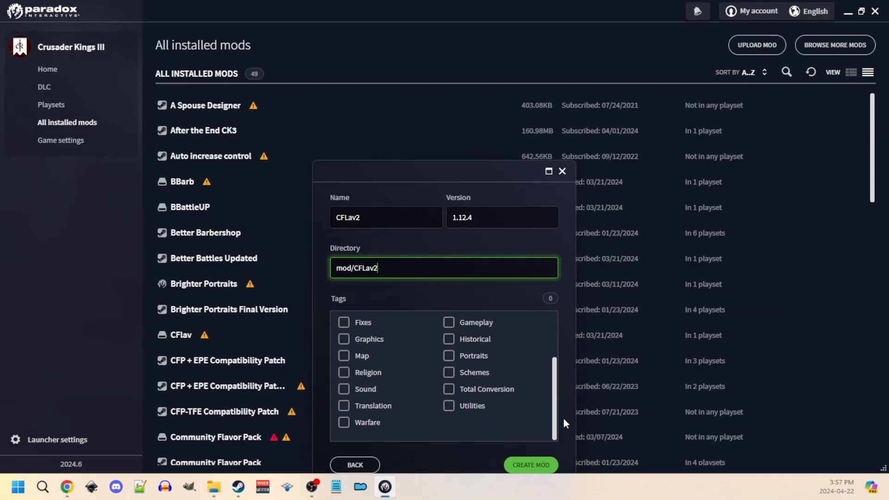
{"action": "left_click", "coordinate": [449, 405]}
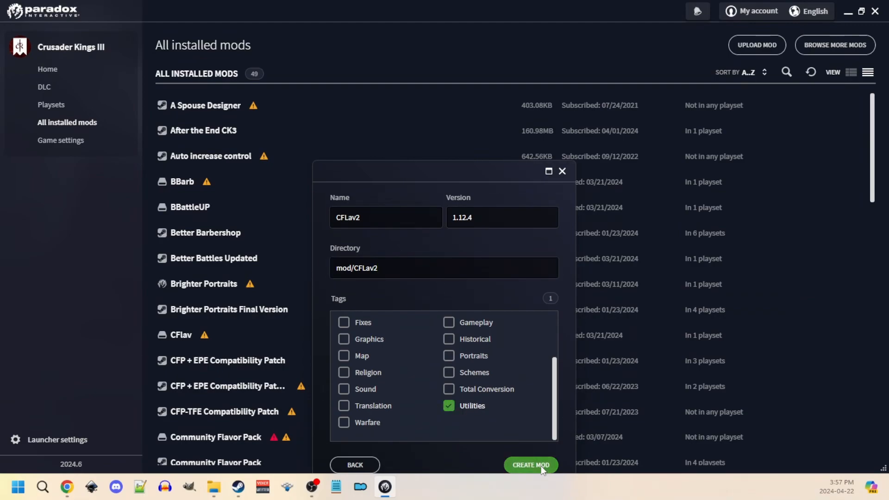
{"action": "left_click", "coordinate": [530, 465]}
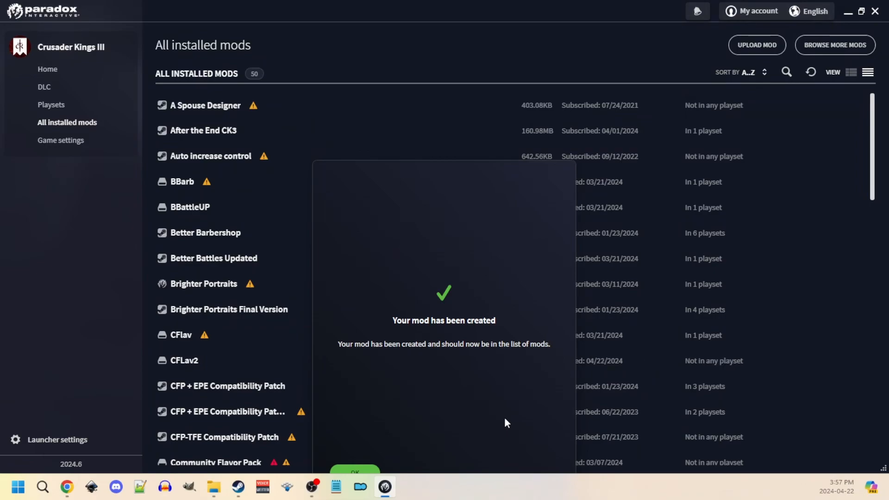
{"action": "mouse_move", "coordinate": [213, 486]}
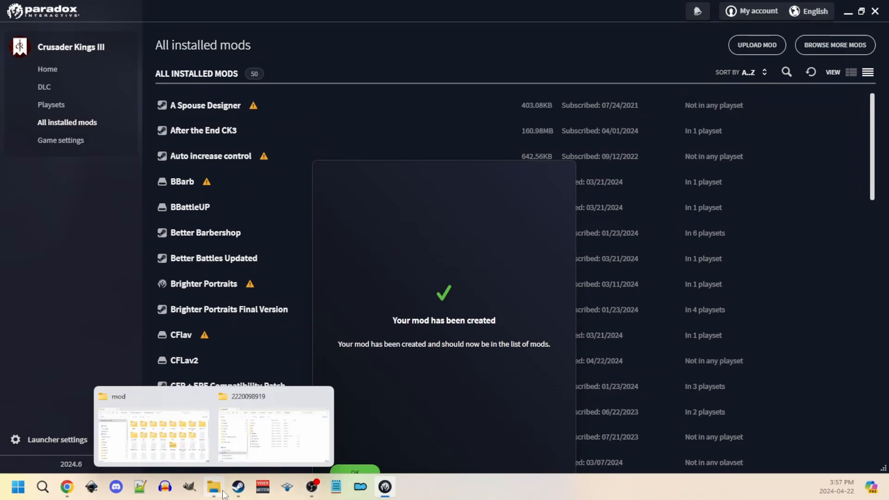
Step: Bring up the Crusader Kings III mod folder window in File Explorer
{"action": "left_click", "coordinate": [152, 431]}
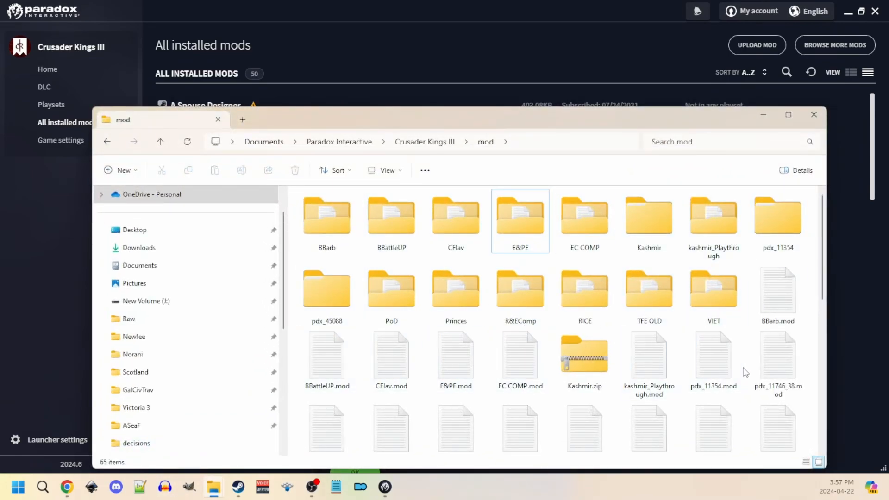
{"action": "scroll", "scroll_direction": "down", "scroll_amount": 3}
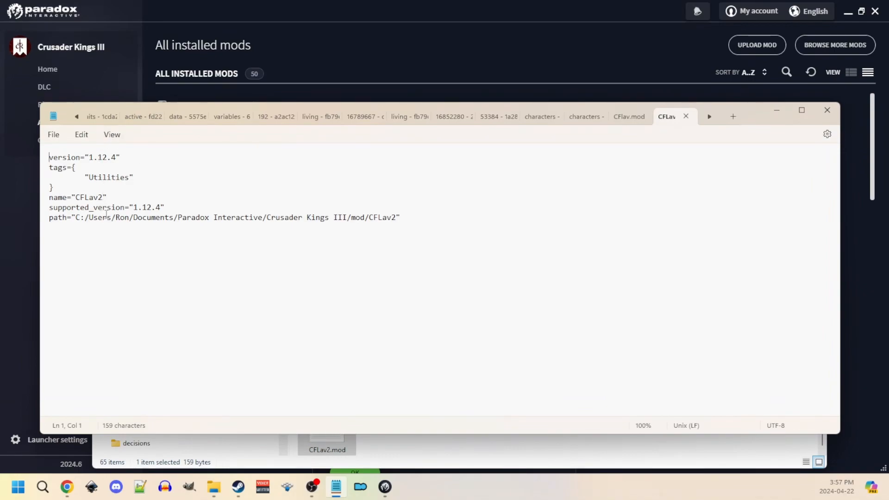
{"action": "mouse_move", "coordinate": [323, 217]}
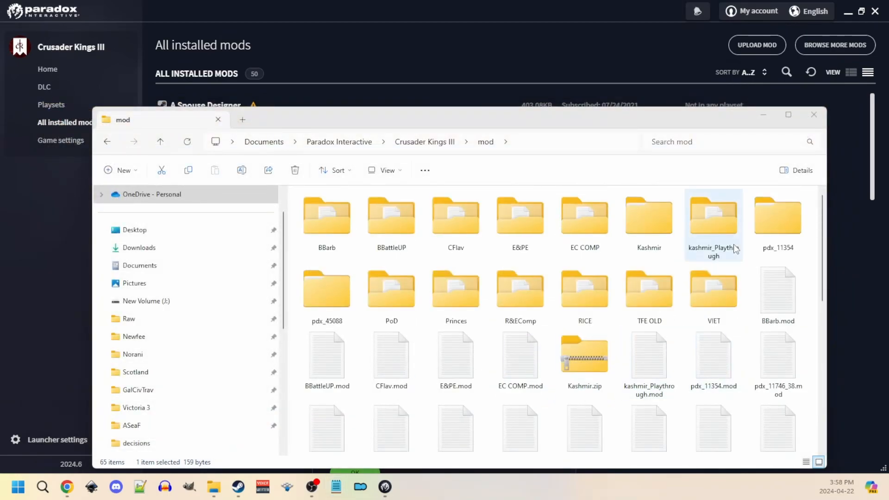
{"action": "left_click", "coordinate": [713, 289]}
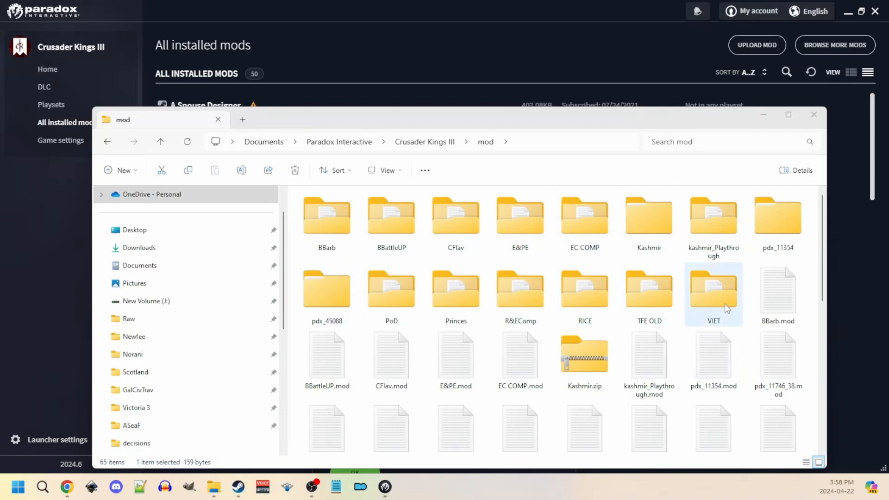
{"action": "scroll", "scroll_direction": "down", "scroll_amount": 3}
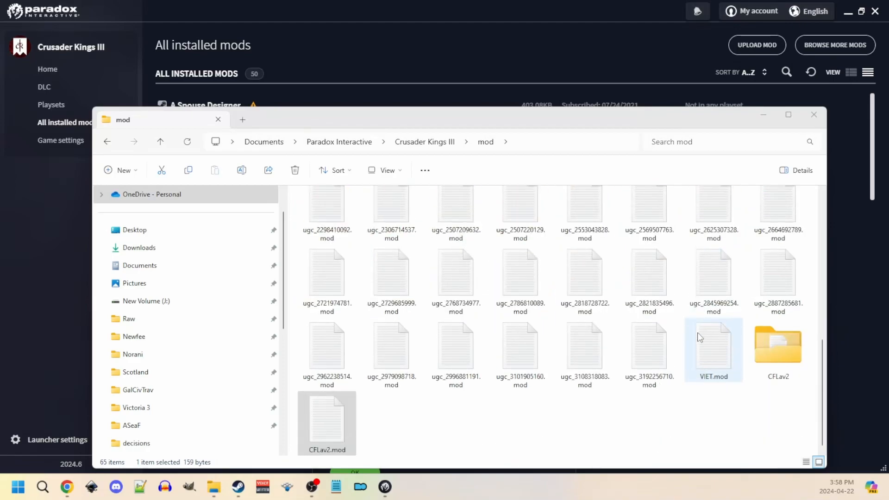
{"action": "double_click", "coordinate": [776, 344]}
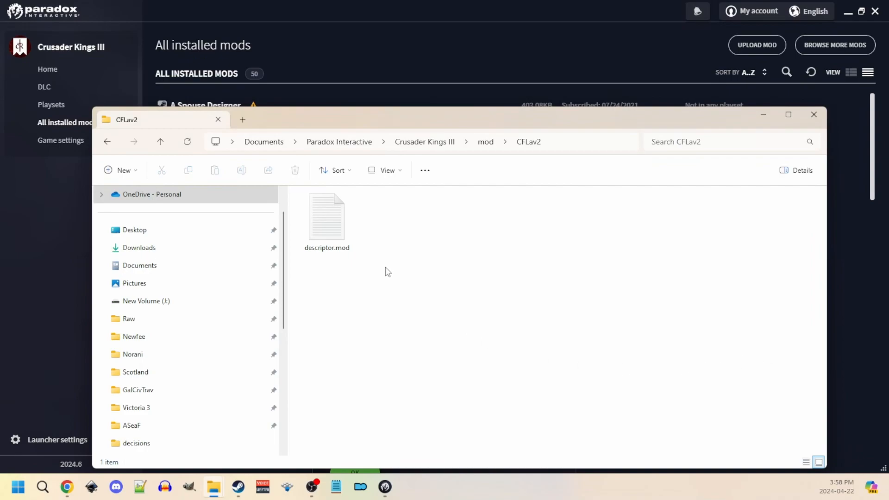
{"action": "mouse_move", "coordinate": [473, 129]}
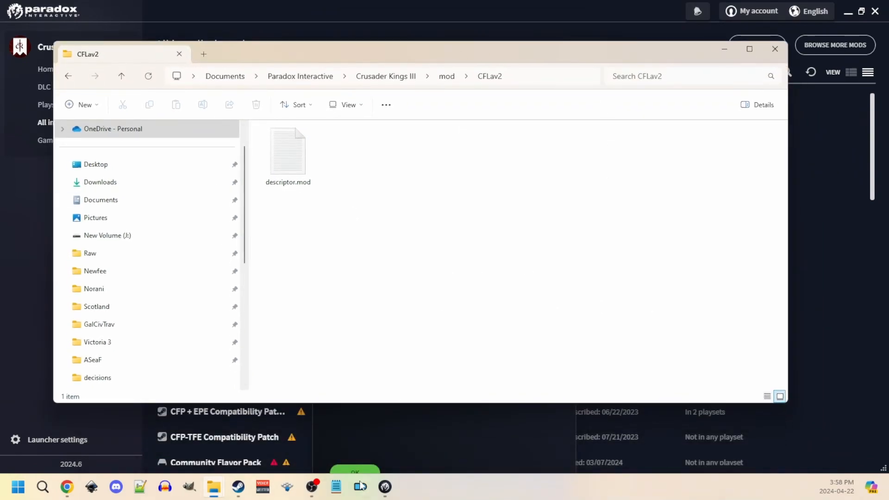
{"action": "mouse_move", "coordinate": [213, 486]}
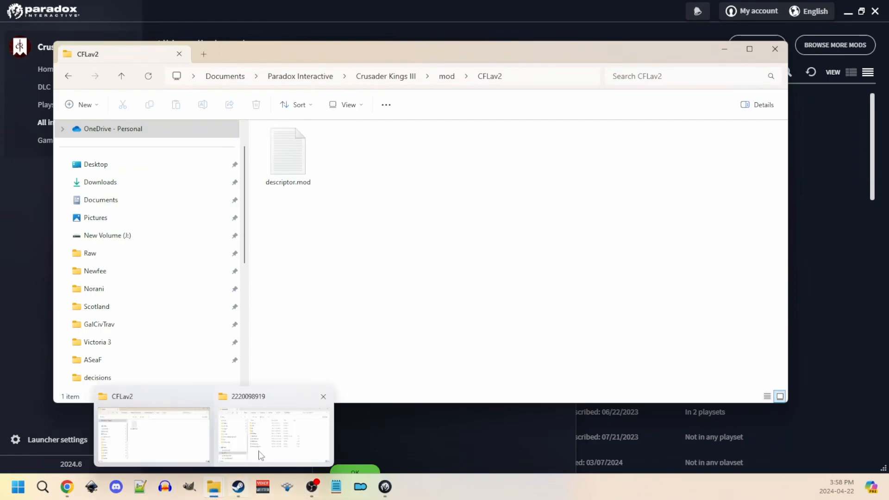
{"action": "left_click", "coordinate": [273, 433]}
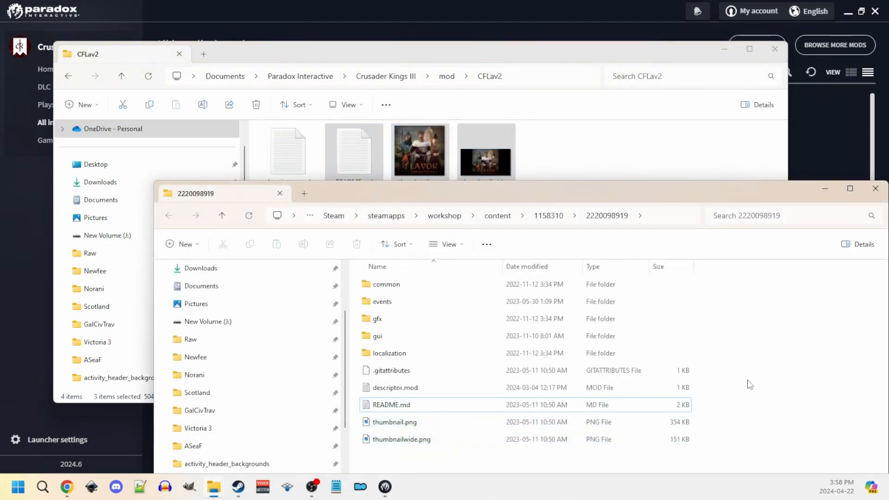
Step: Review CFLav2's descriptor.mod (version 1.12.4, Utilities tag) in Notepad, then close it
{"action": "left_click", "coordinate": [390, 370]}
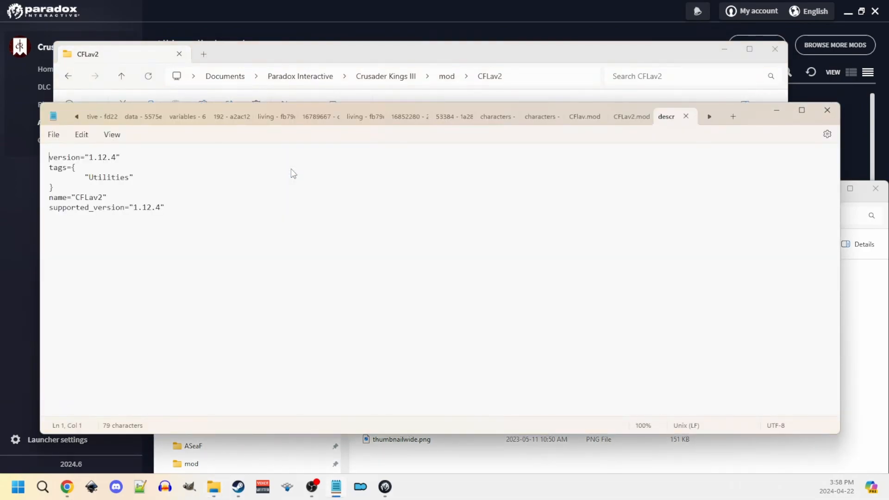
{"action": "mouse_move", "coordinate": [801, 157]}
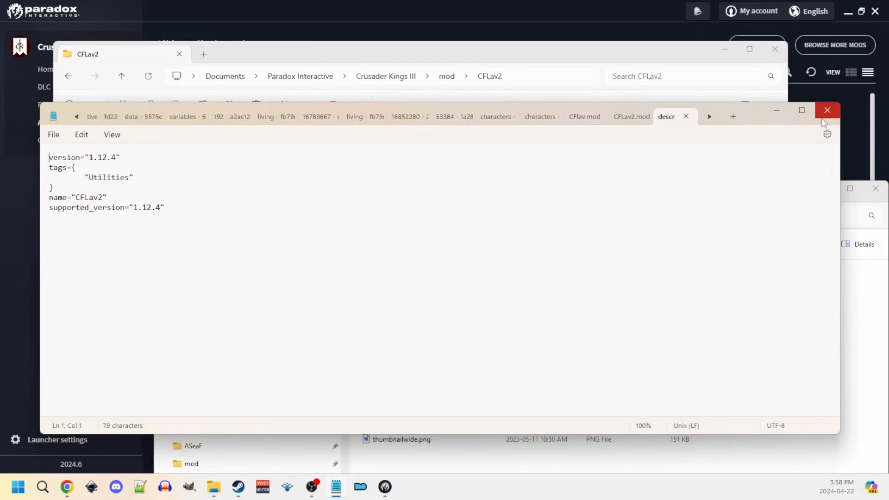
{"action": "left_click", "coordinate": [827, 110]}
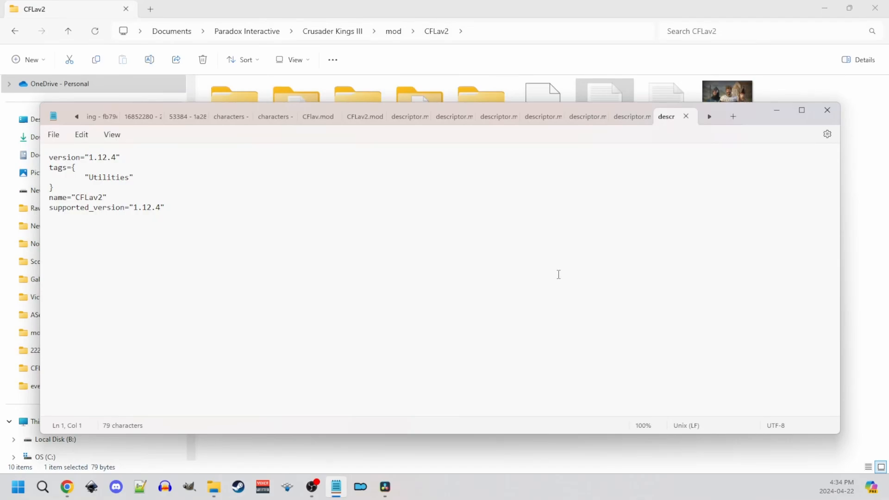
Step: Highlight the name CFLav2 and supported_version 1.12.4, then return to the launcher
{"action": "double_click", "coordinate": [97, 197]}
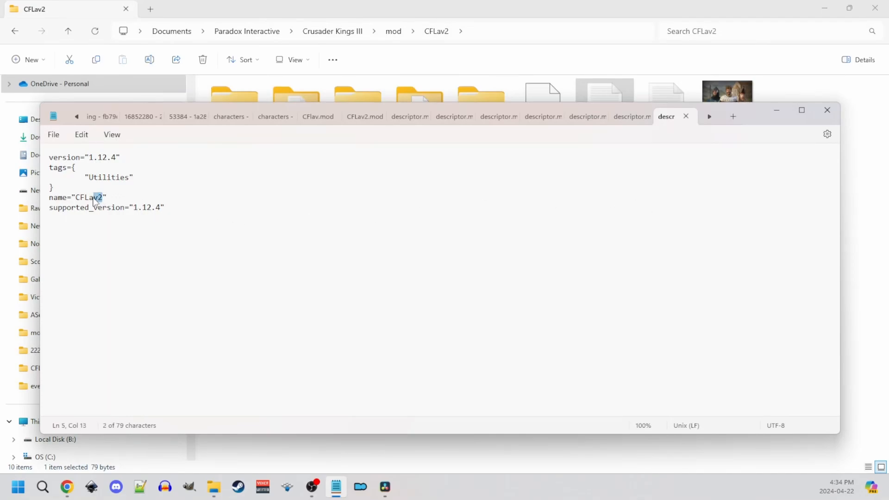
{"action": "double_click", "coordinate": [88, 197]}
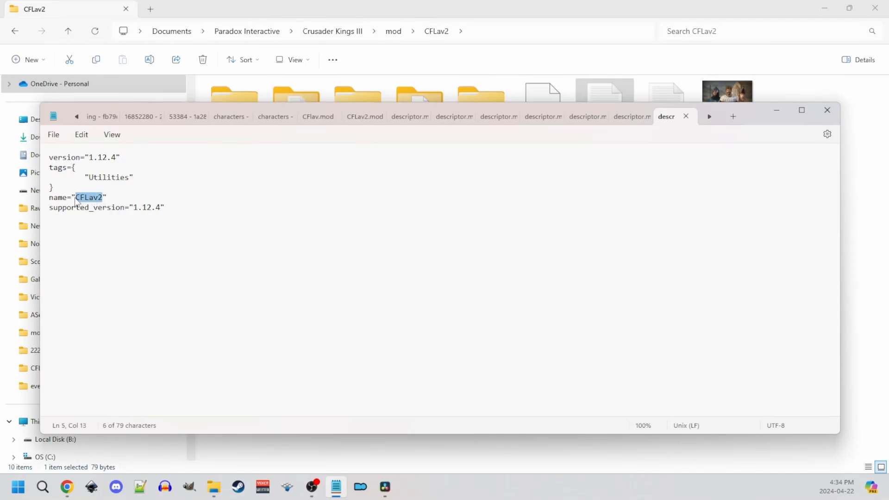
{"action": "mouse_move", "coordinate": [175, 291]}
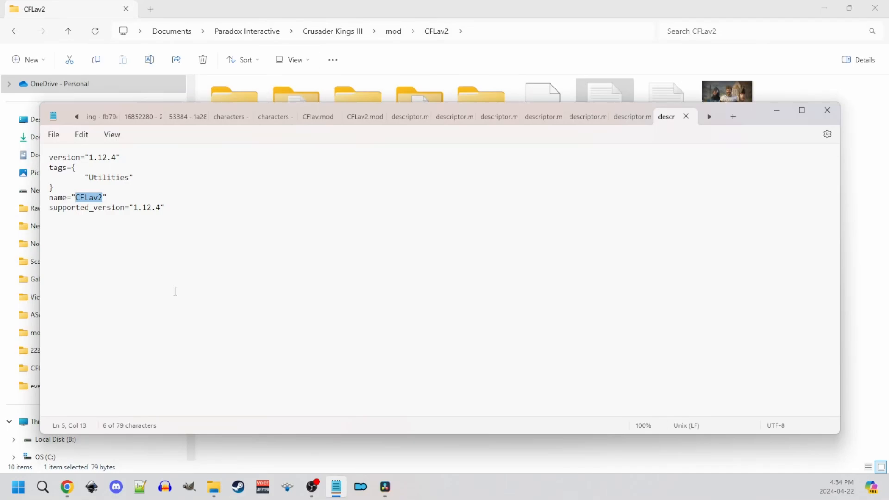
{"action": "double_click", "coordinate": [146, 206]}
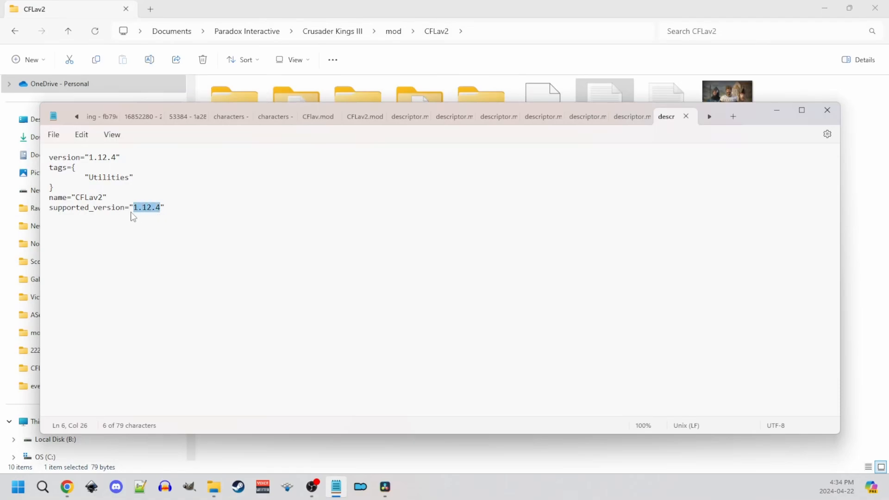
{"action": "mouse_move", "coordinate": [183, 321]}
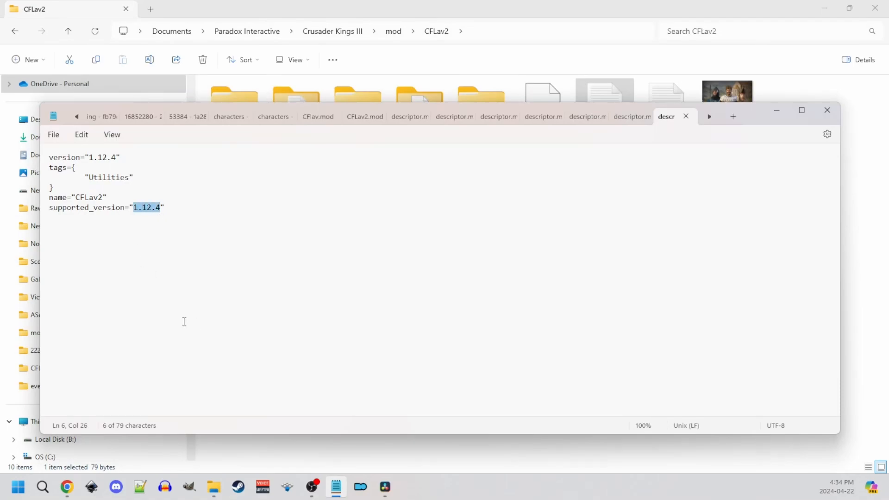
{"action": "mouse_move", "coordinate": [248, 318]}
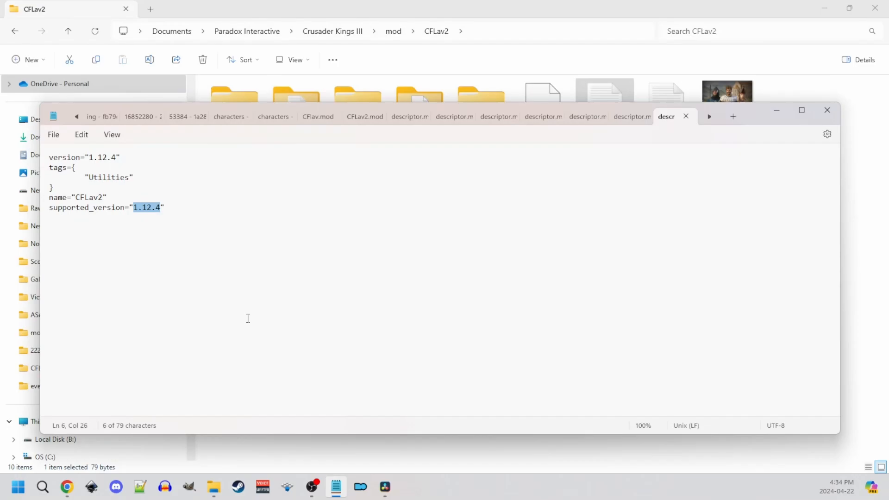
{"action": "left_click", "coordinate": [384, 486]}
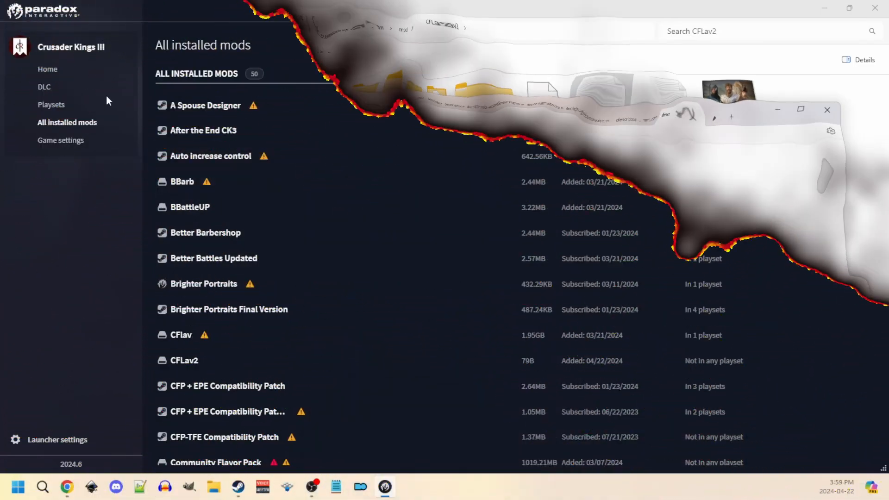
Step: Add CFLav2 to the Mods playset via Add More Mods, bringing it to 15 mods
{"action": "left_click", "coordinate": [52, 104]}
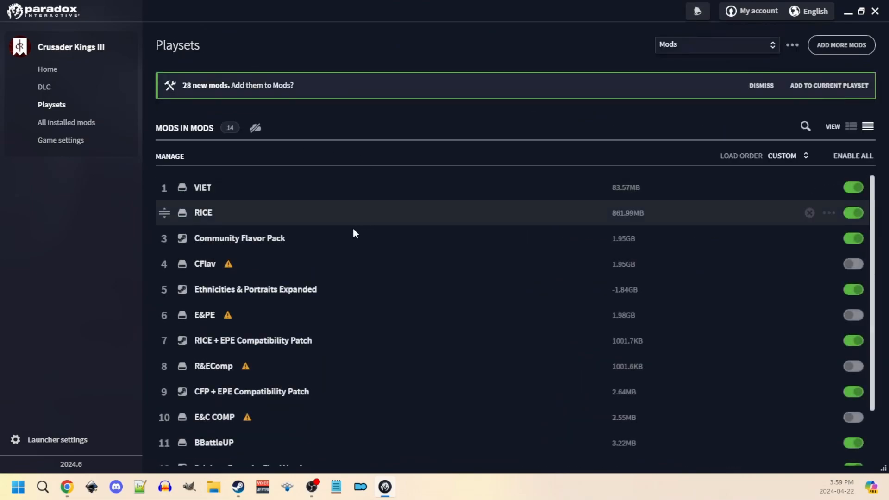
{"action": "scroll", "scroll_direction": "down", "scroll_amount": 3}
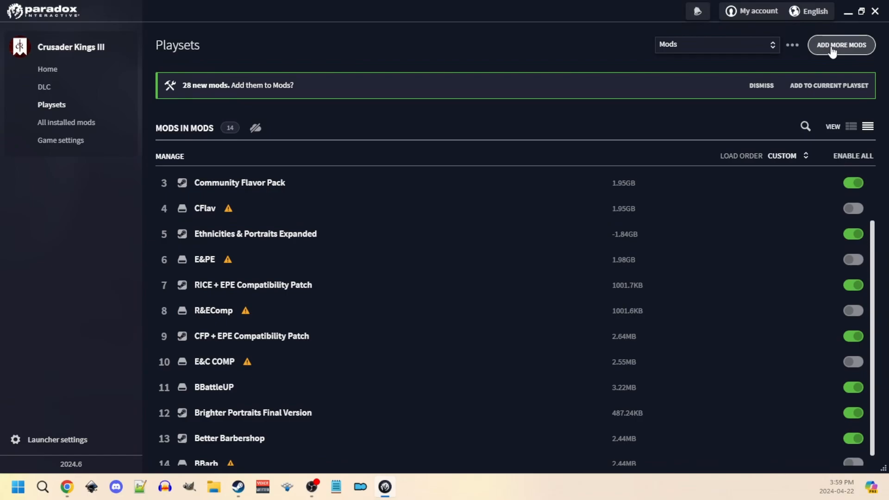
{"action": "left_click", "coordinate": [842, 44]}
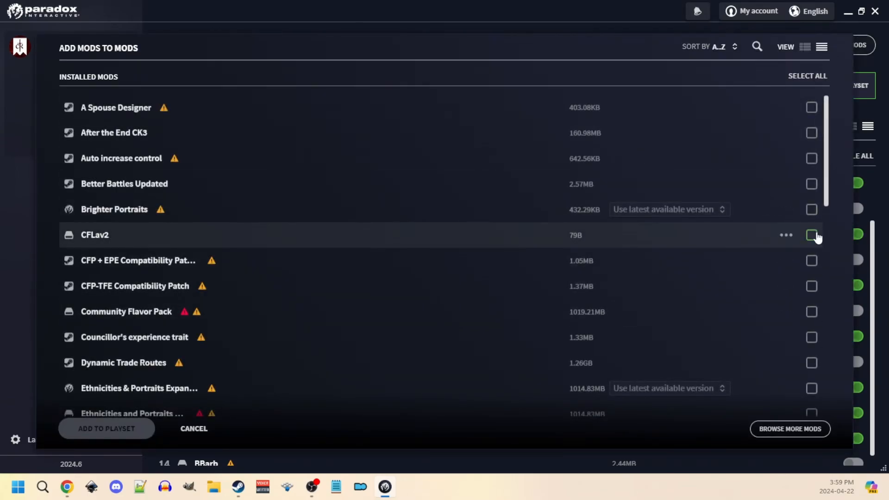
{"action": "left_click", "coordinate": [812, 234]}
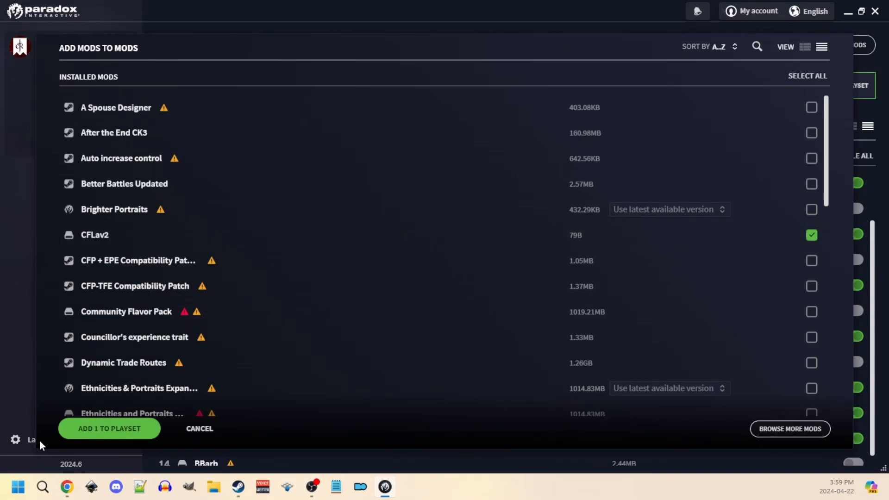
{"action": "left_click", "coordinate": [110, 428]}
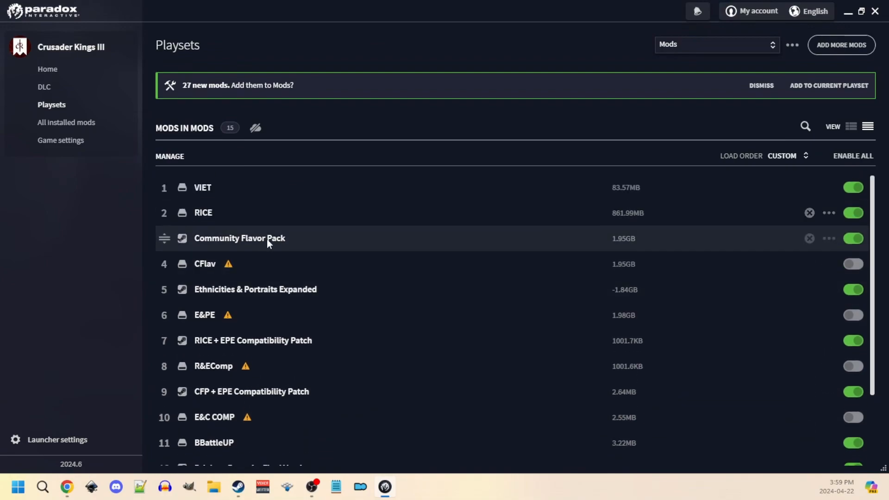
{"action": "mouse_move", "coordinate": [817, 243]}
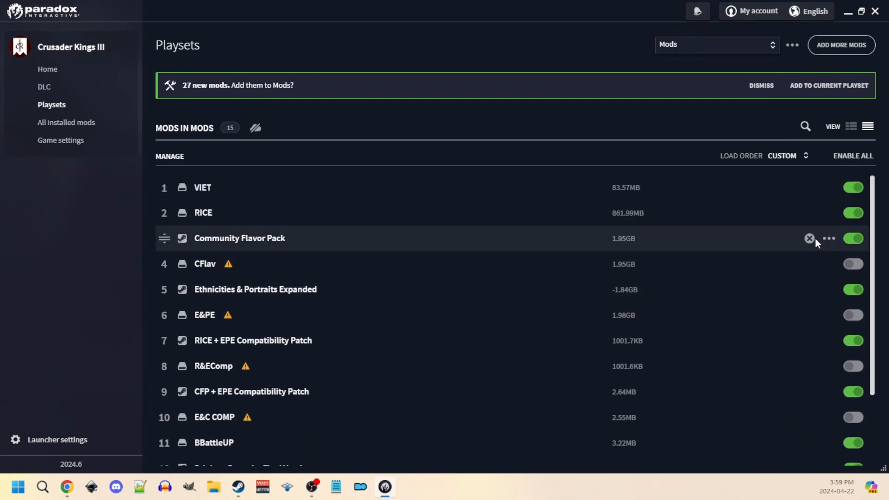
Step: Remove Community Flavor Pack and old CFlav so CFLav2 sits third of 13 mods
{"action": "left_click", "coordinate": [809, 238]}
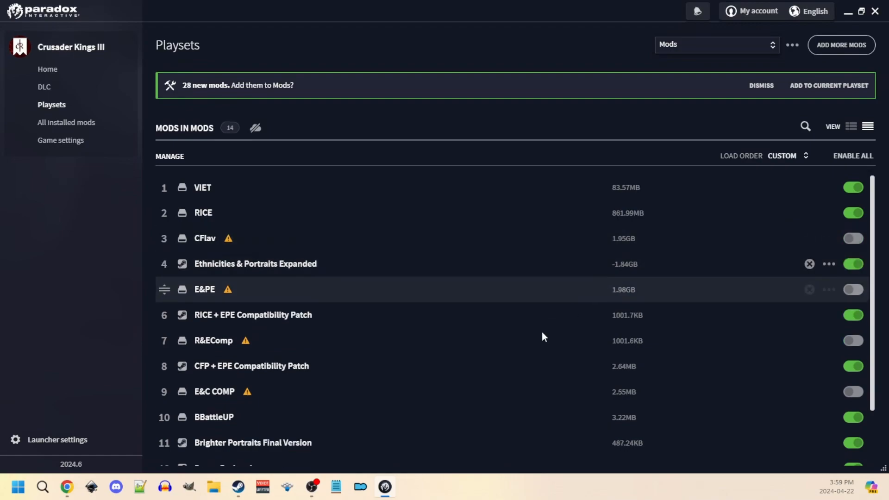
{"action": "mouse_move", "coordinate": [428, 379]}
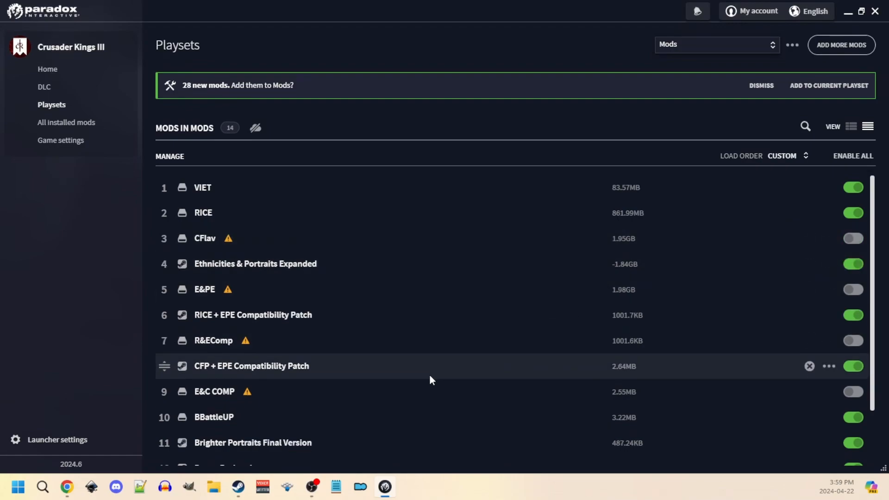
{"action": "scroll", "scroll_direction": "down", "scroll_amount": 3}
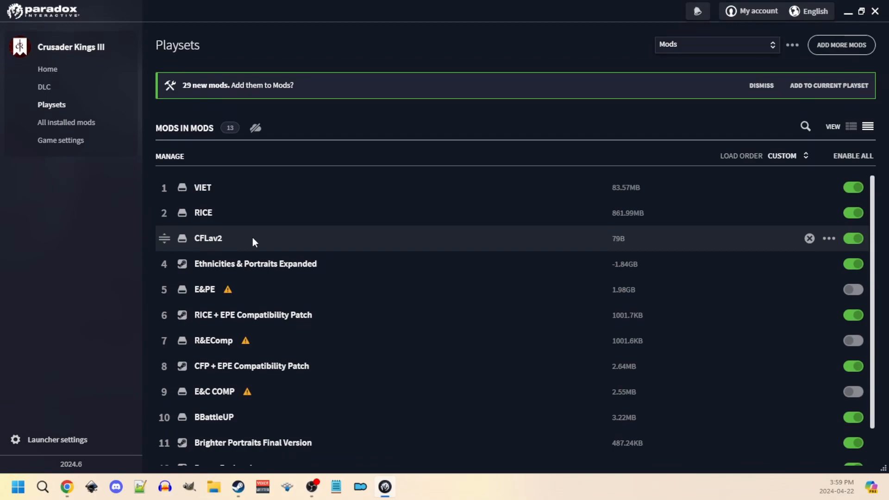
{"action": "mouse_move", "coordinate": [310, 290]}
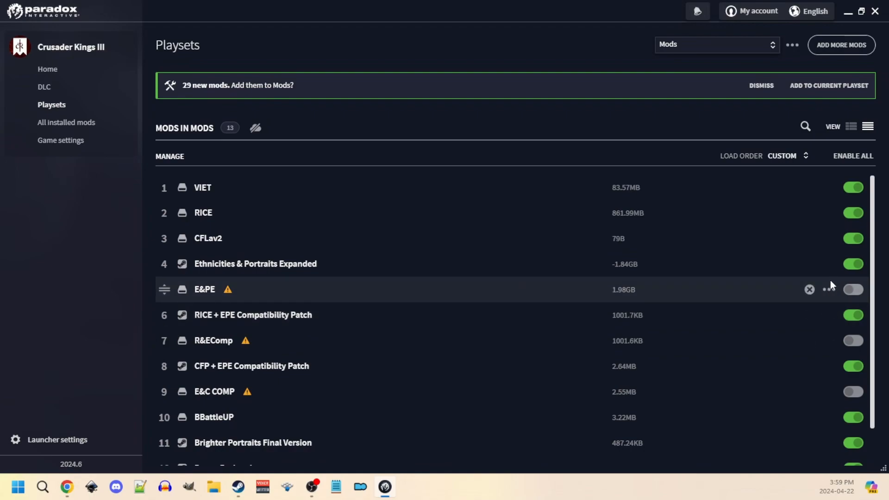
{"action": "mouse_move", "coordinate": [311, 314]}
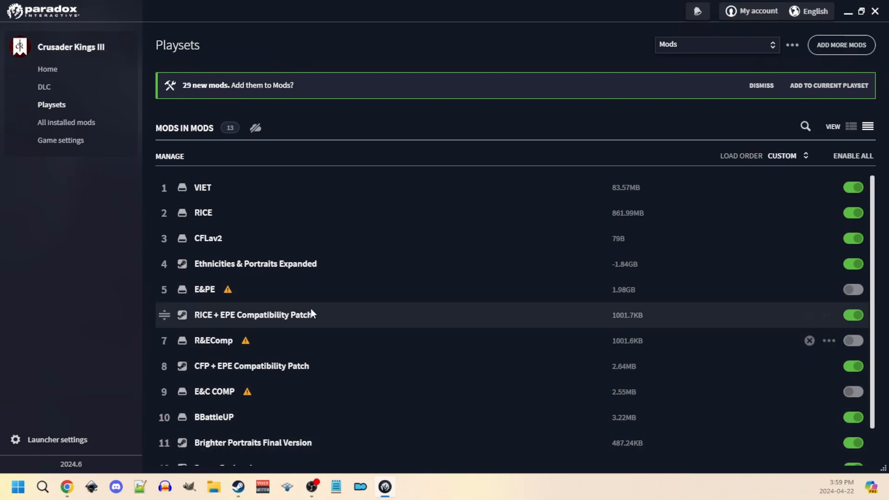
{"action": "mouse_move", "coordinate": [785, 318]}
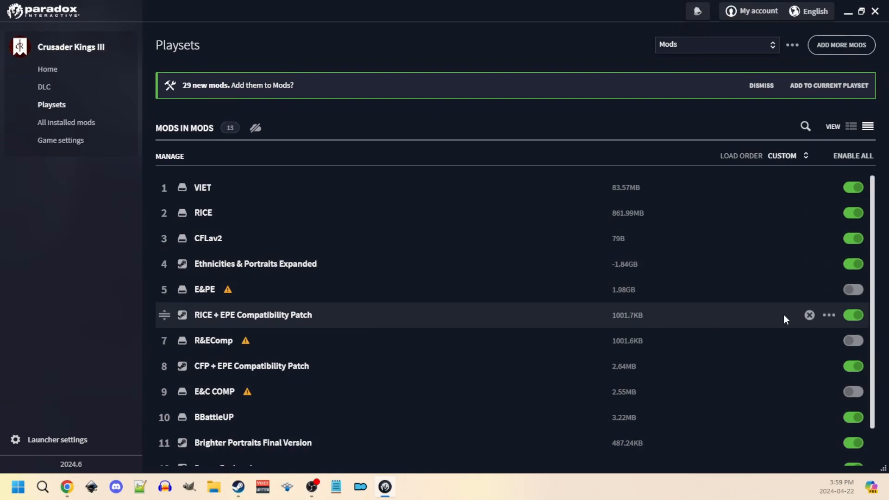
Step: Show Ethnicities & Portraits Expanded's workshop folder alongside the local E&PE folder
{"action": "left_click", "coordinate": [828, 289]}
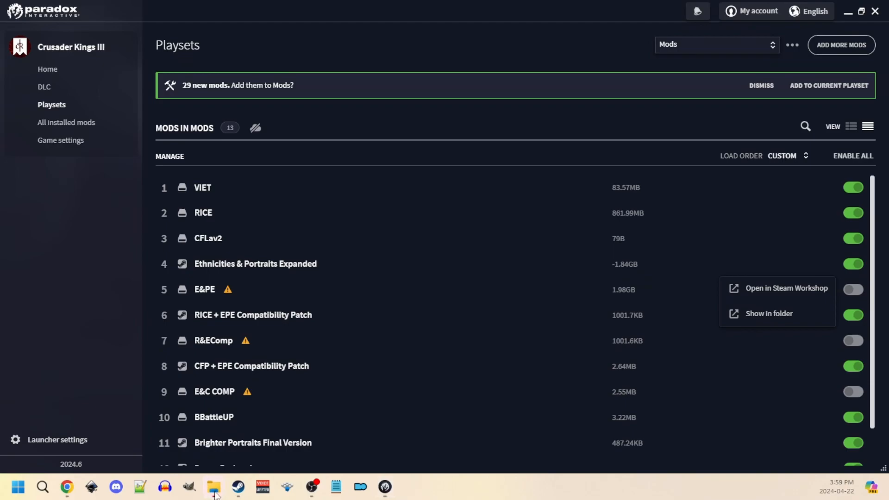
{"action": "left_click", "coordinate": [769, 314]}
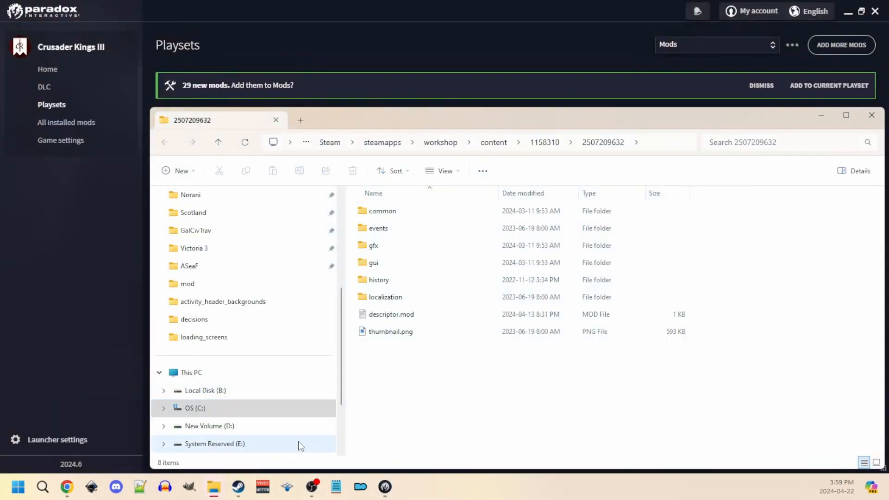
{"action": "mouse_move", "coordinate": [214, 486]}
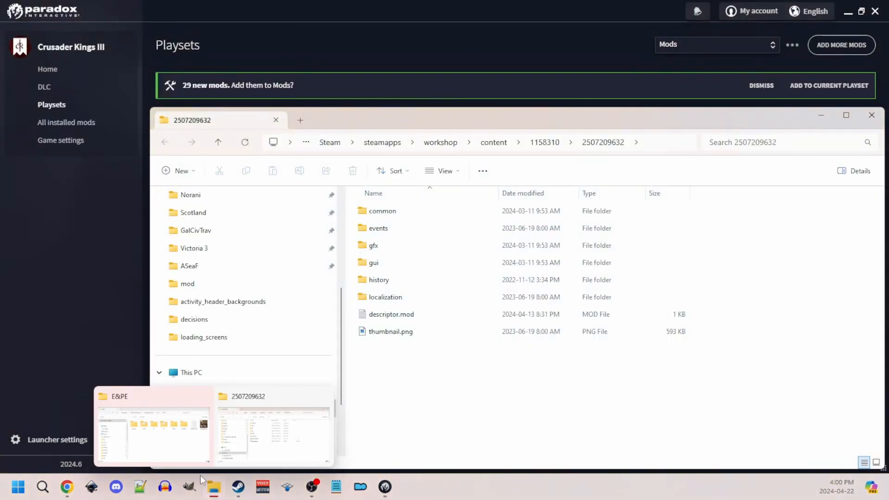
{"action": "left_click", "coordinate": [152, 430]}
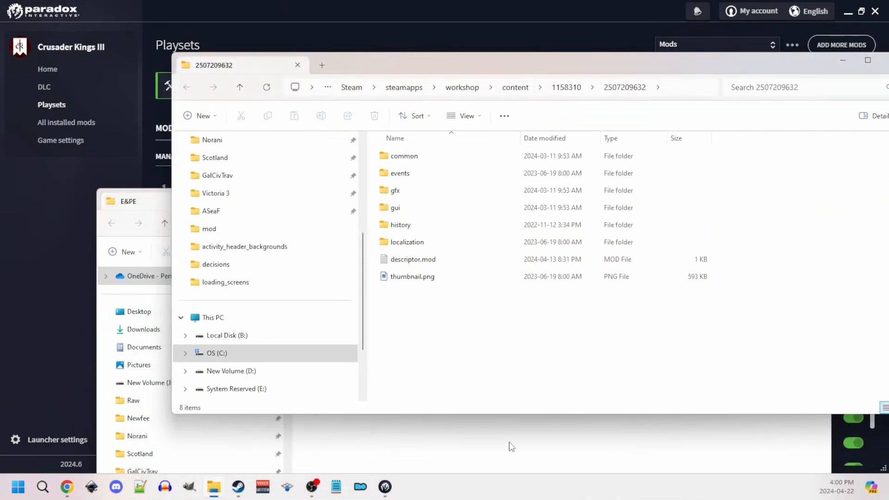
{"action": "mouse_move", "coordinate": [576, 352]}
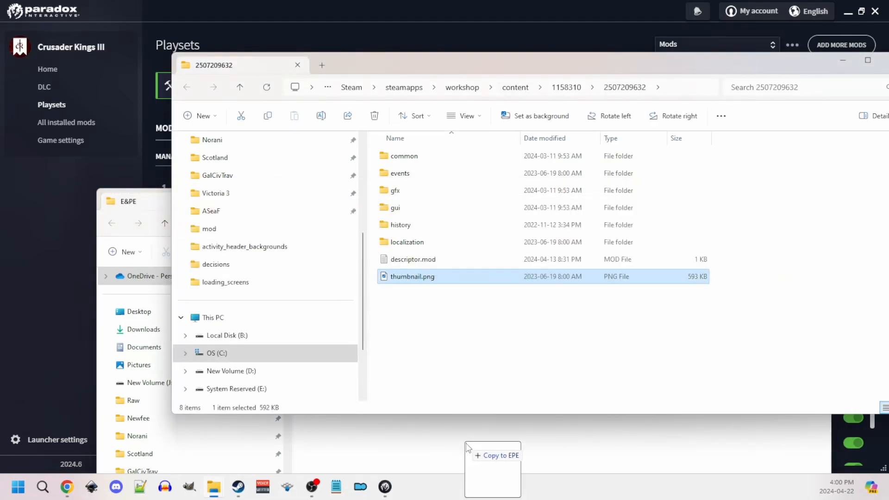
Step: Copy the workshop files and thumbnail.png into E&PE, replacing existing ones, and close the workshop folder
{"action": "left_click", "coordinate": [491, 456]}
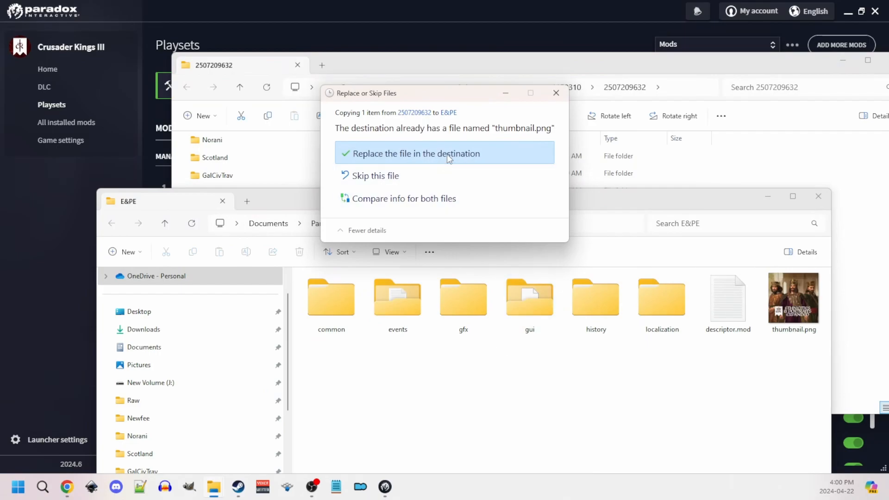
{"action": "left_click", "coordinate": [414, 154]}
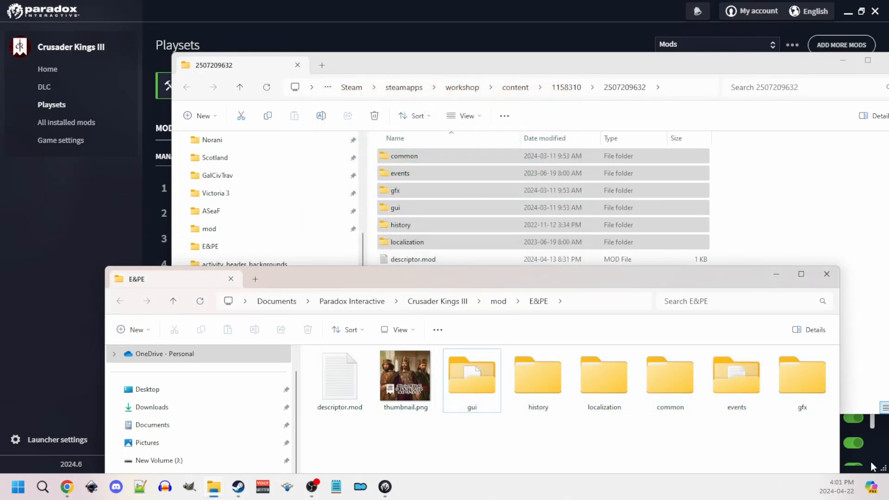
{"action": "mouse_move", "coordinate": [576, 87]}
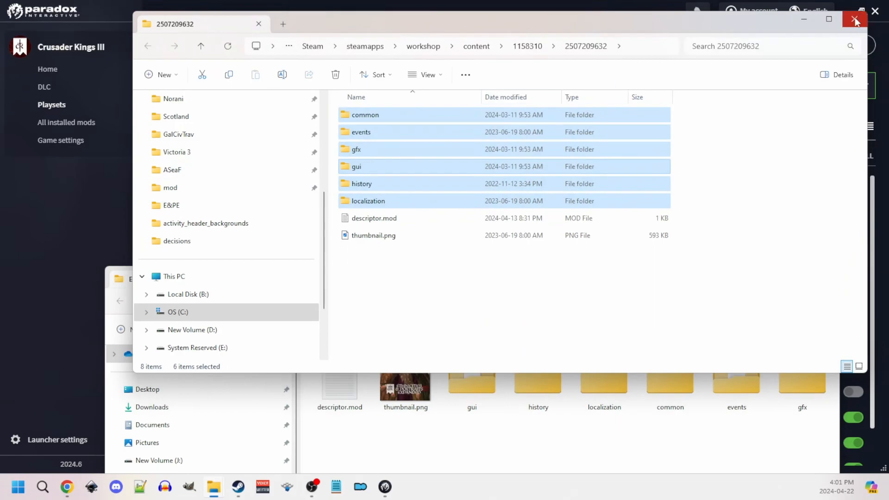
{"action": "left_click", "coordinate": [856, 20]}
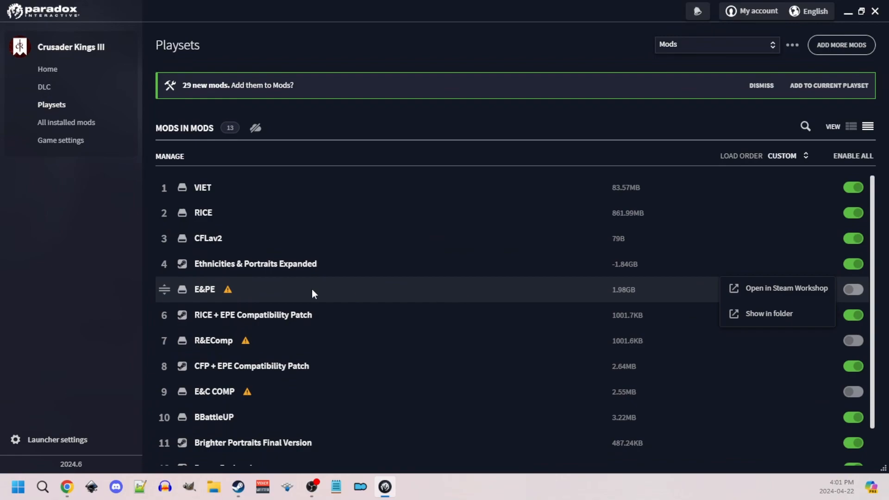
{"action": "mouse_move", "coordinate": [659, 58]}
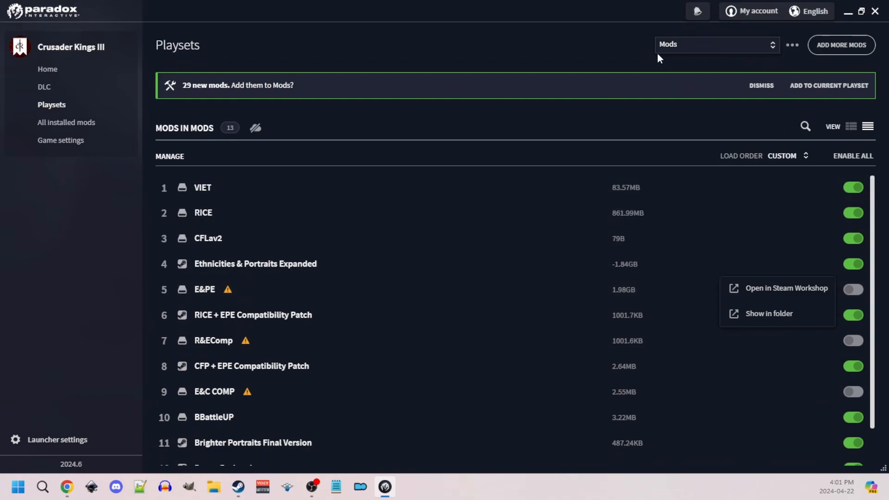
Step: Remove the workshop Ethnicities & Portraits Expanded, leaving local E&PE fourth of 12 mods
{"action": "scroll", "scroll_direction": "down", "scroll_amount": 3}
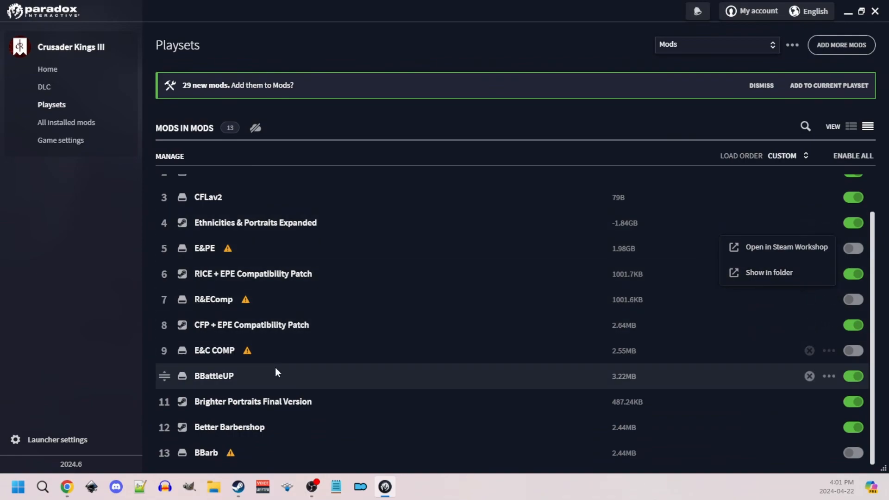
{"action": "scroll", "scroll_direction": "up", "scroll_amount": 3}
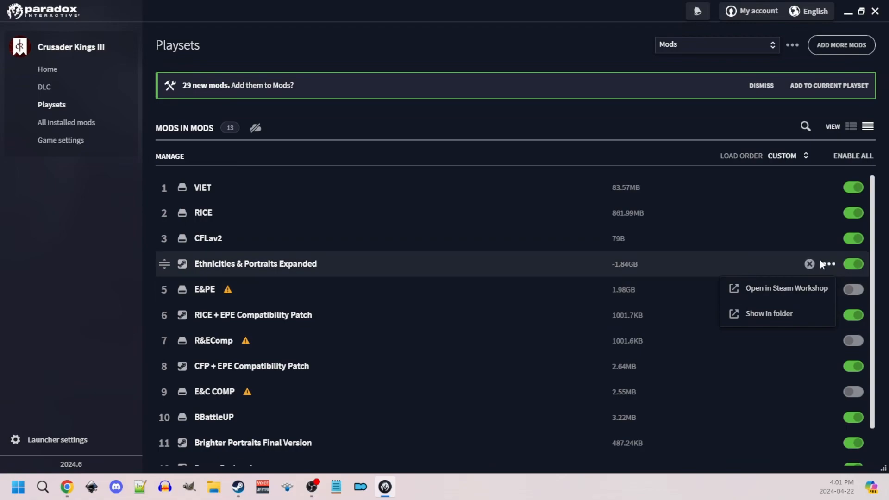
{"action": "left_click", "coordinate": [809, 264]}
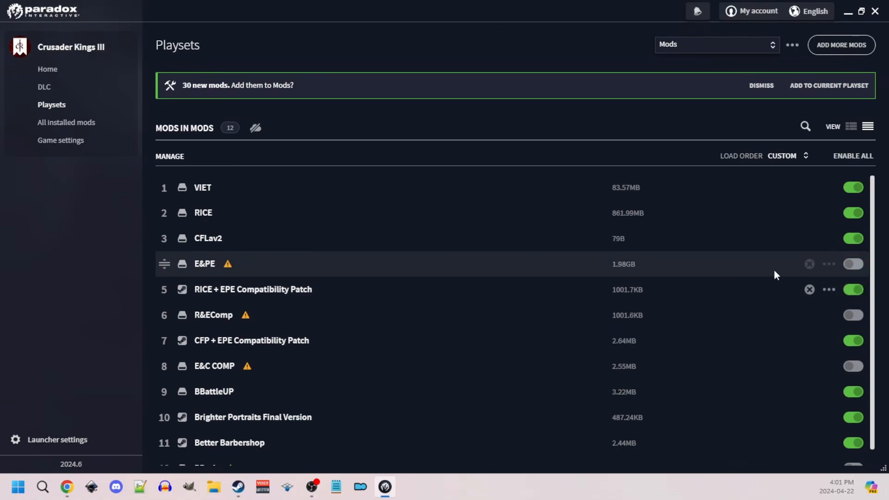
{"action": "mouse_move", "coordinate": [466, 275]}
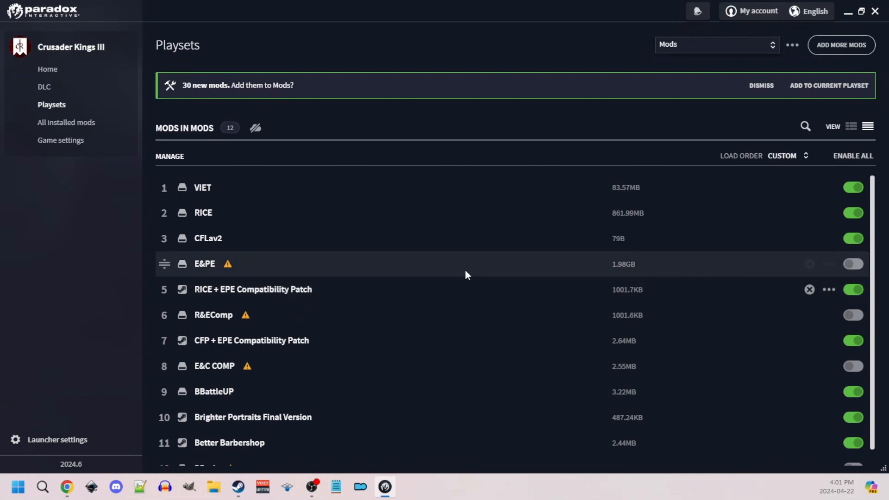
{"action": "mouse_move", "coordinate": [424, 366]}
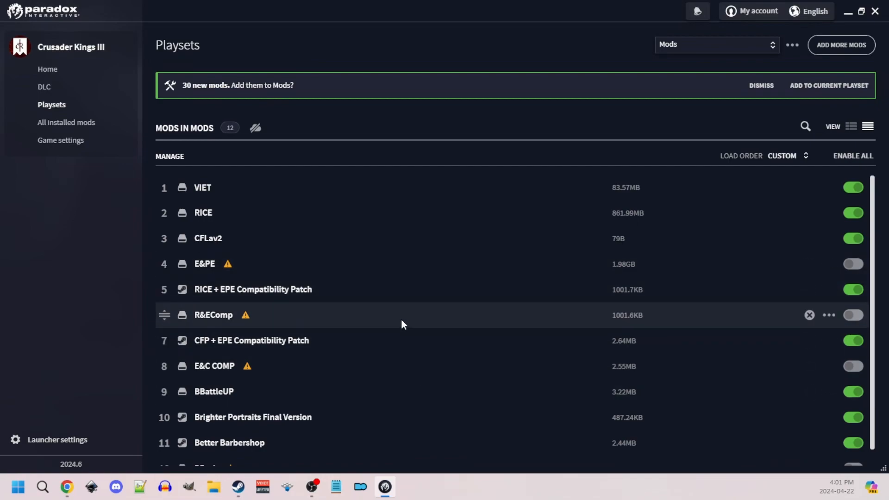
{"action": "scroll", "scroll_direction": "down", "scroll_amount": 3}
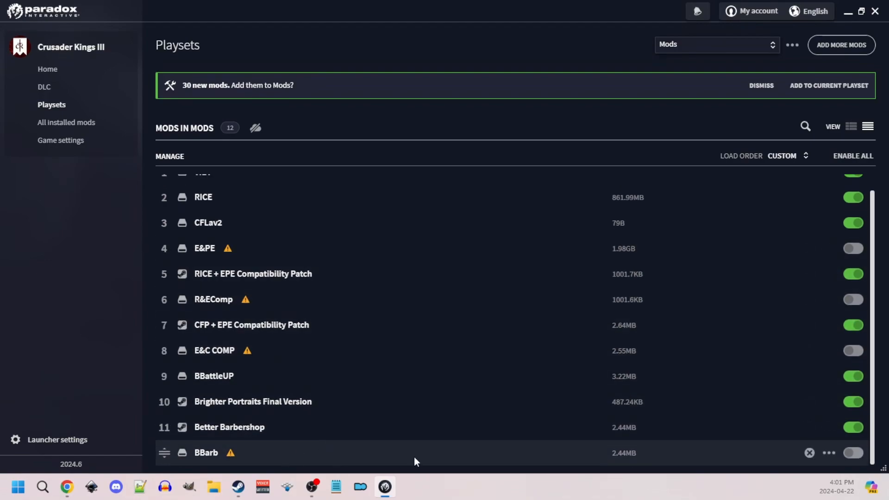
{"action": "mouse_move", "coordinate": [409, 461]}
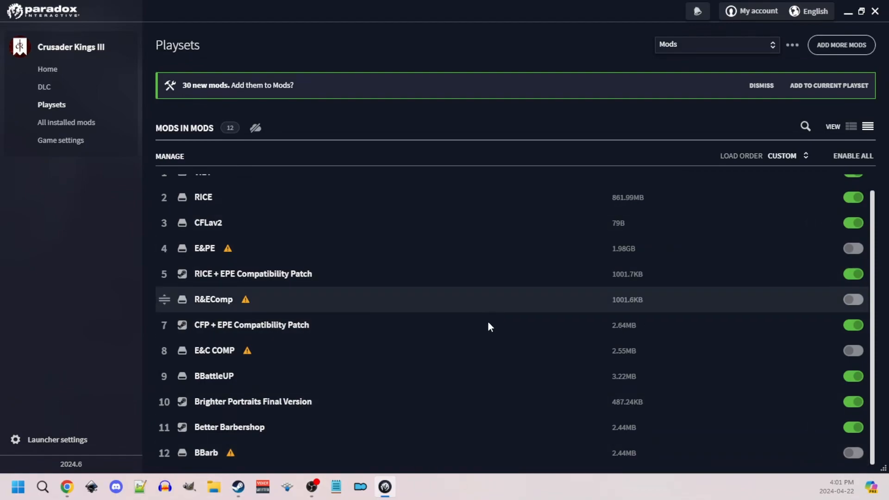
{"action": "mouse_move", "coordinate": [421, 426]}
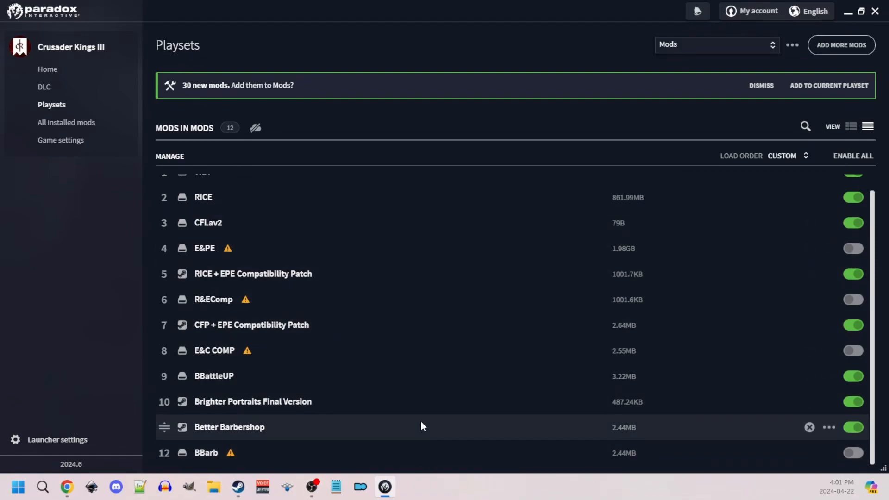